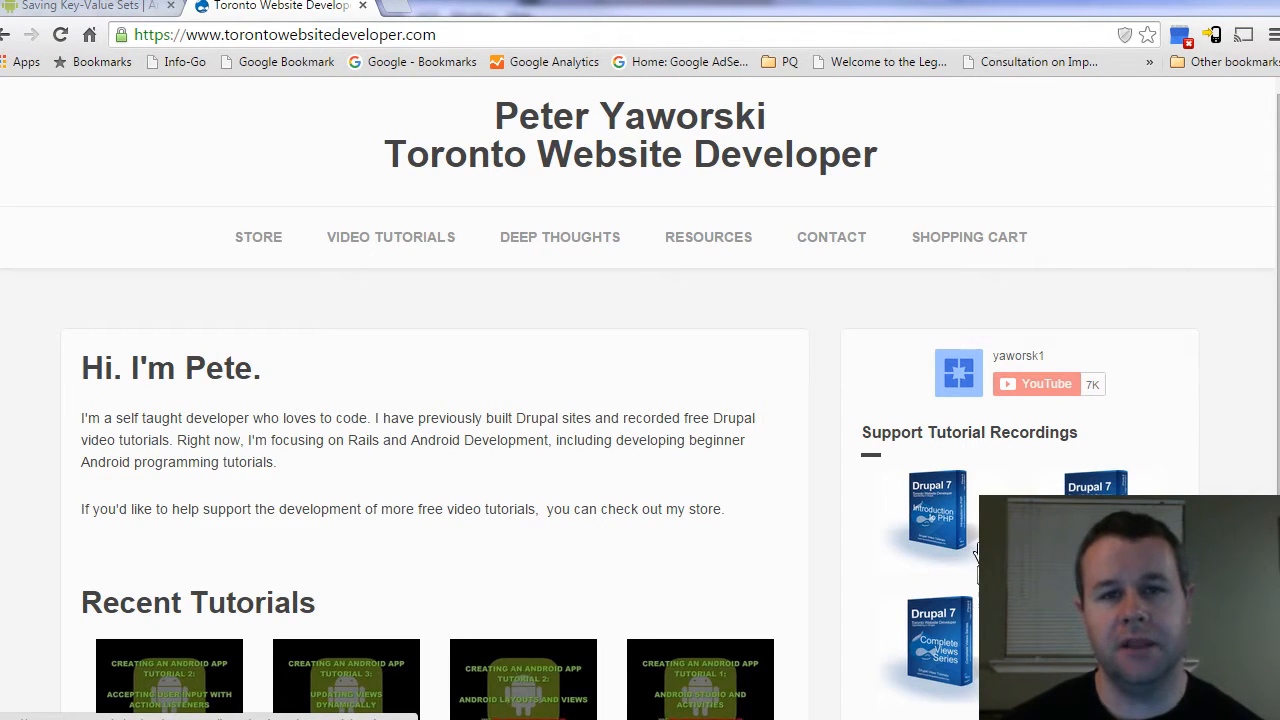
pyautogui.moveTo(484, 504)
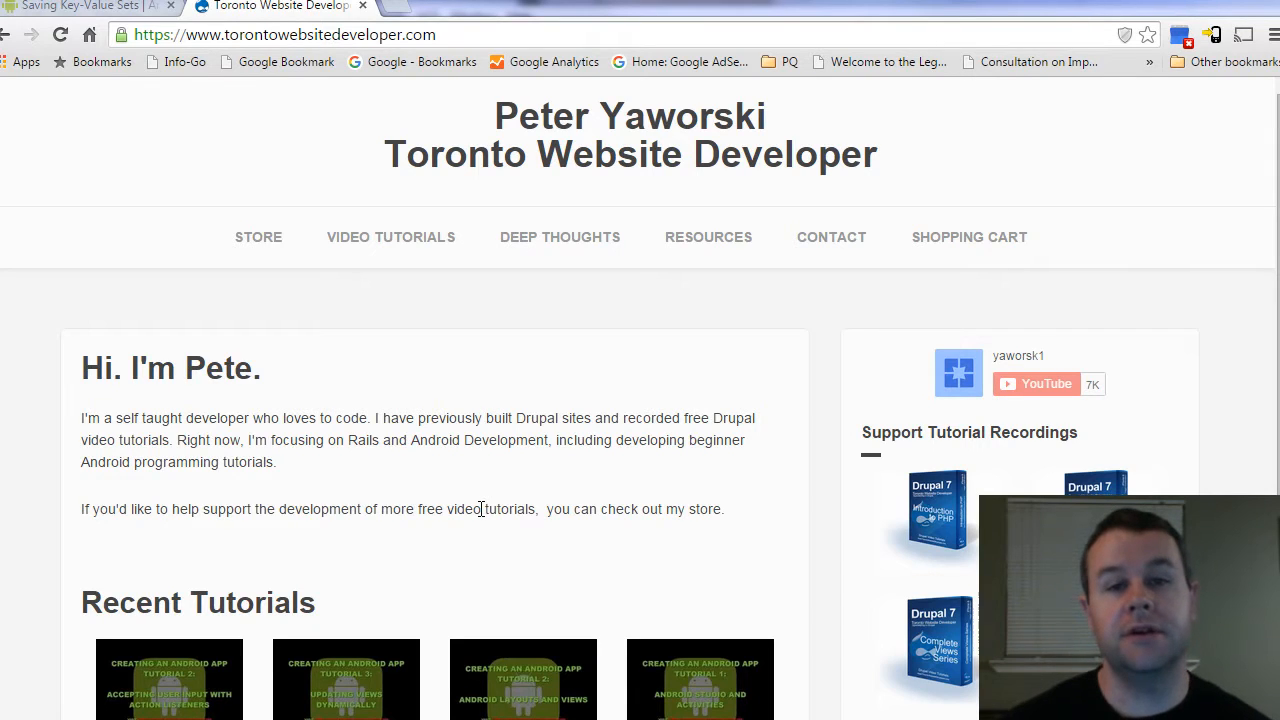
pyautogui.moveTo(1088, 368)
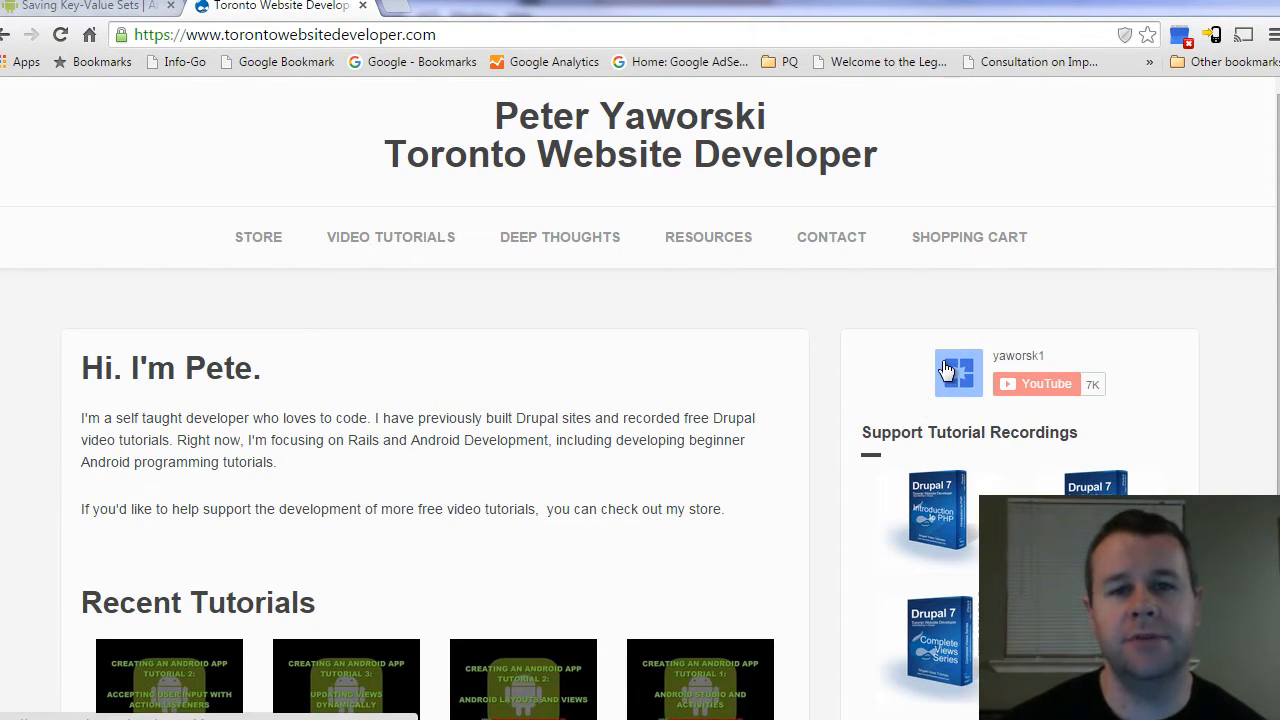
pyautogui.moveTo(1116, 400)
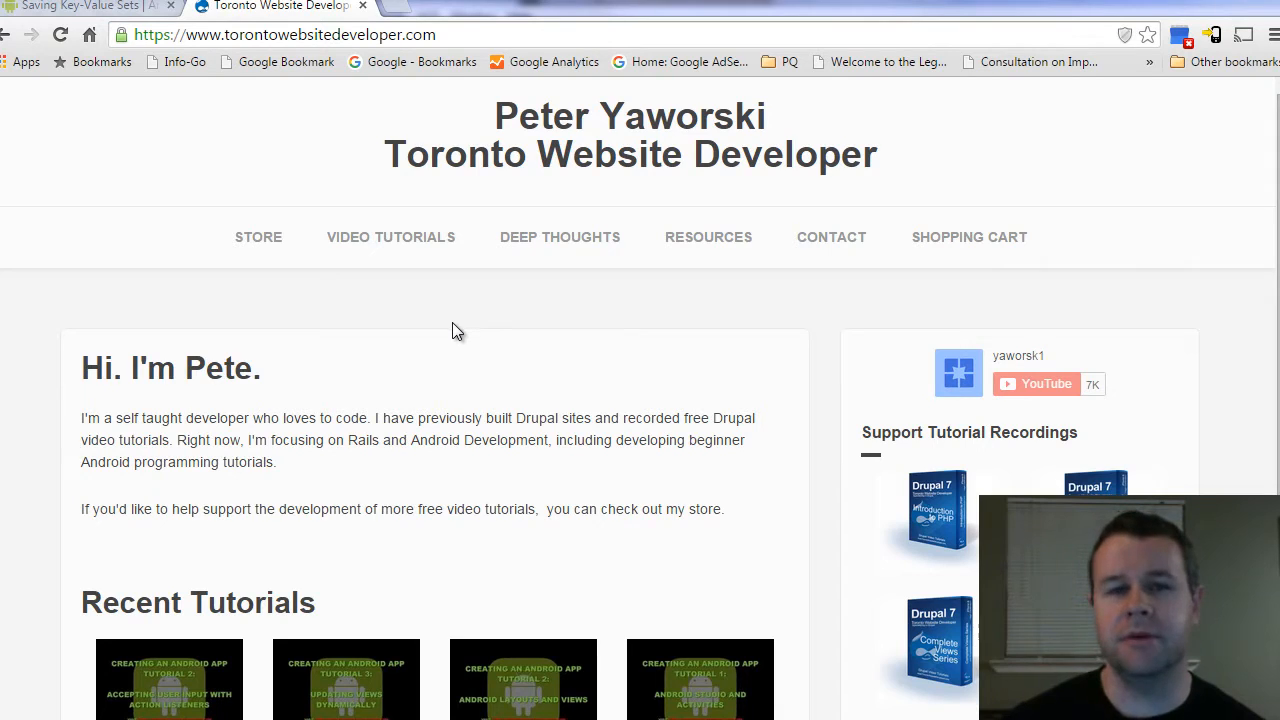
pyautogui.moveTo(724, 304)
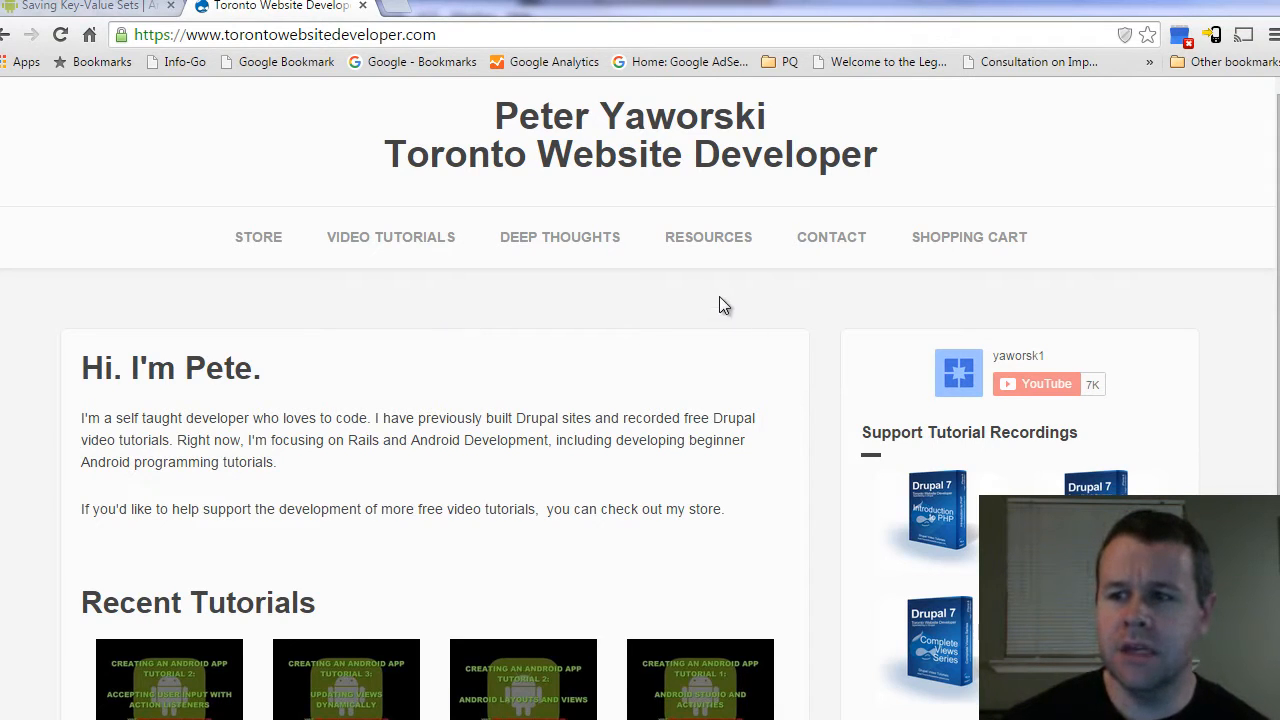
pyautogui.moveTo(100, 62)
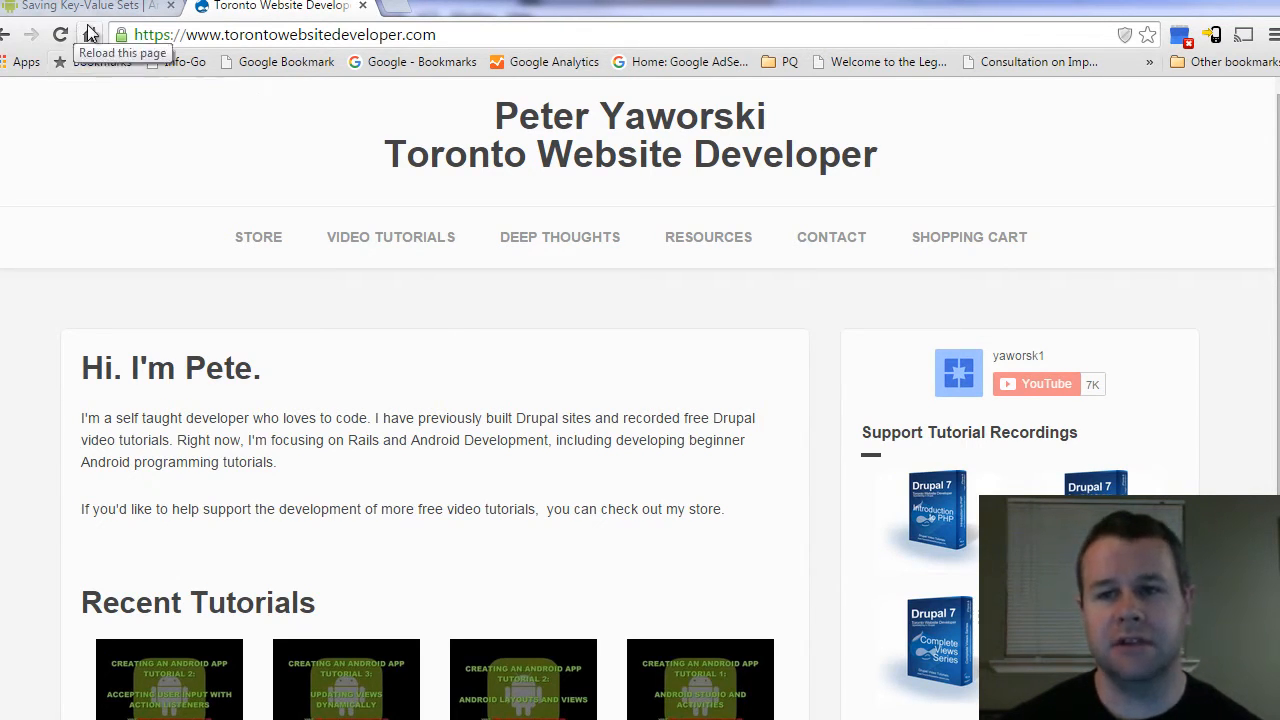
# - Bring up the Saving Key-Value Sets page and scroll to the SharedPreferences handle section
pyautogui.click(84, 6)
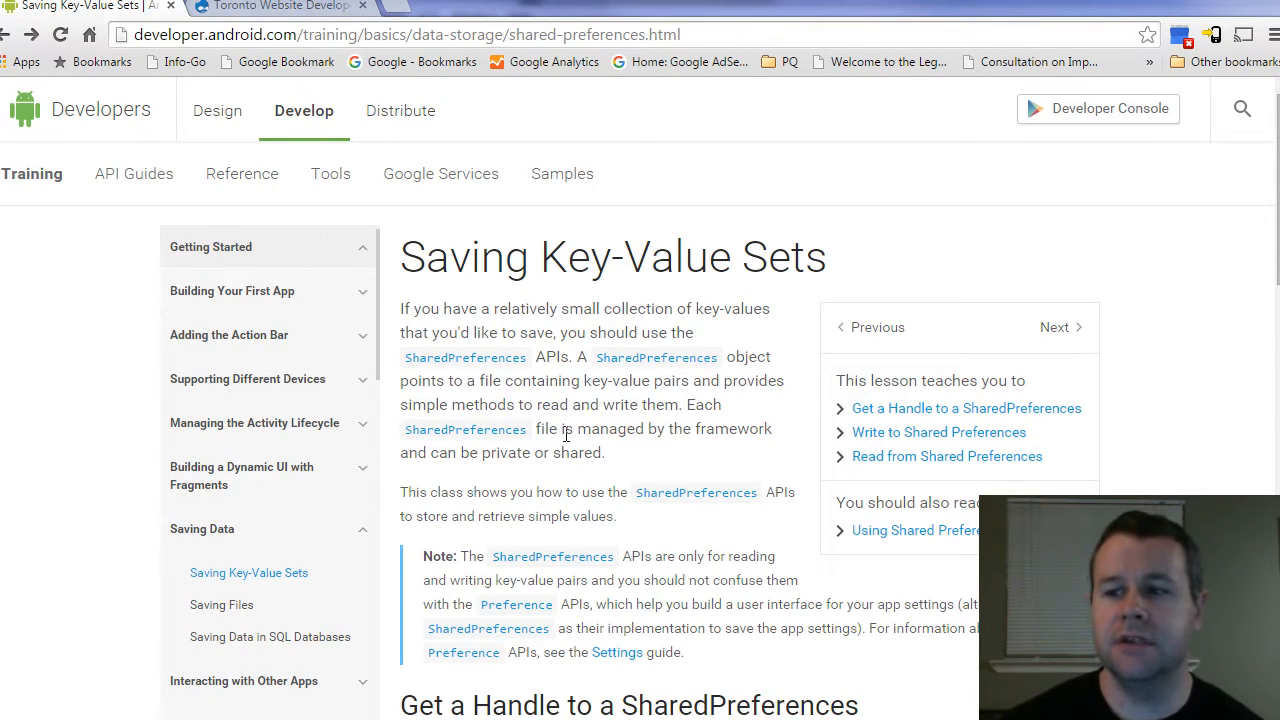
pyautogui.moveTo(656, 356)
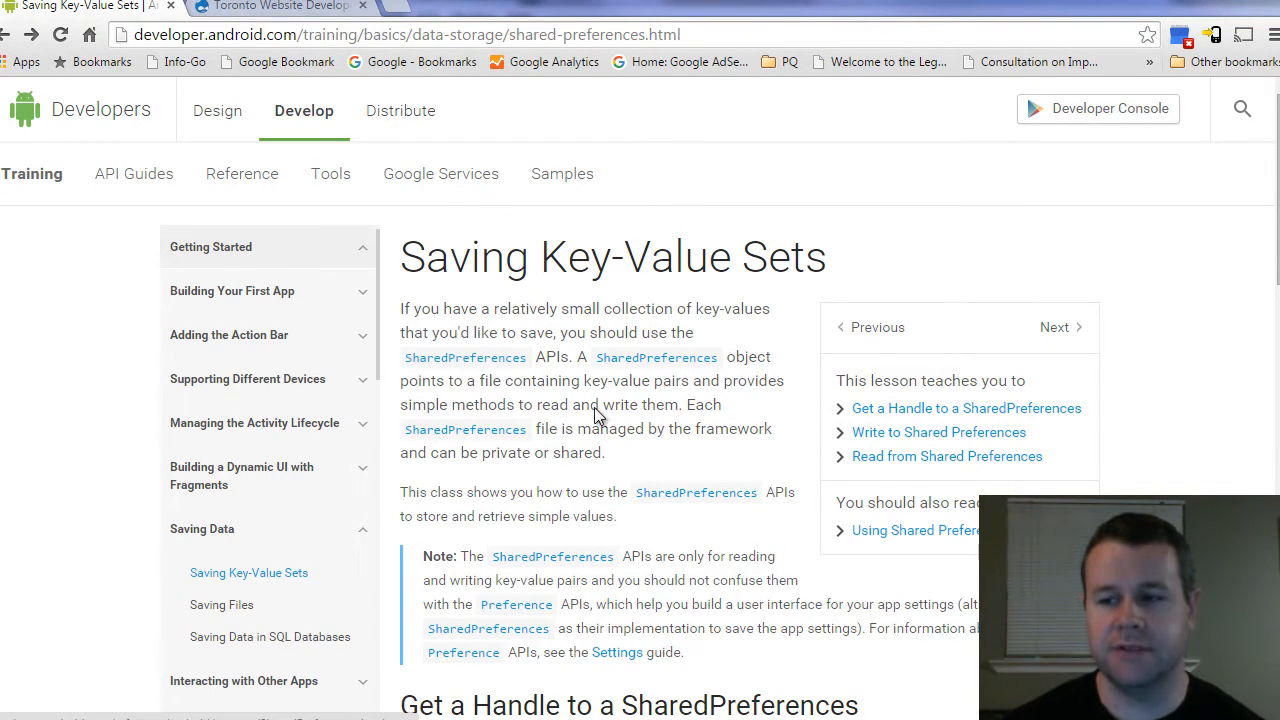
pyautogui.scroll(-3)
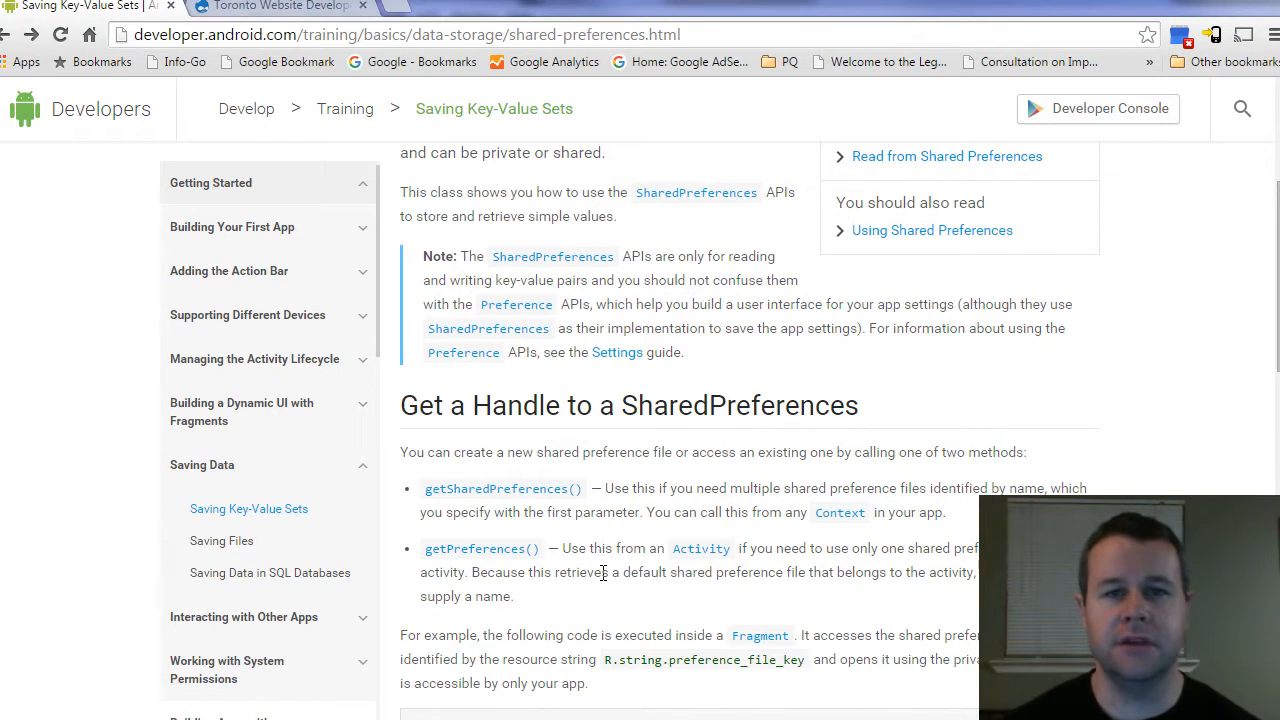
pyautogui.moveTo(570, 500)
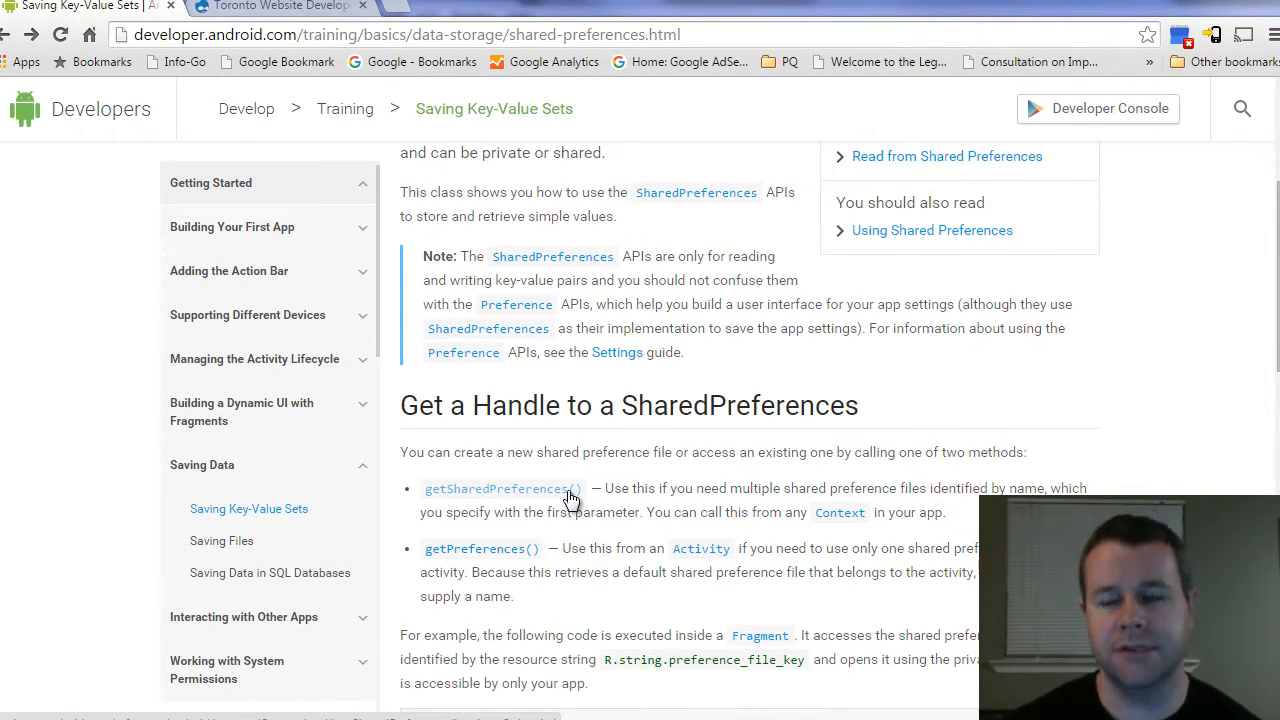
pyautogui.scroll(-3)
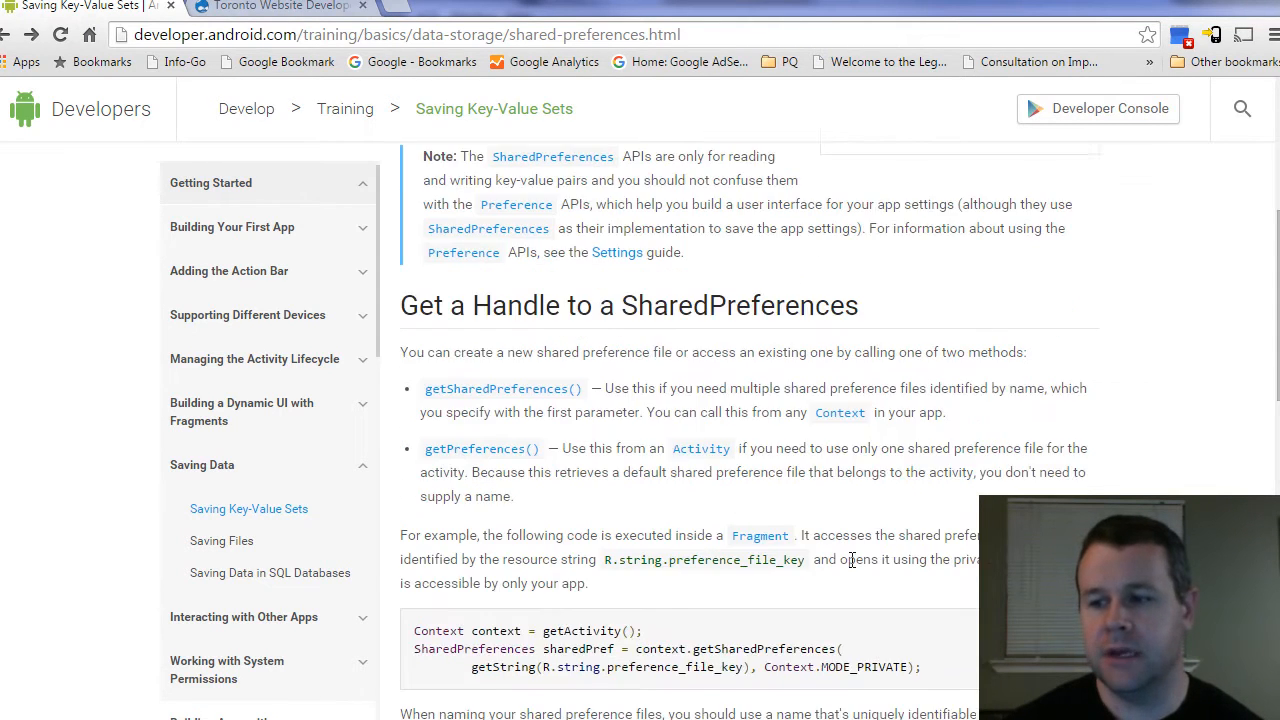
pyautogui.scroll(-3)
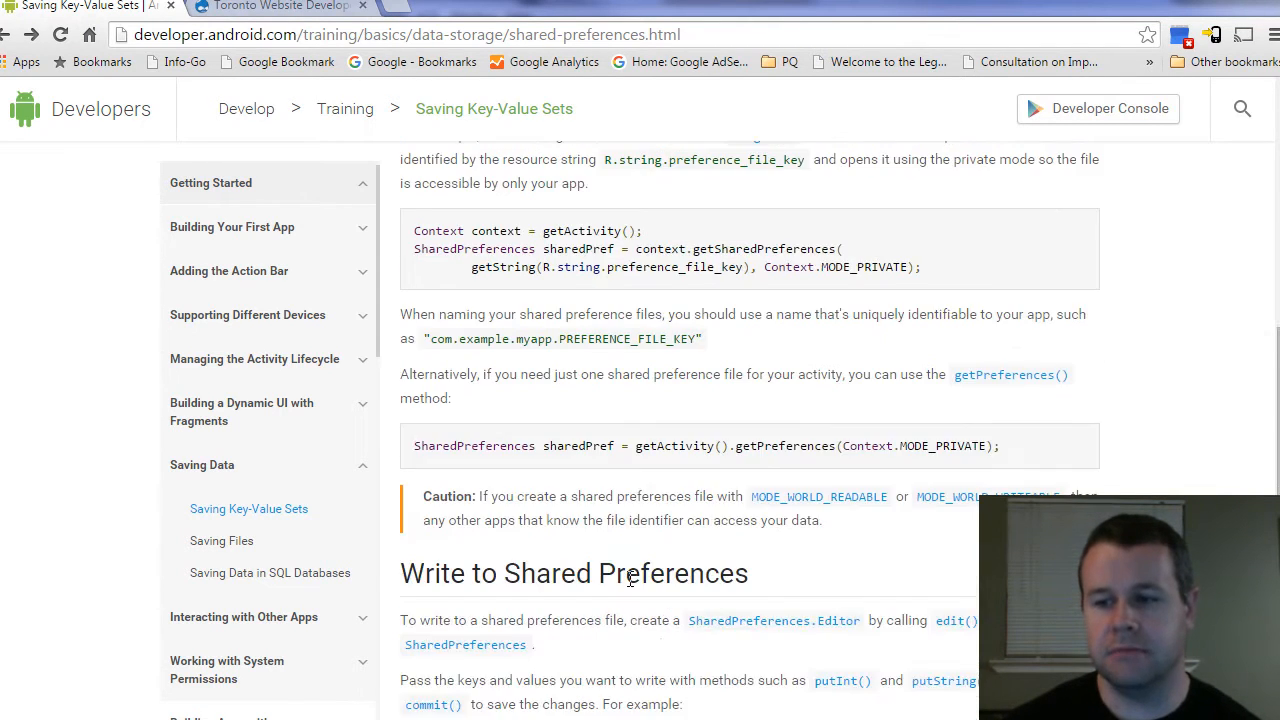
pyautogui.scroll(-3)
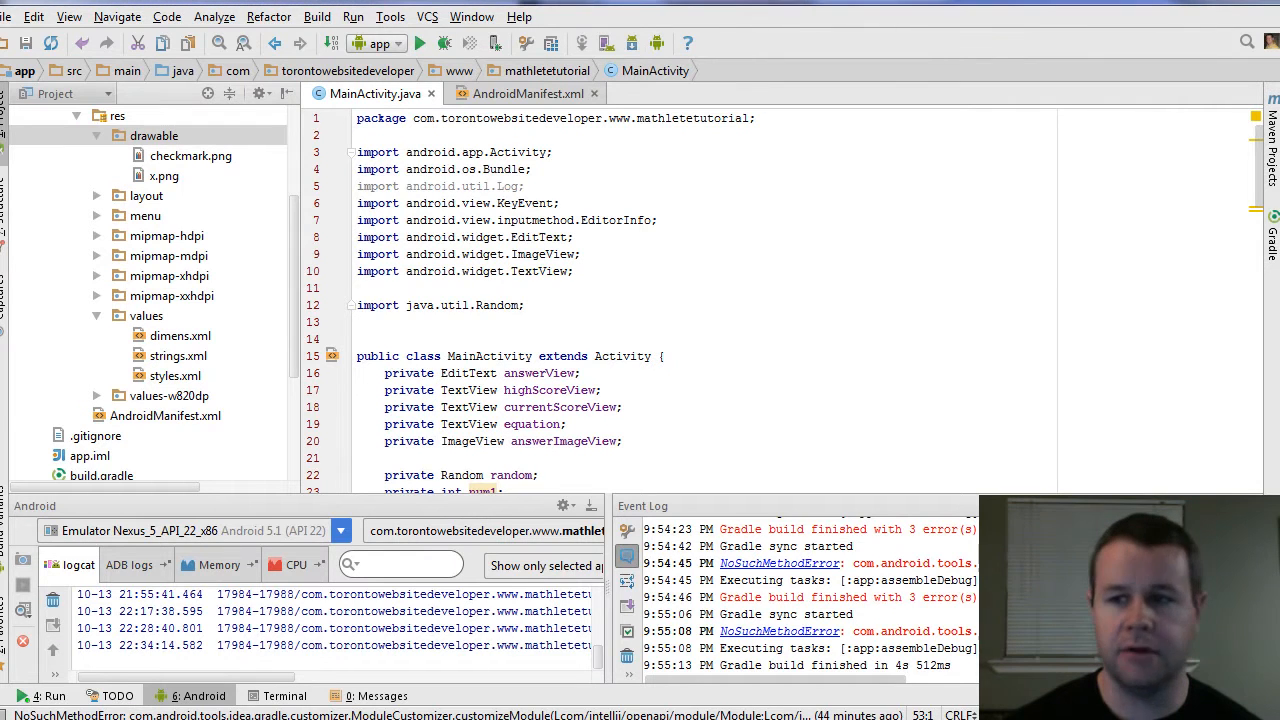
# - Review init()'s hardcoded score labels in MainActivity.java, then open res/values/strings.xml
pyautogui.click(664, 356)
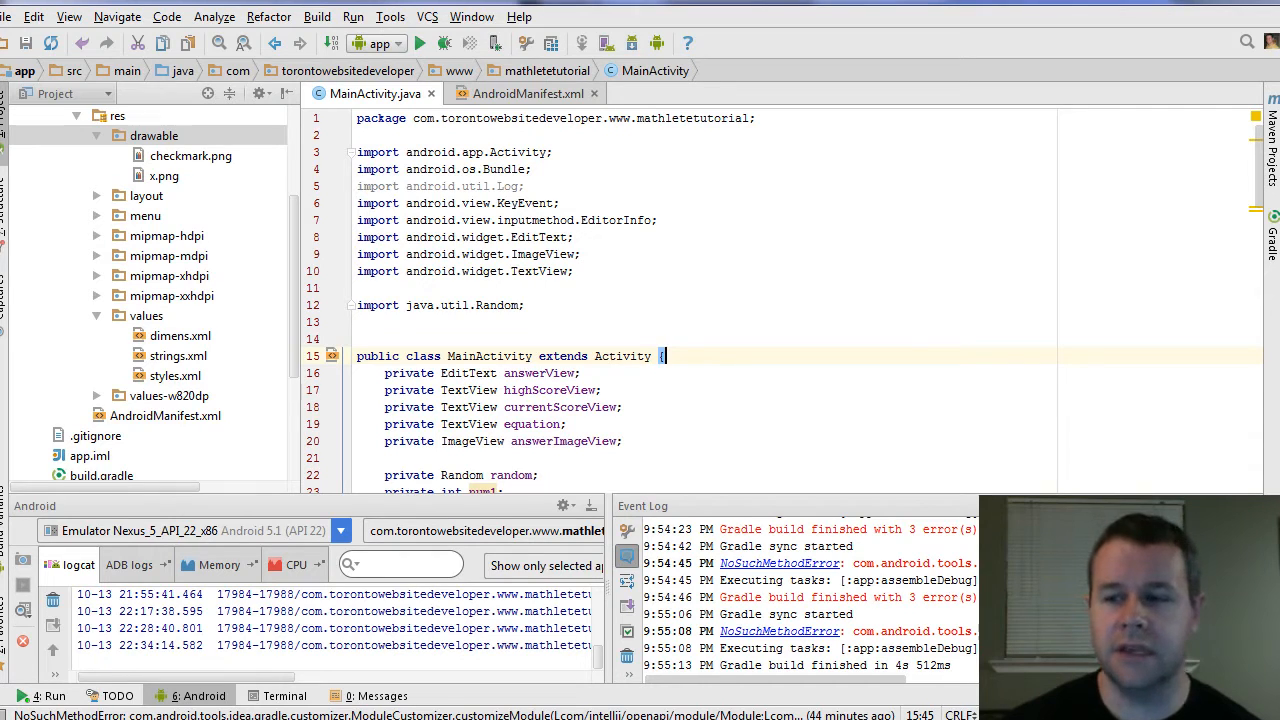
pyautogui.scroll(-3)
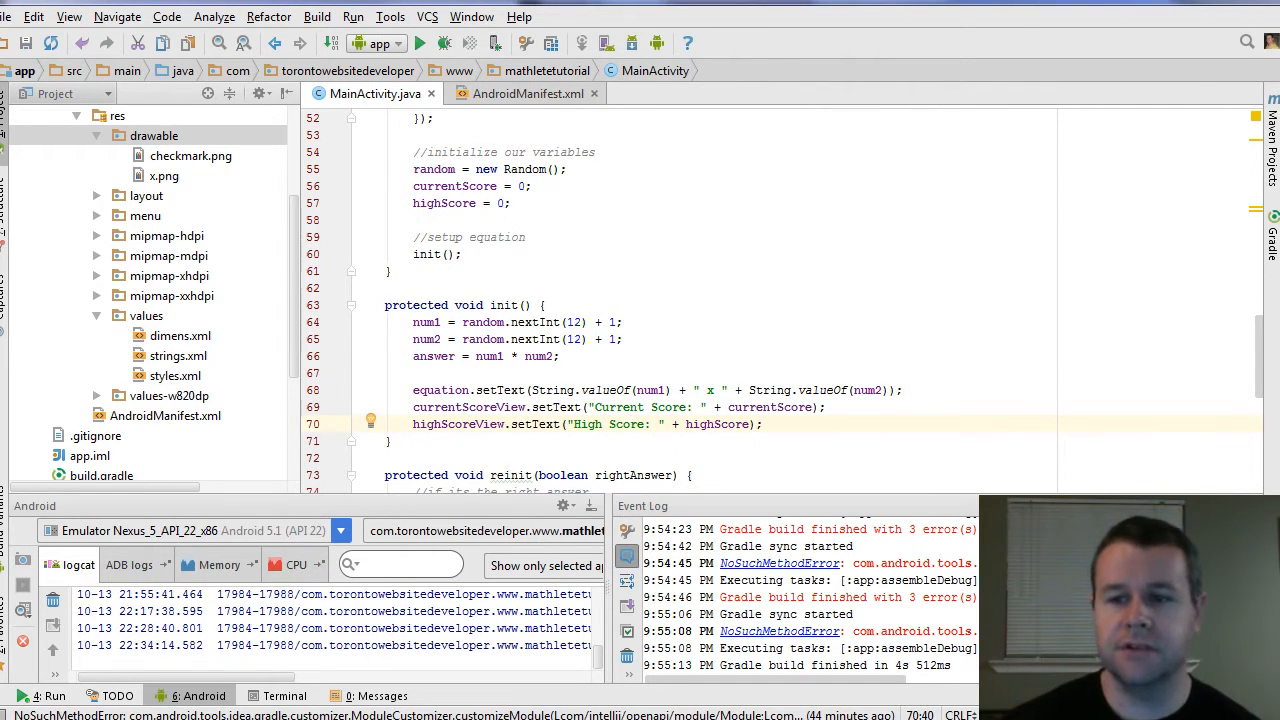
pyautogui.click(178, 356)
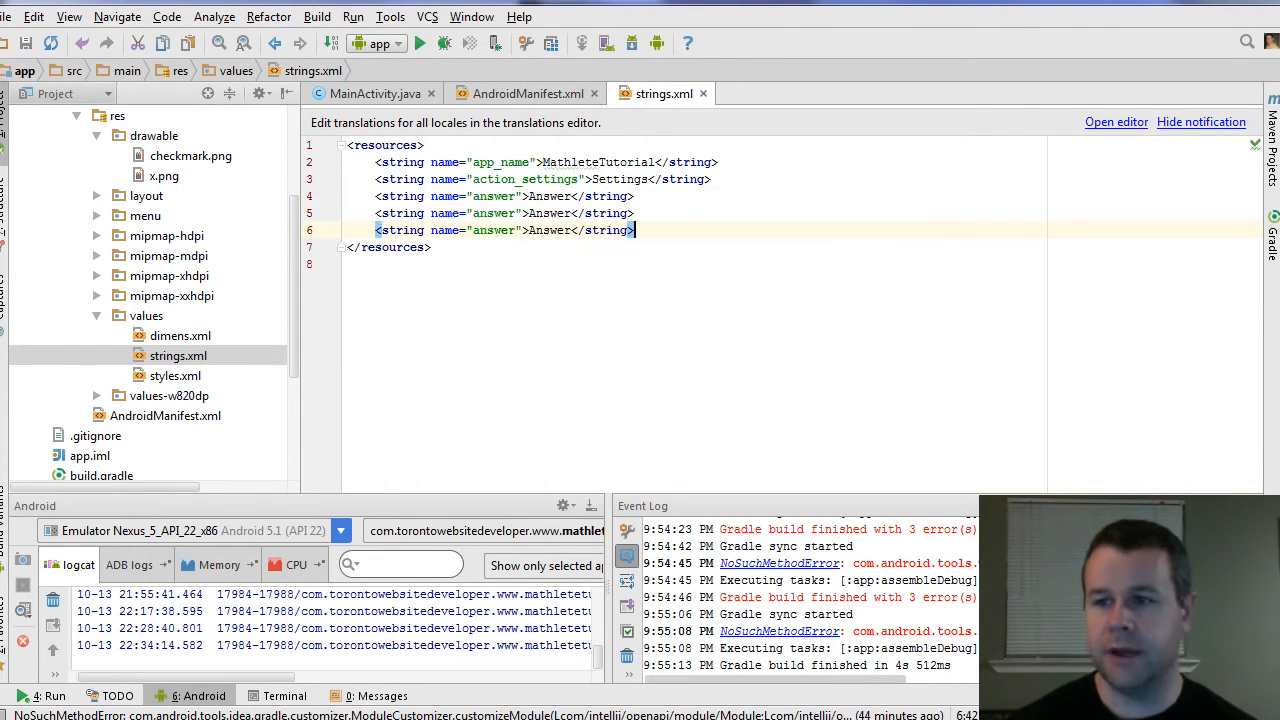
# - Rename duplicated entries to current_score 'Current Score' and high_score 'High Score', then return to MainActivity.java
pyautogui.write('current_scor')
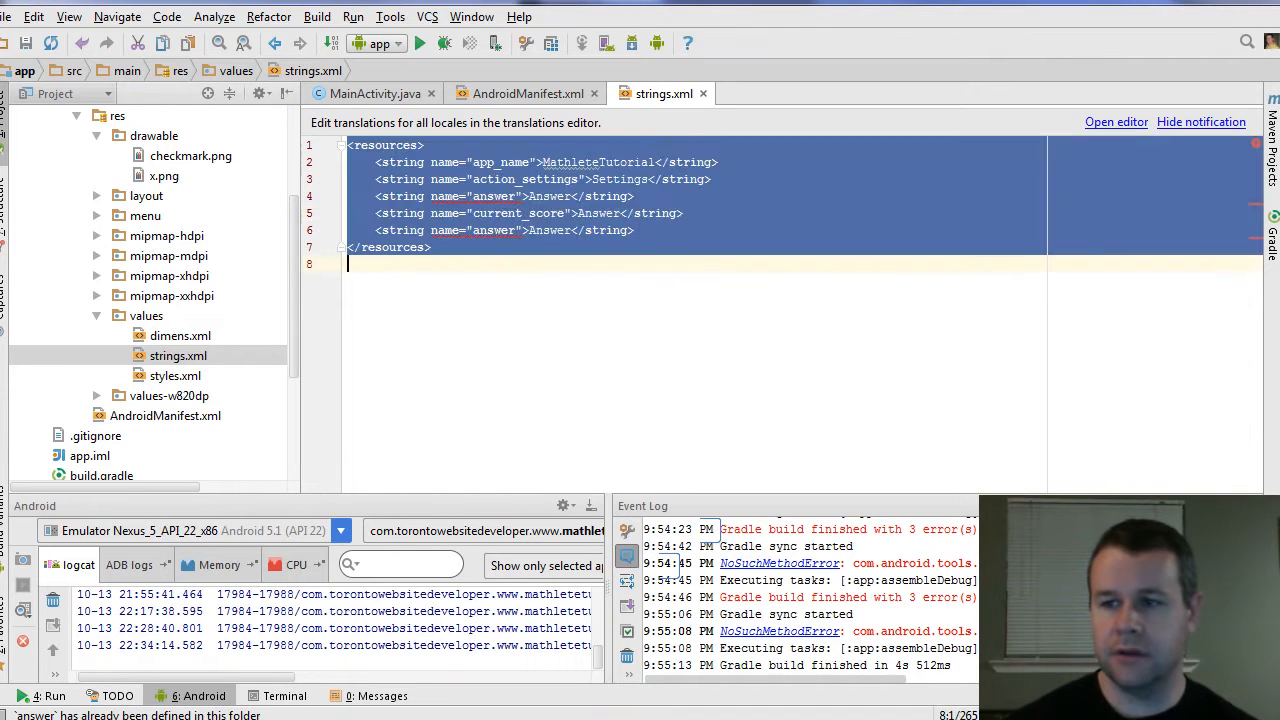
pyautogui.write('high_scor')
pyautogui.click(530, 212)
pyautogui.write('Current Scor')
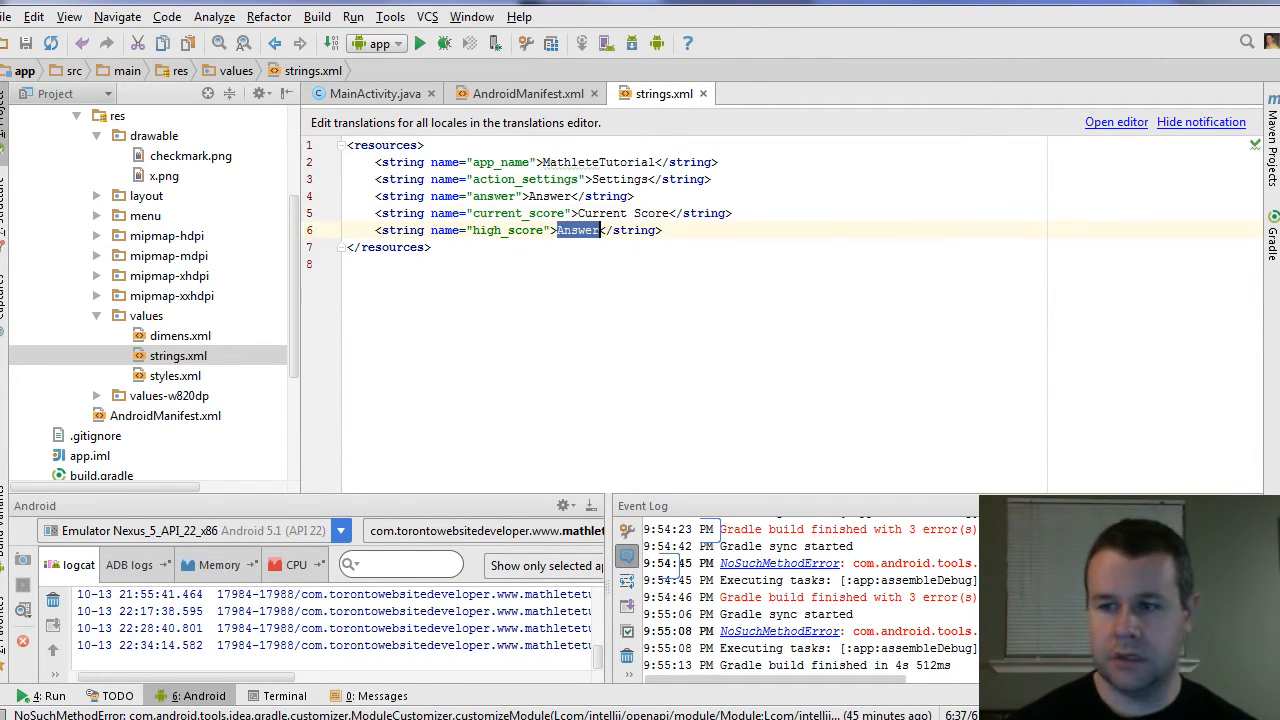
pyautogui.write('High Score')
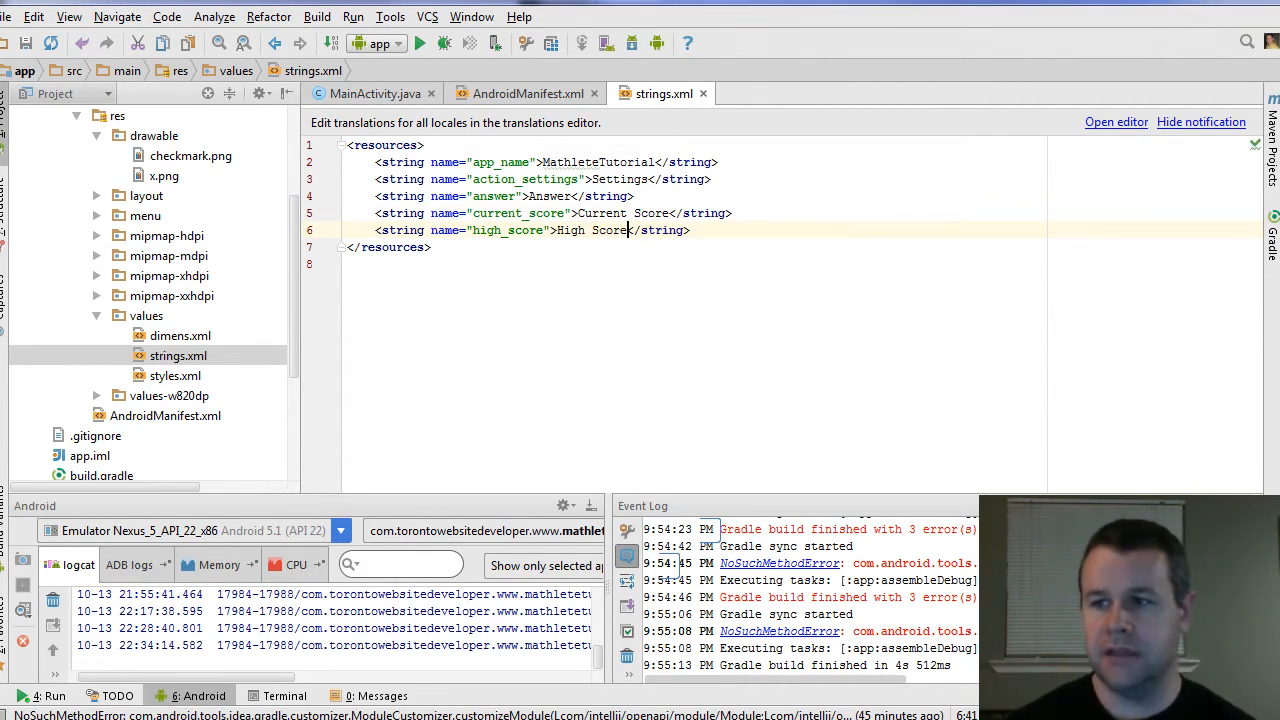
pyautogui.click(376, 94)
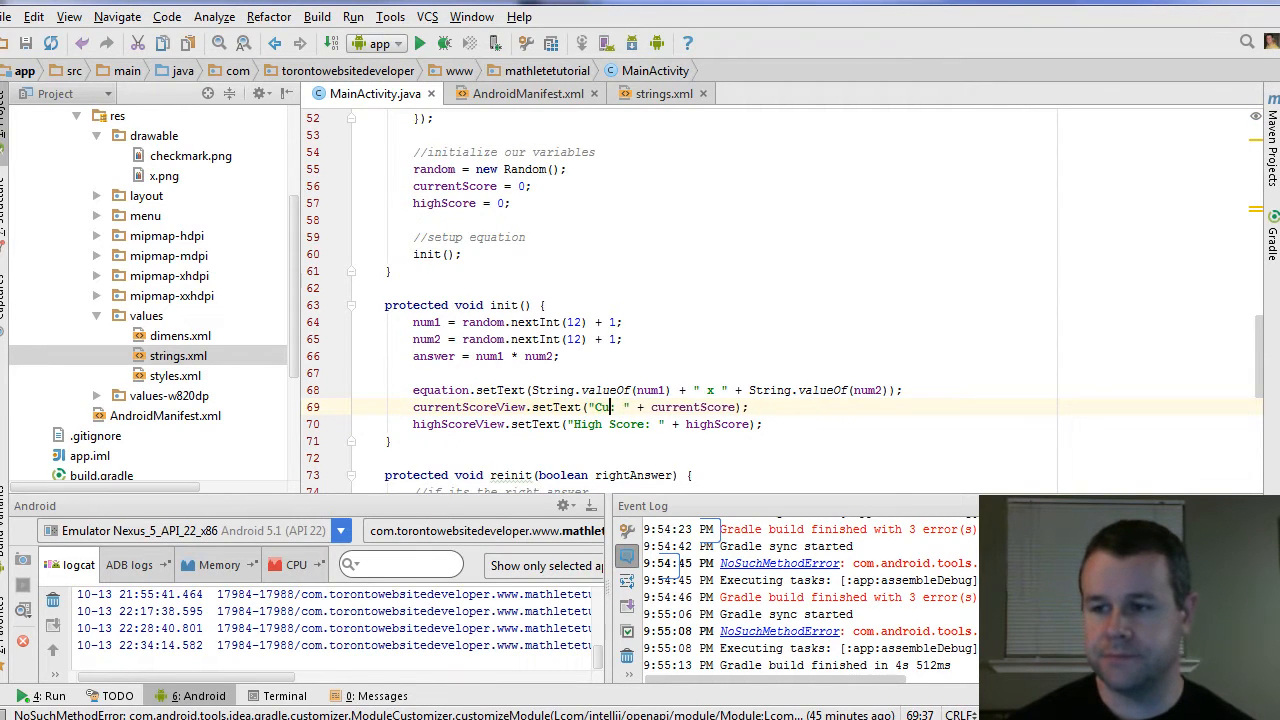
# - Replace init()'s literal labels with getString(R.string.current_score) and getString(R.string.high_score)
pyautogui.write('getString(')
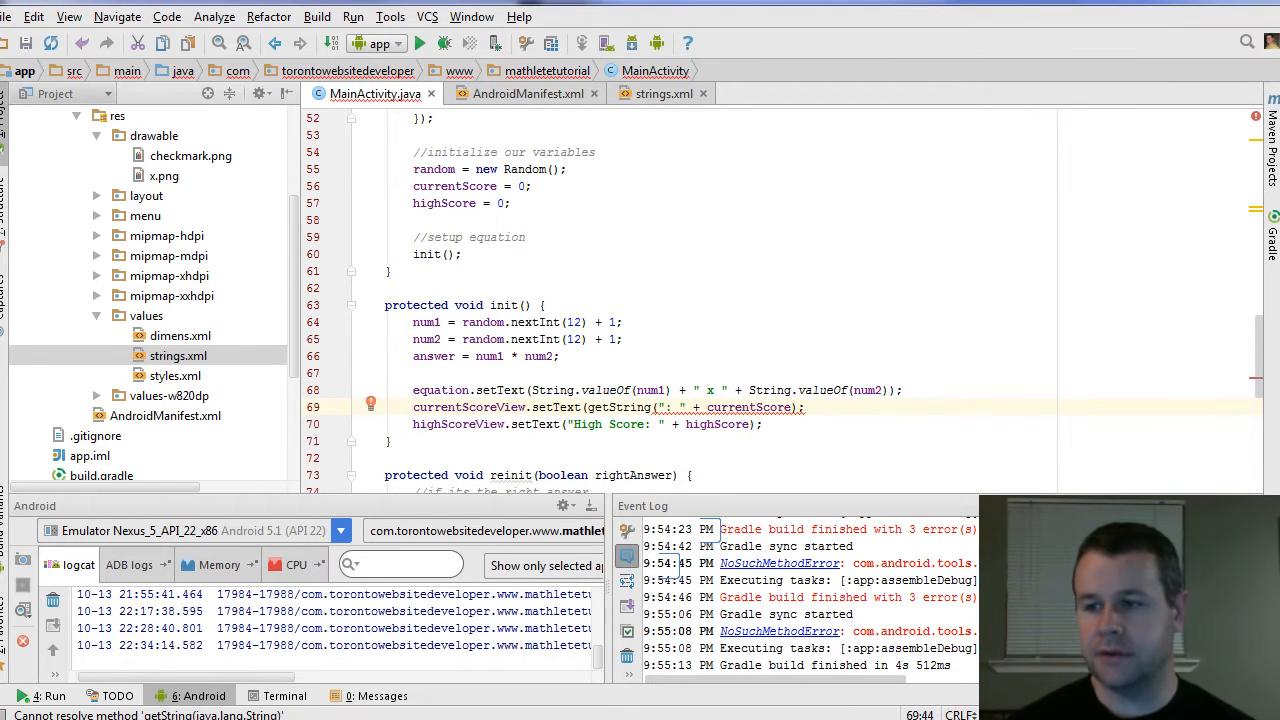
pyautogui.write('R.string.current_score) +')
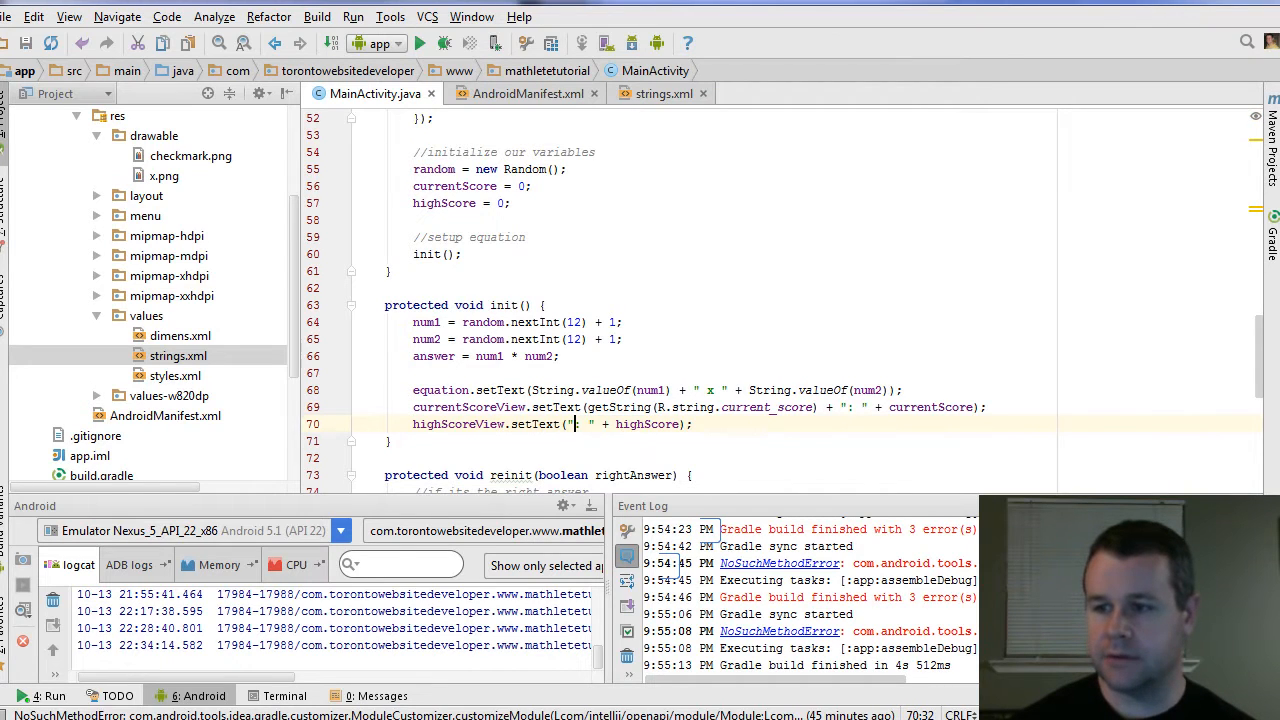
pyautogui.write('getString(')
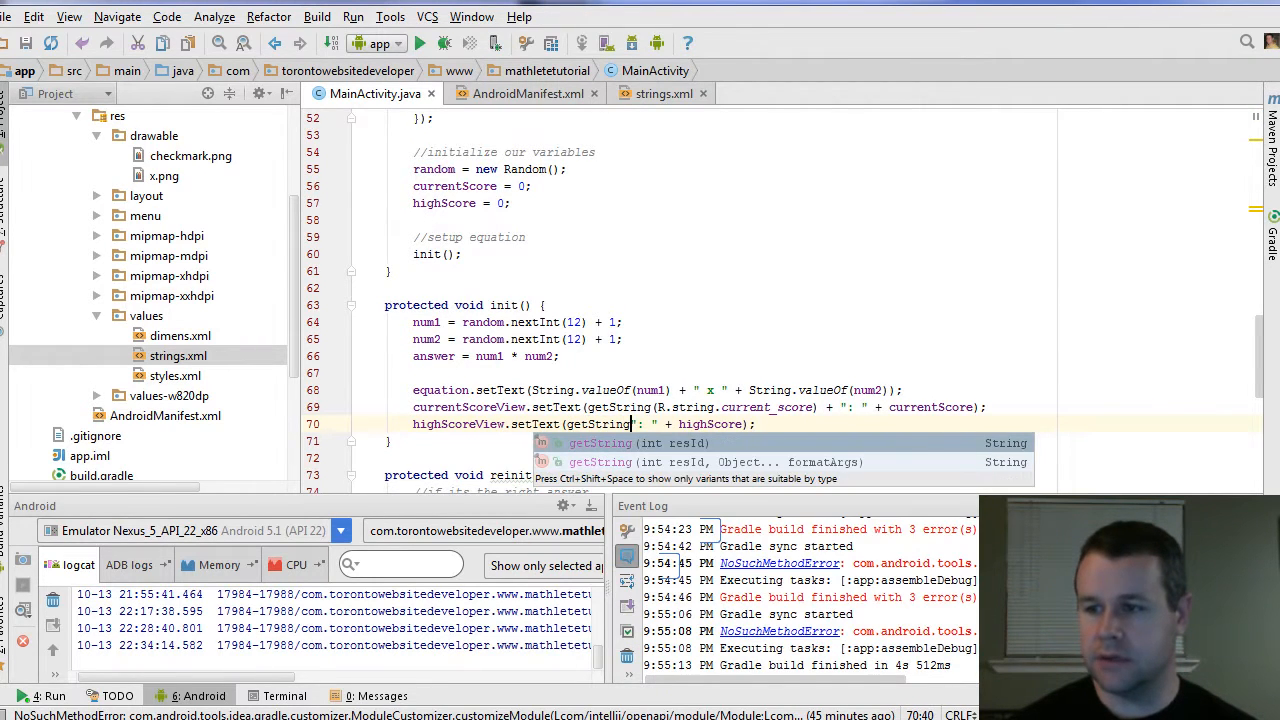
pyautogui.write('R.string.high_score) +')
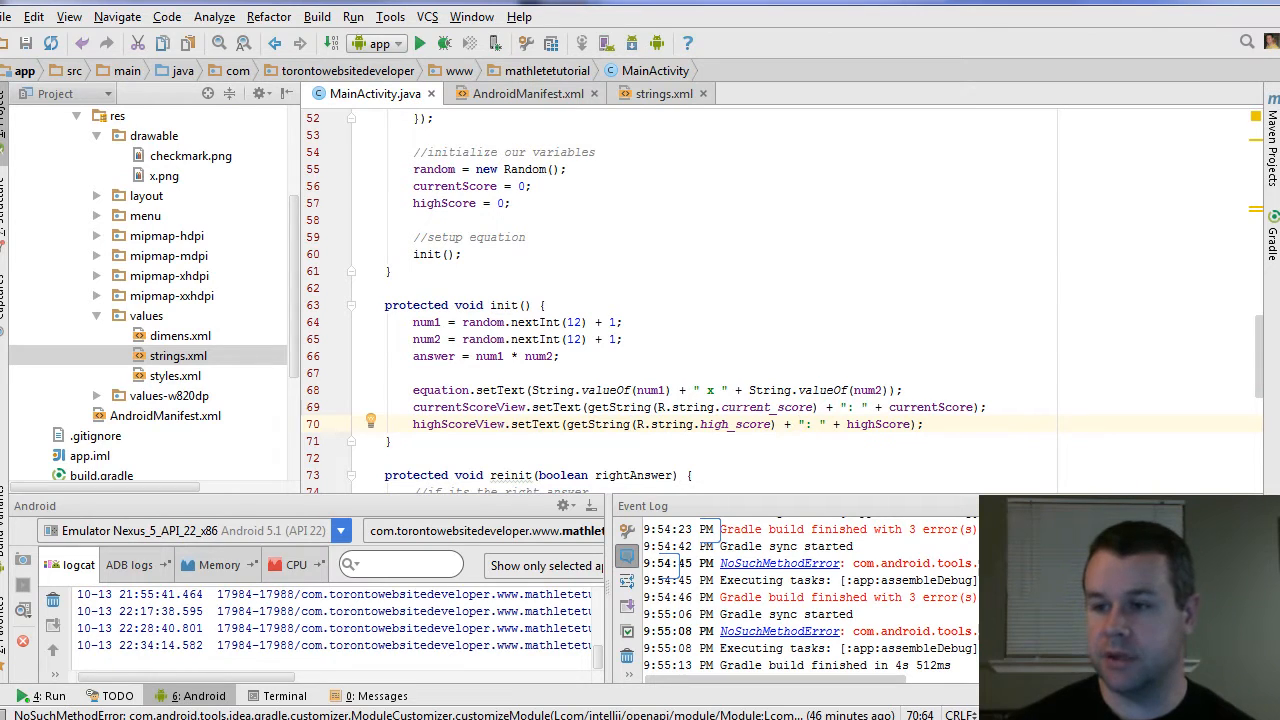
pyautogui.doubleClick(670, 424)
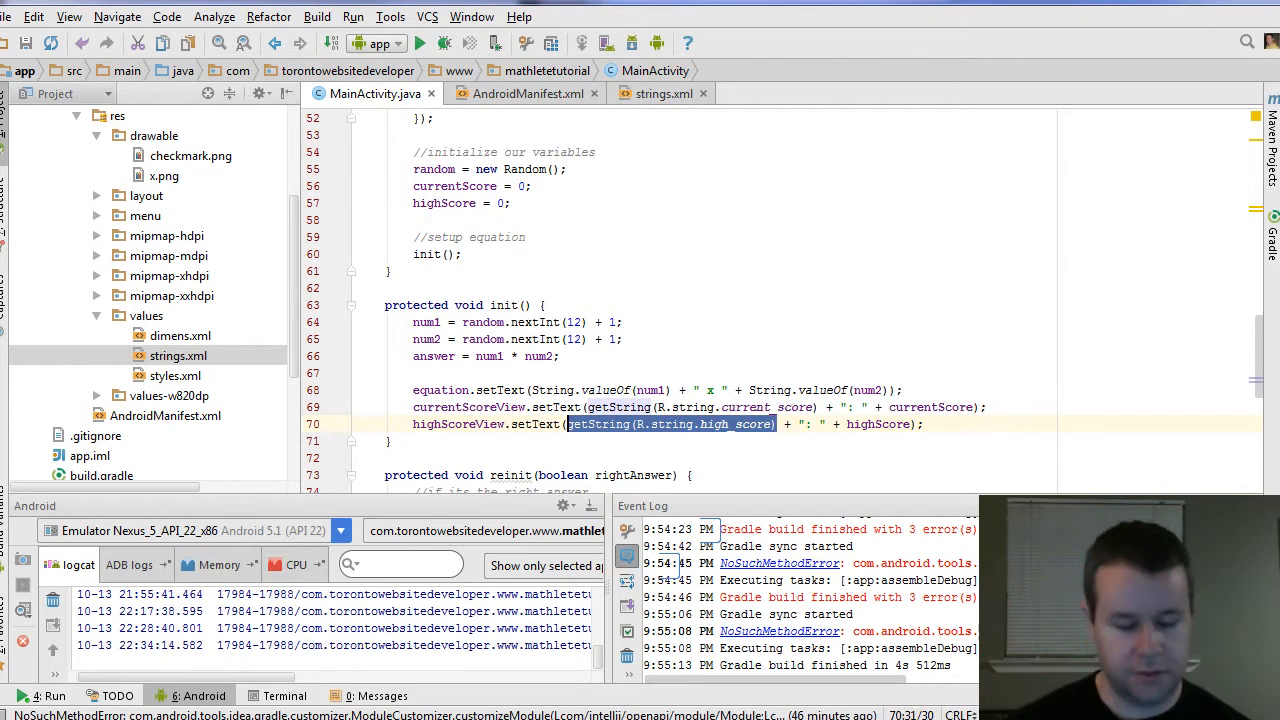
pyautogui.scroll(3)
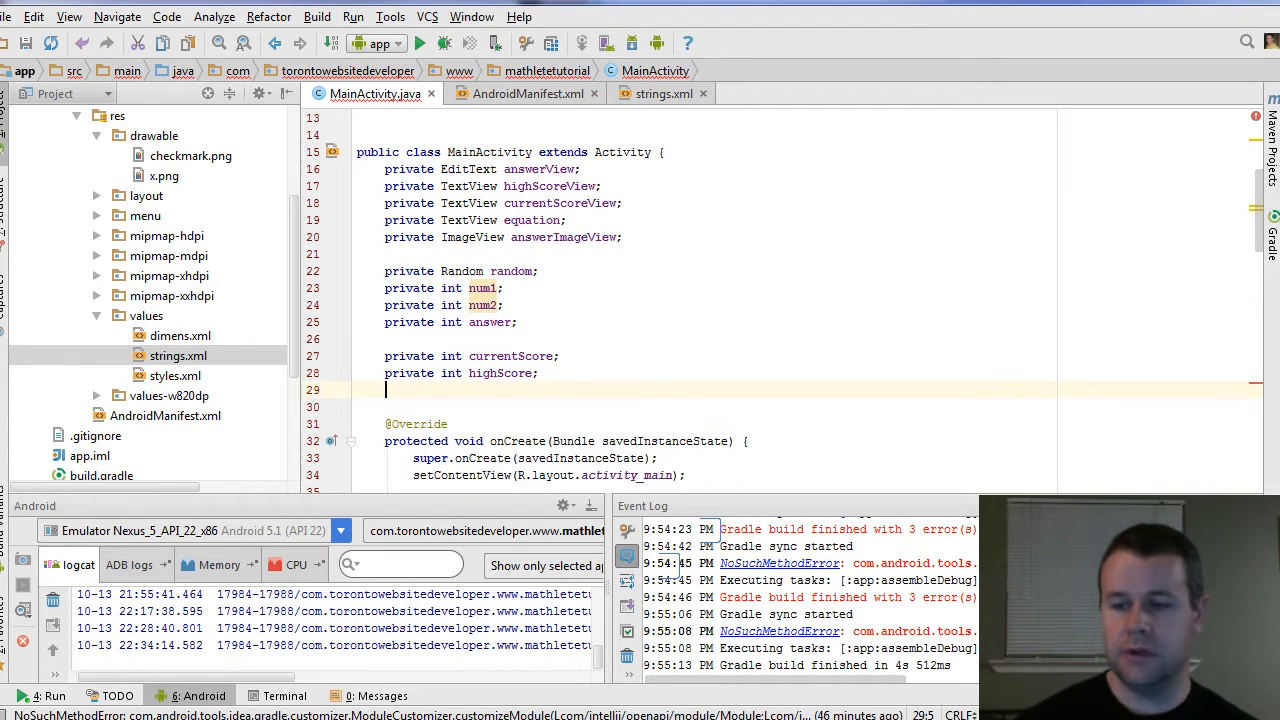
# - Declare fields 'private String highScoreString;' and 'private String currentScoreString;' below the int fields
pyautogui.write('private S')
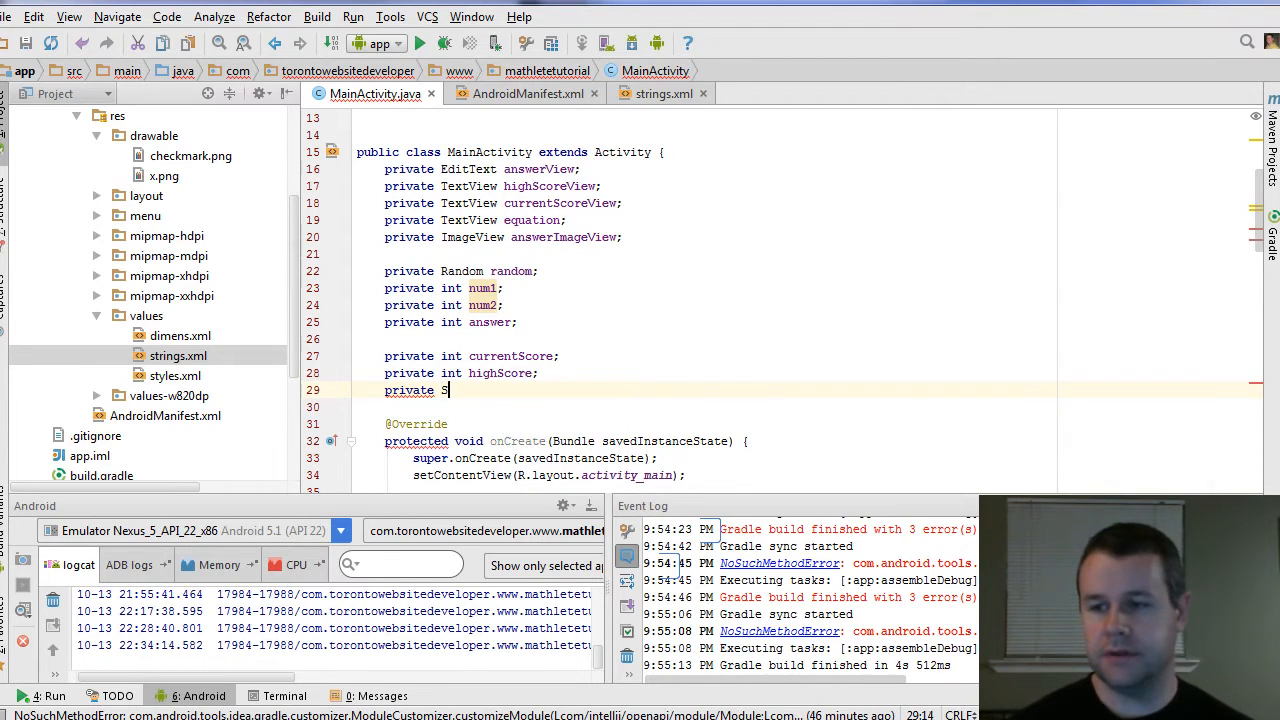
pyautogui.write('tring highScore')
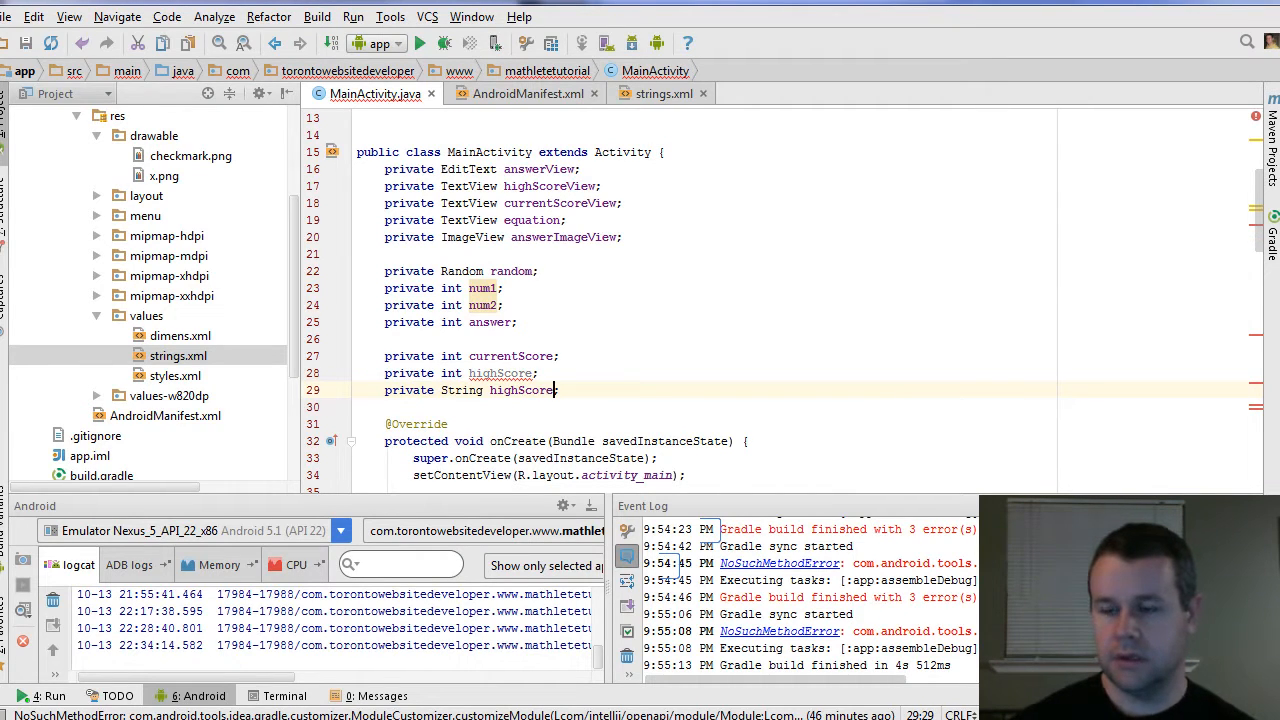
pyautogui.write('String;')
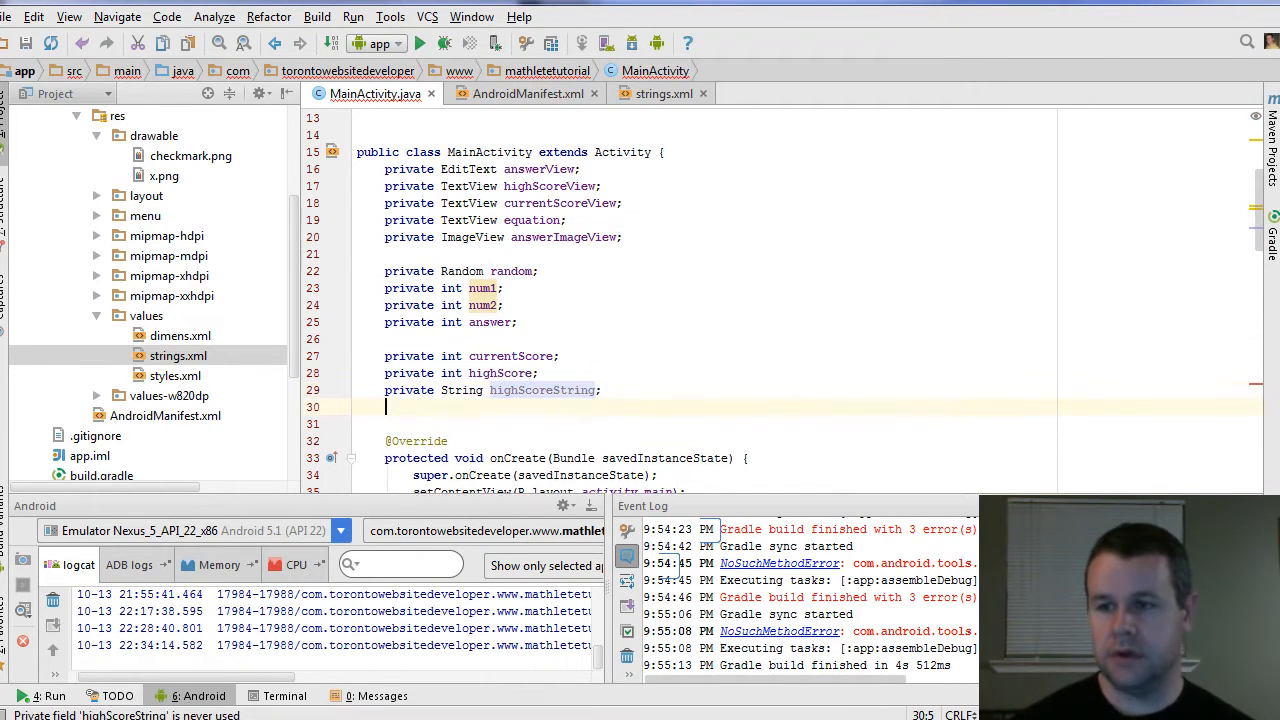
pyautogui.write('private String currentScoreString;')
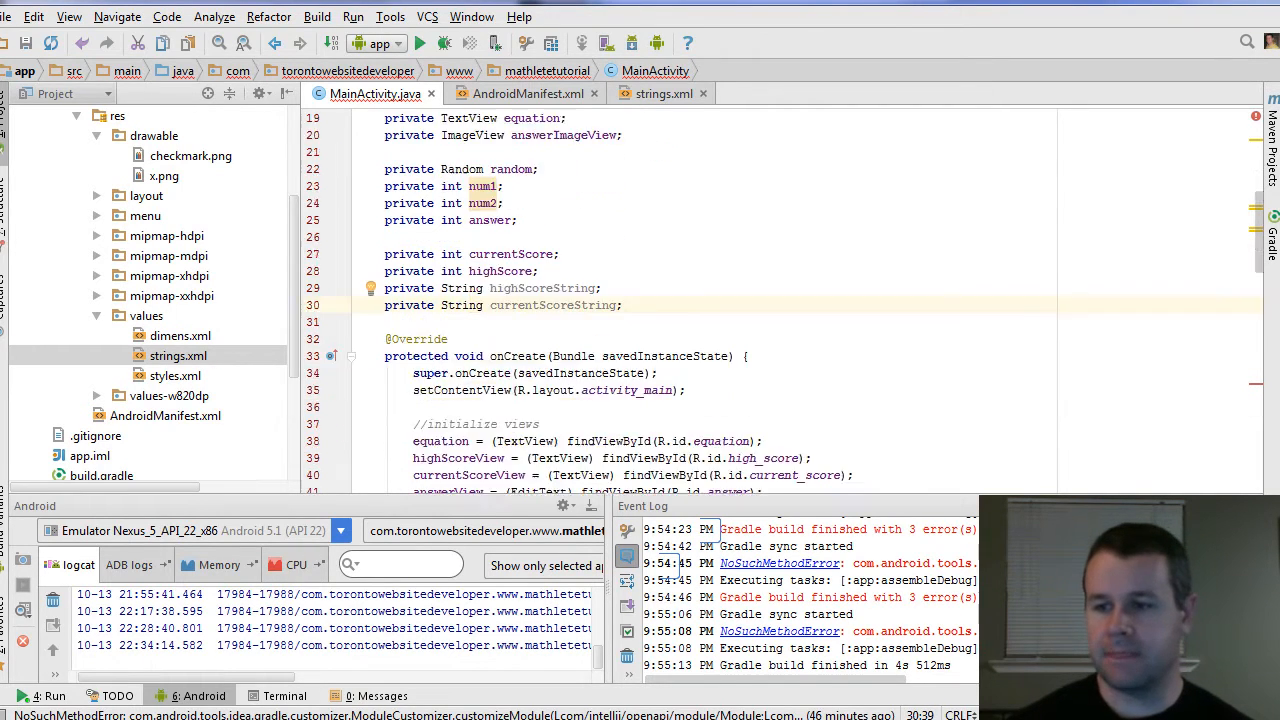
# - Assign highScoreString and currentScoreString in onCreate via getString(R.string.high_score/current_score)
pyautogui.scroll(-3)
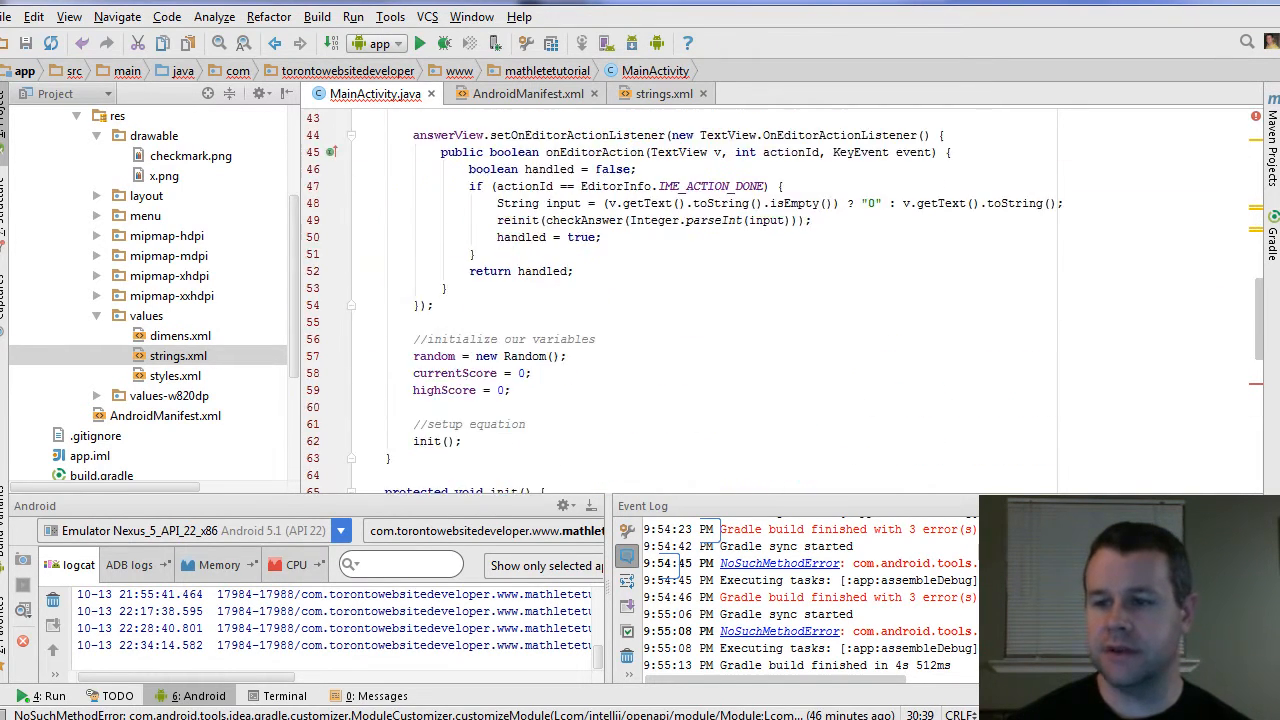
pyautogui.write('getString(R.string.high_score);')
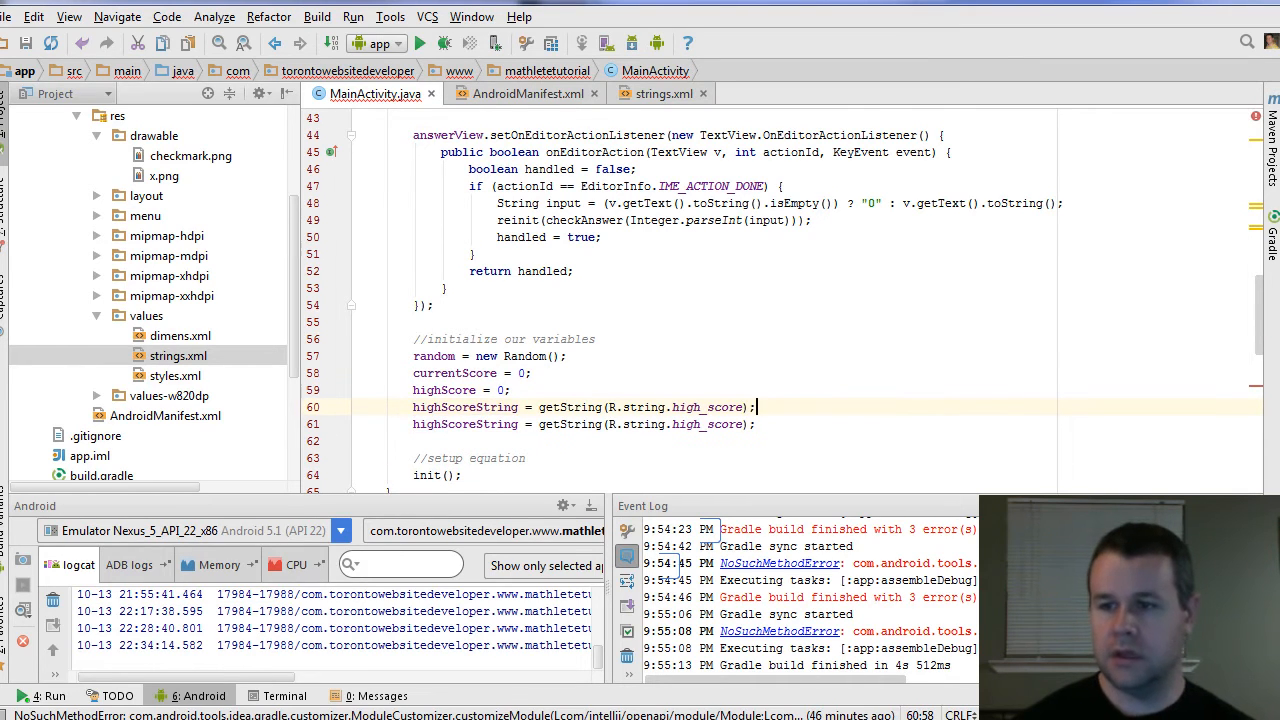
pyautogui.write('current')
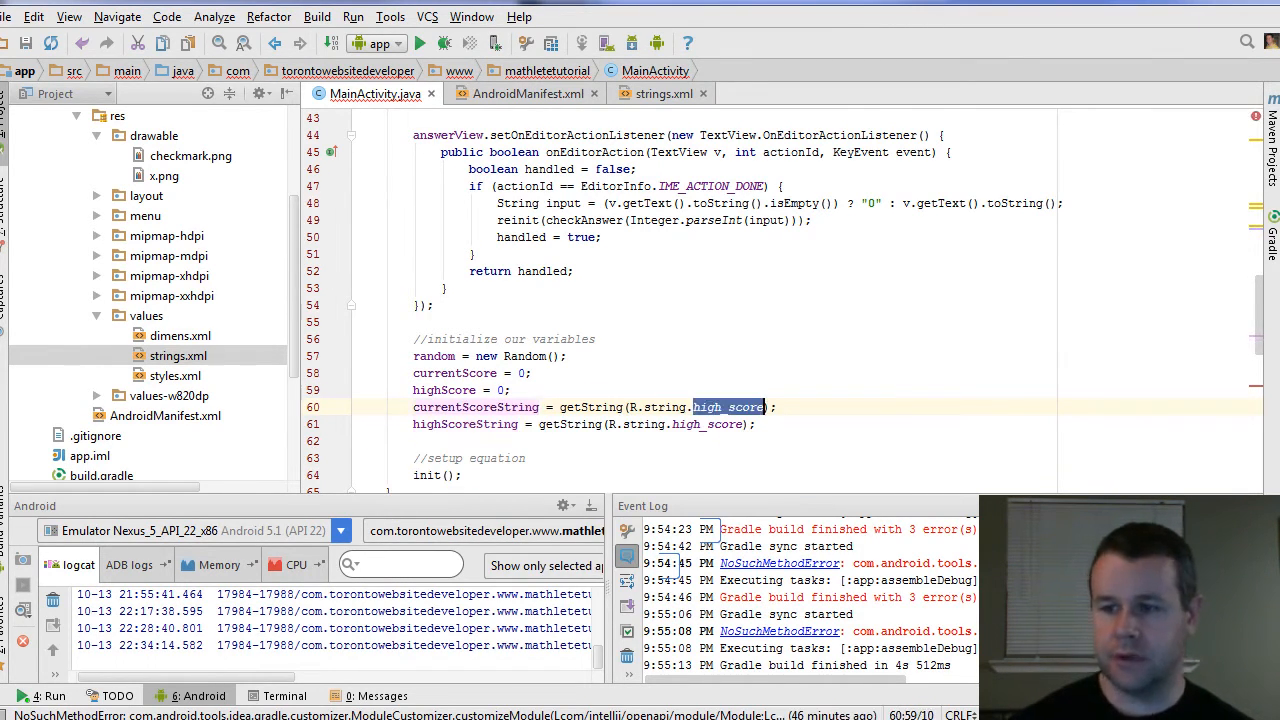
pyautogui.write('current_score')
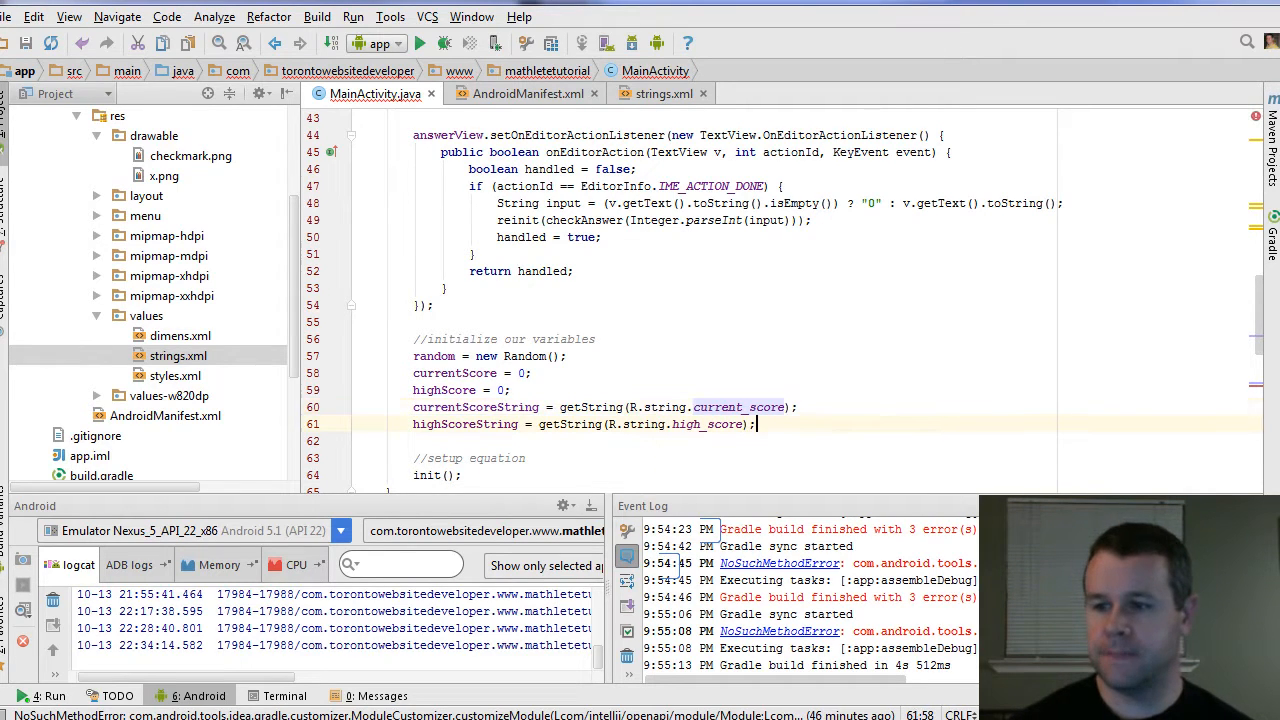
# - Use currentScoreString and highScoreString for the two score labels in init()
pyautogui.scroll(-3)
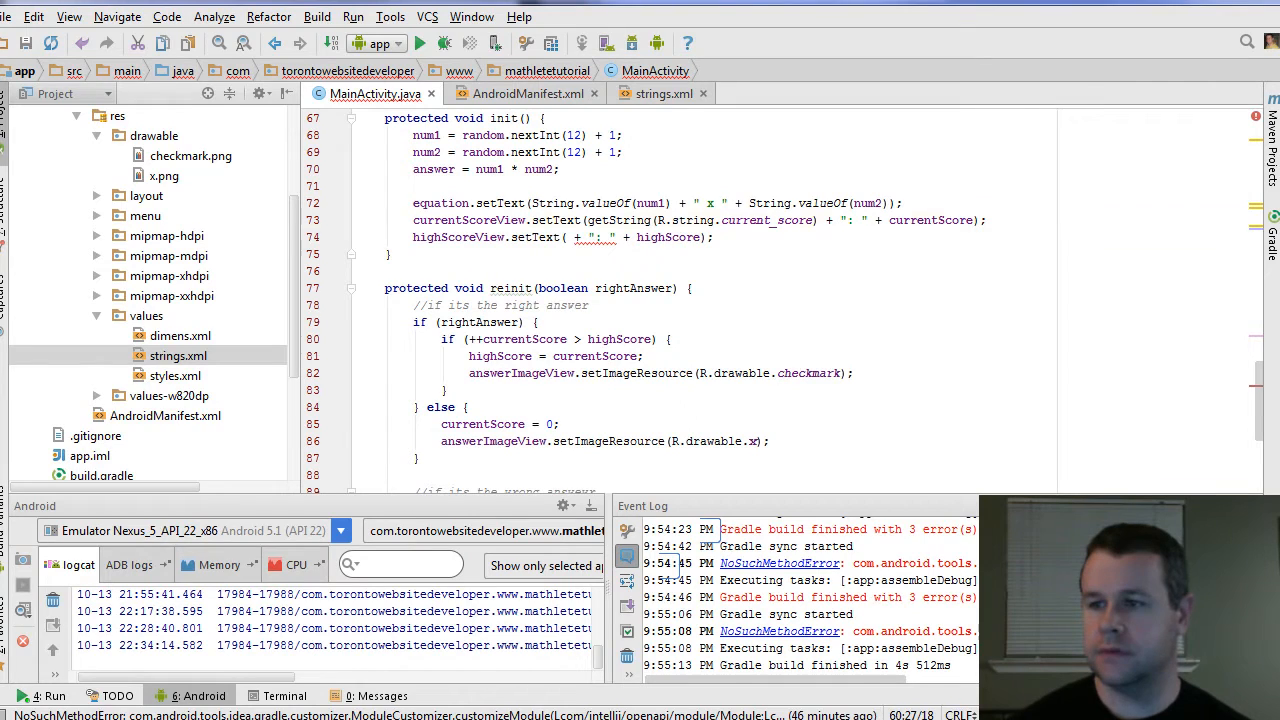
pyautogui.doubleClick(700, 220)
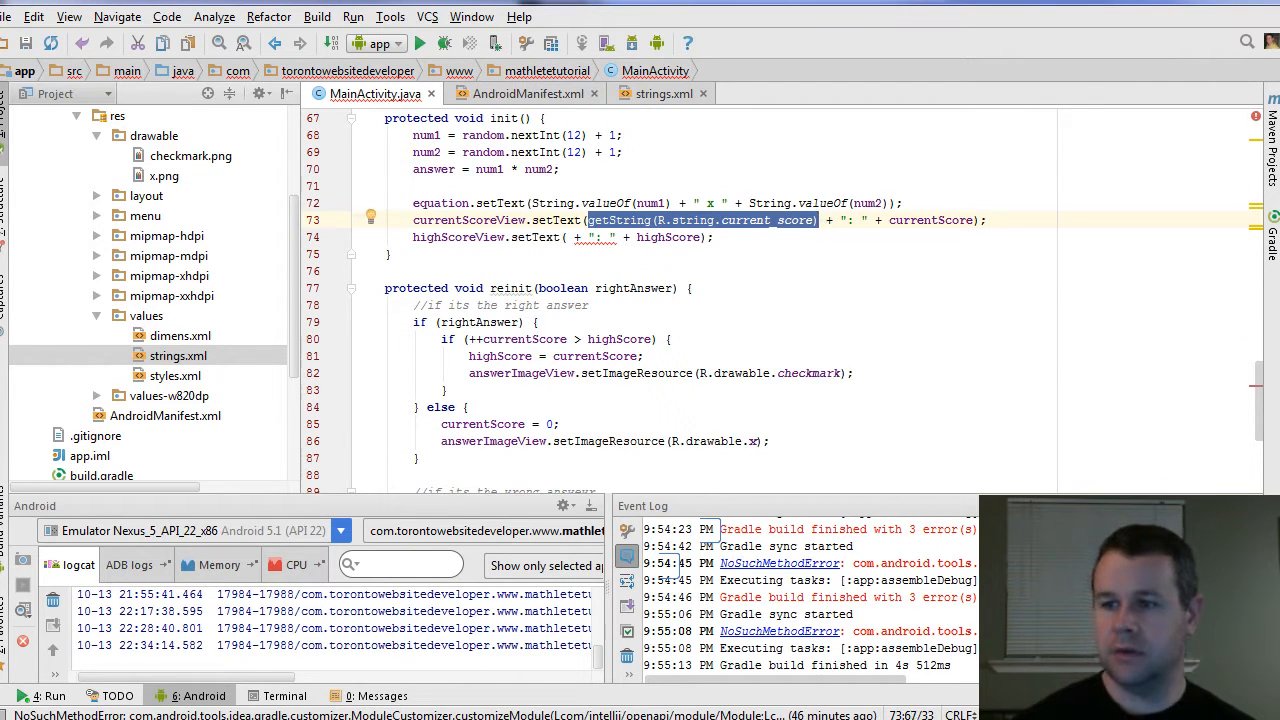
pyautogui.write('currentScoreString')
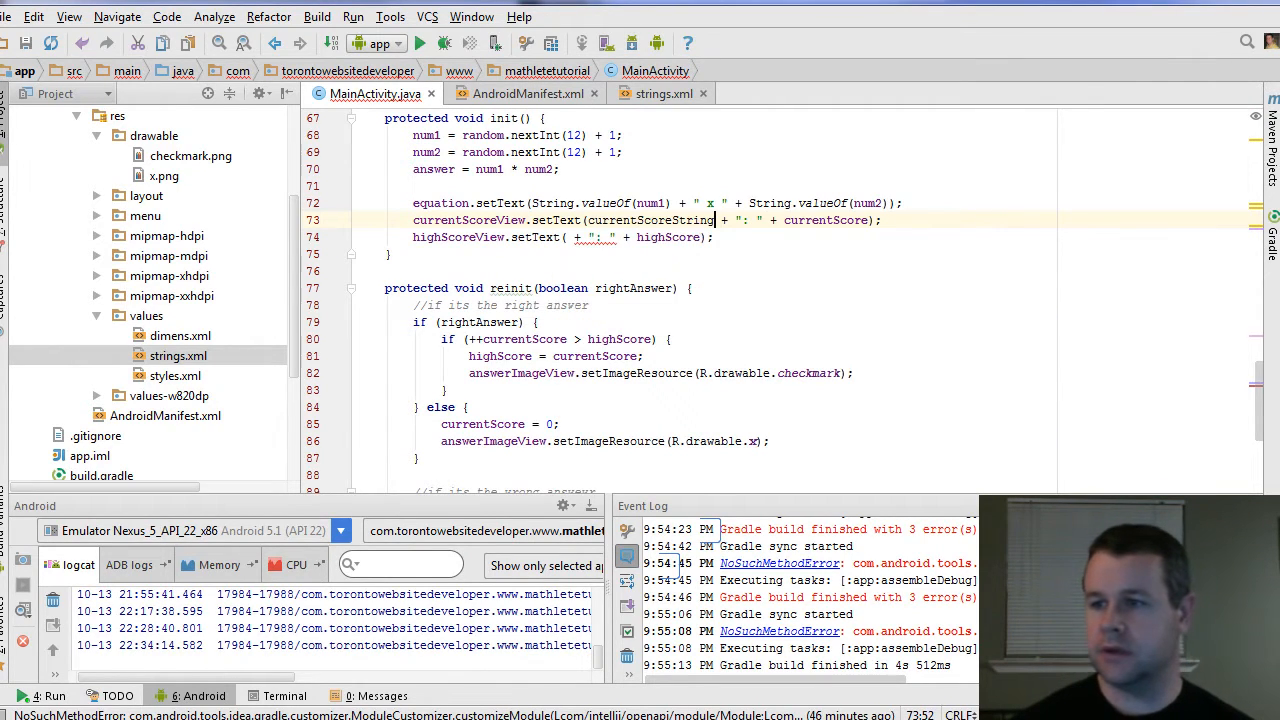
pyautogui.click(570, 236)
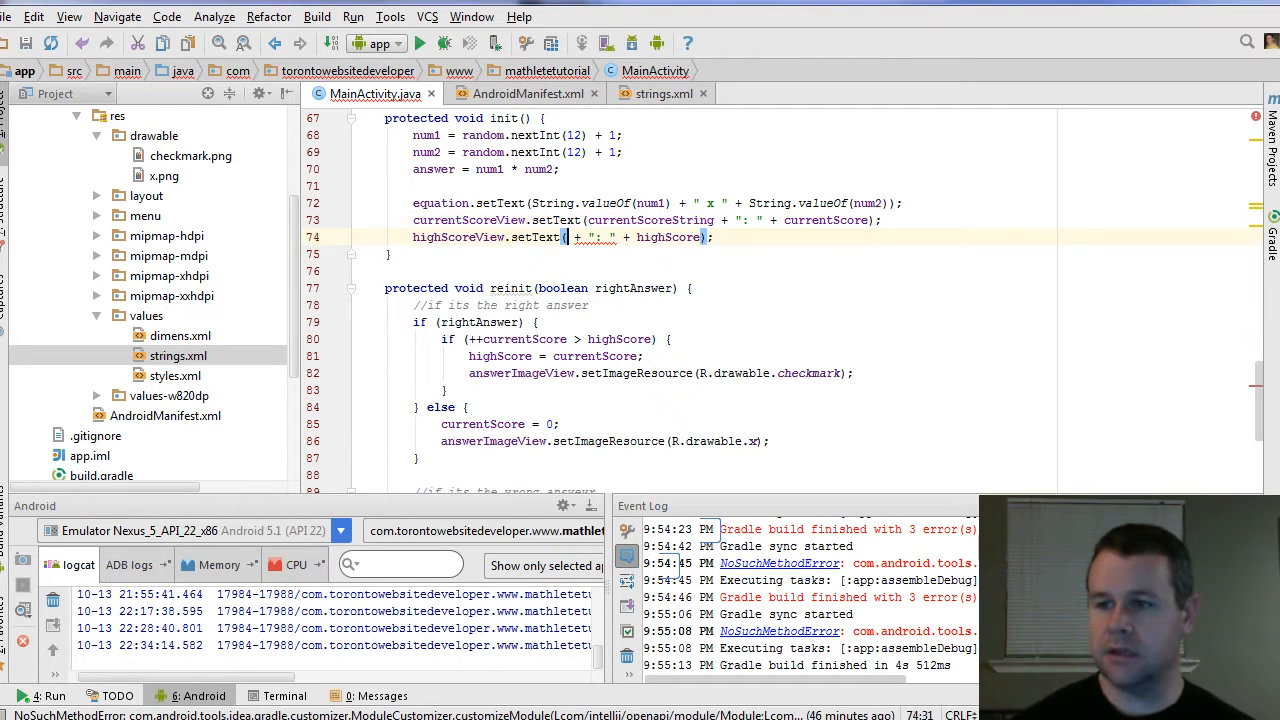
pyautogui.write('highScoreString')
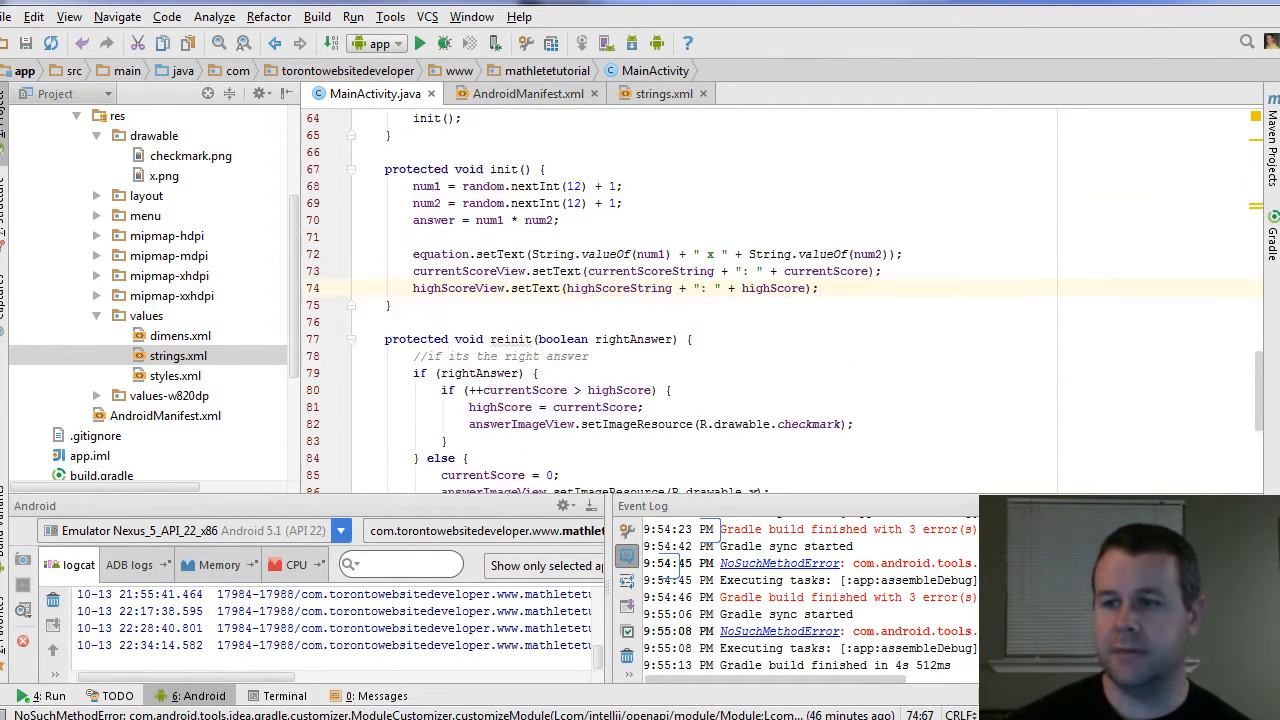
pyautogui.scroll(3)
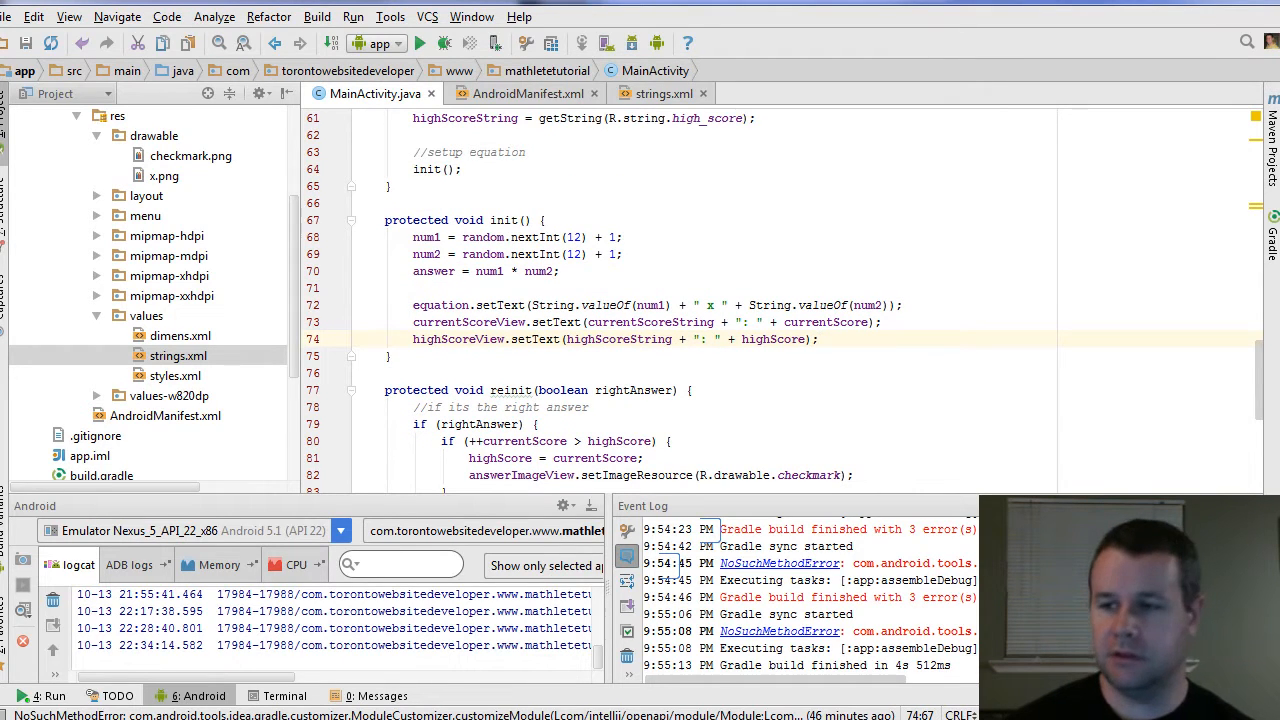
pyautogui.doubleClick(616, 340)
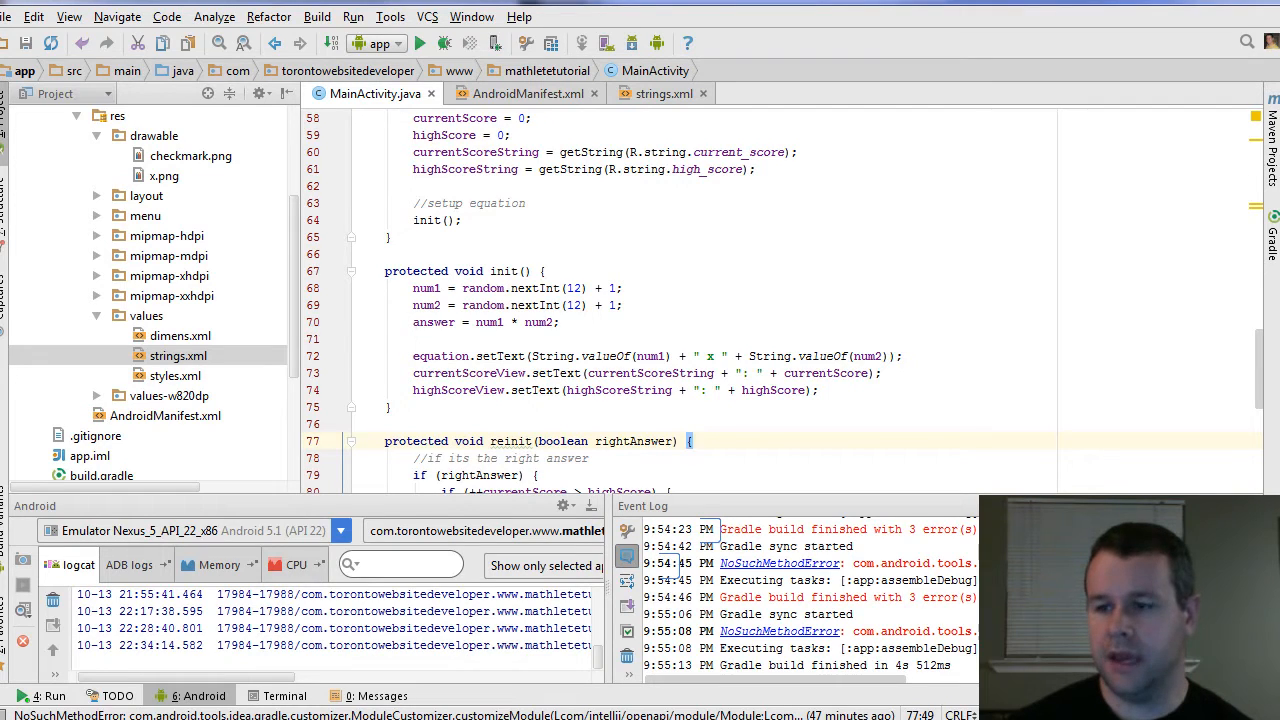
# - Start a 'private SharedPreferences' field and import android.content.SharedPreferences from the prompt
pyautogui.scroll(3)
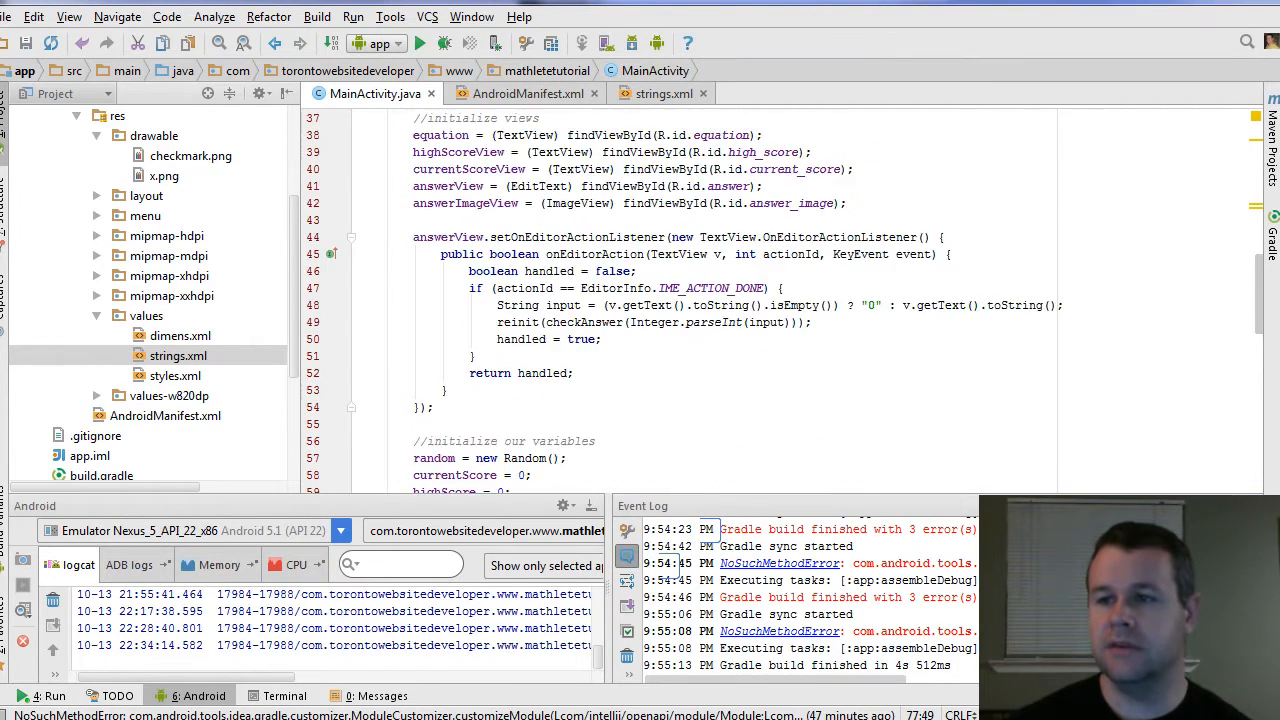
pyautogui.scroll(3)
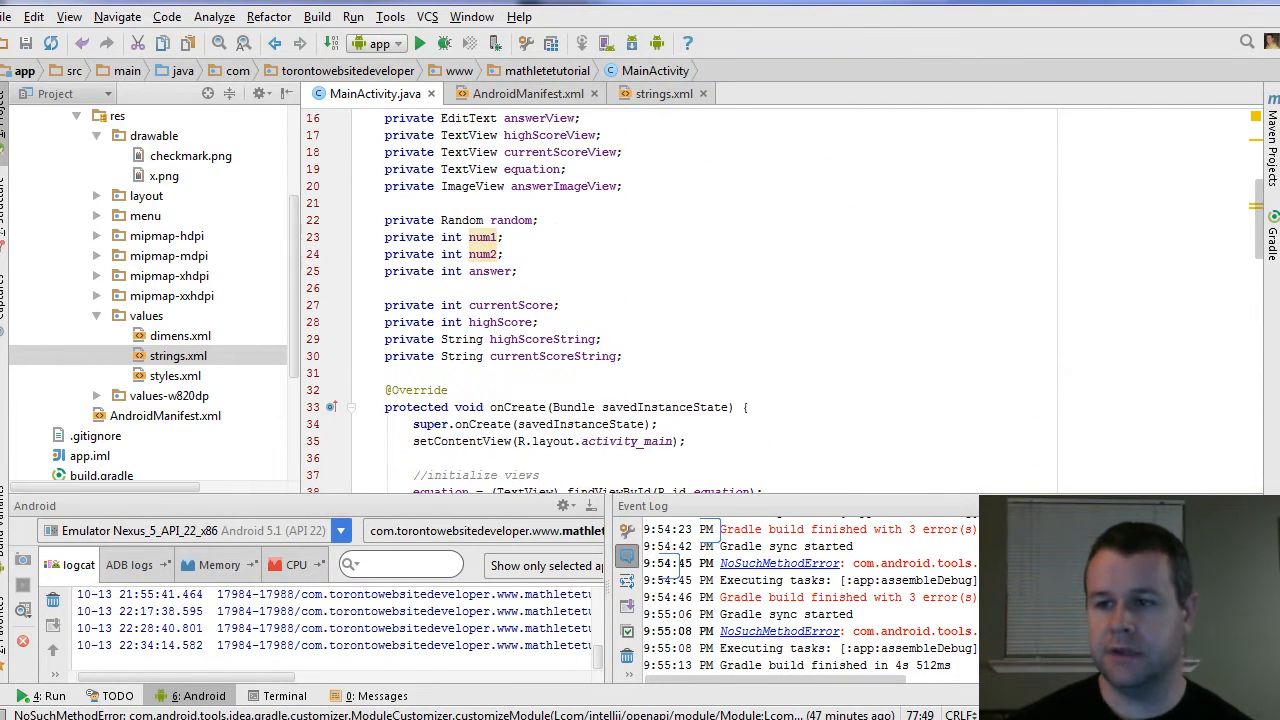
pyautogui.scroll(3)
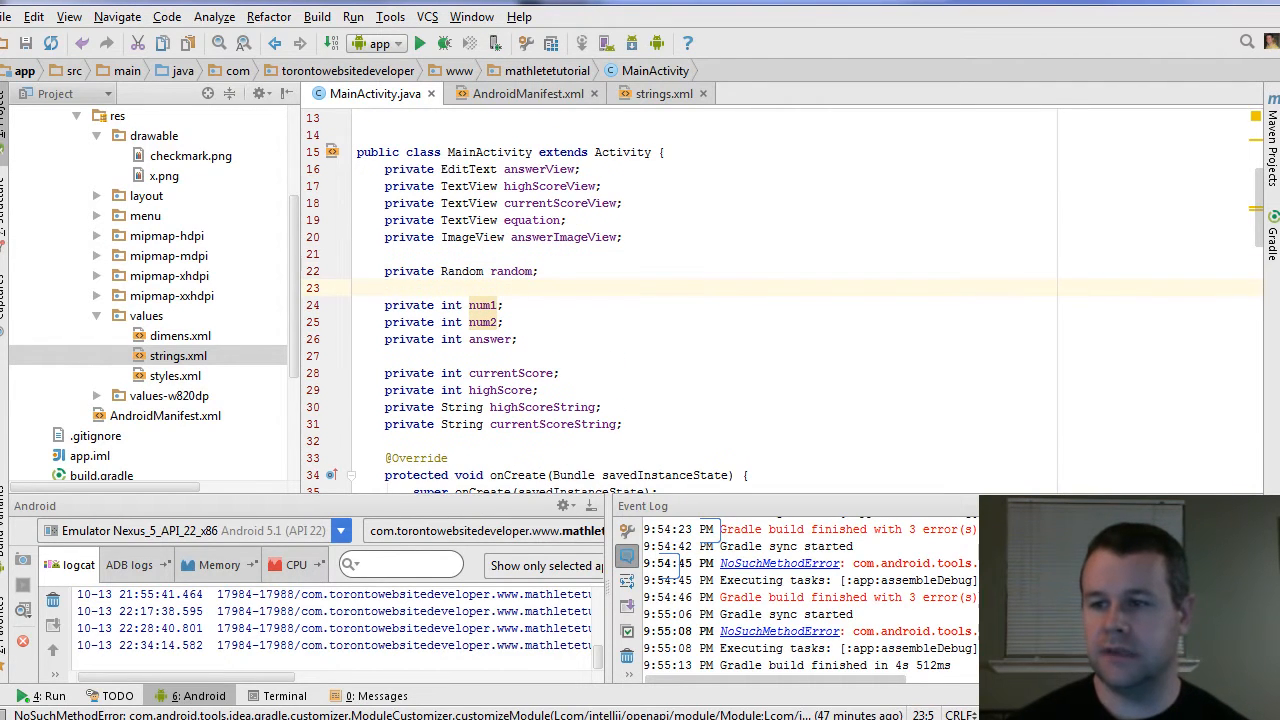
pyautogui.write('priv')
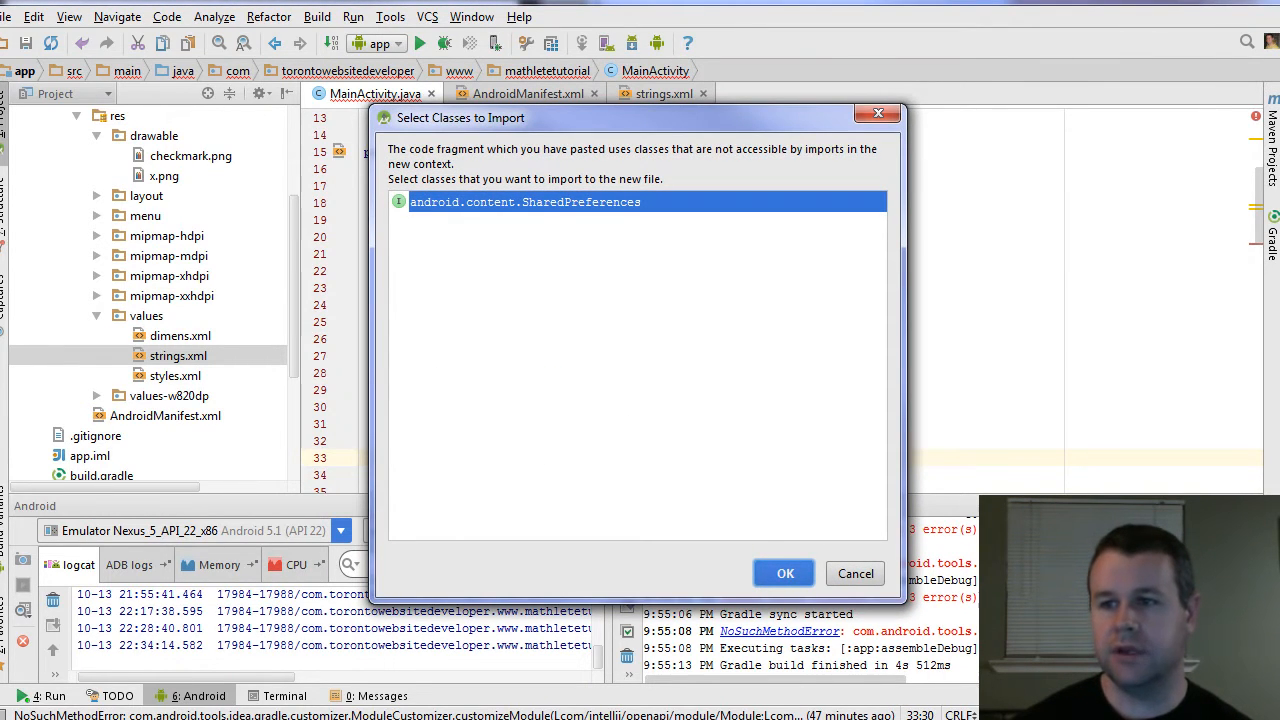
pyautogui.click(784, 572)
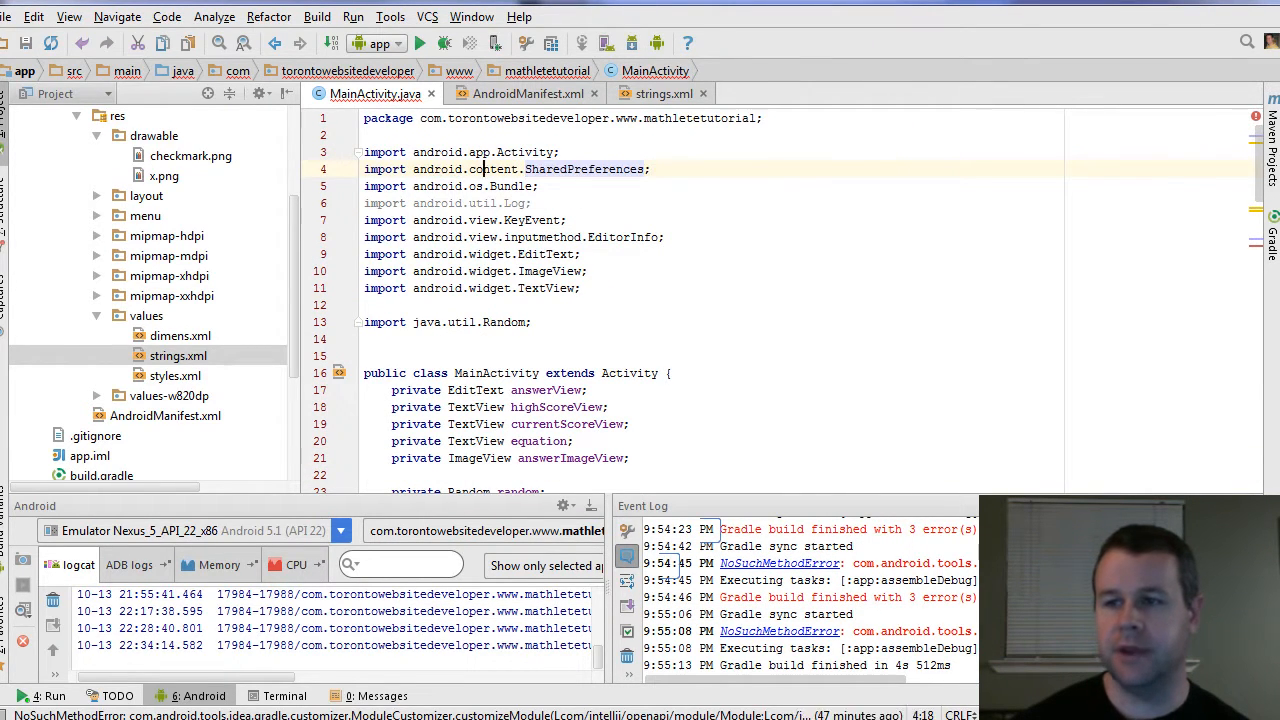
# - Complete the field as 'private SharedPreferences mSharedPreferences;' and move into onCreate
pyautogui.scroll(-3)
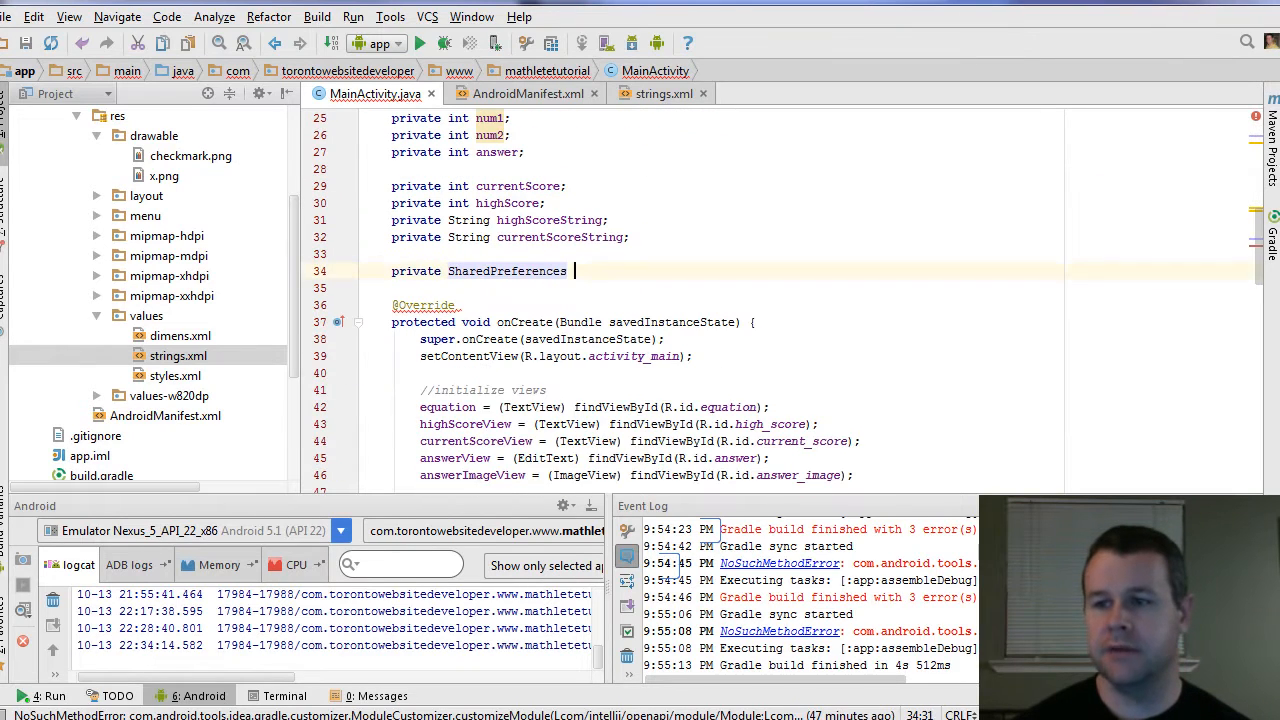
pyautogui.write('sharedPreferences;')
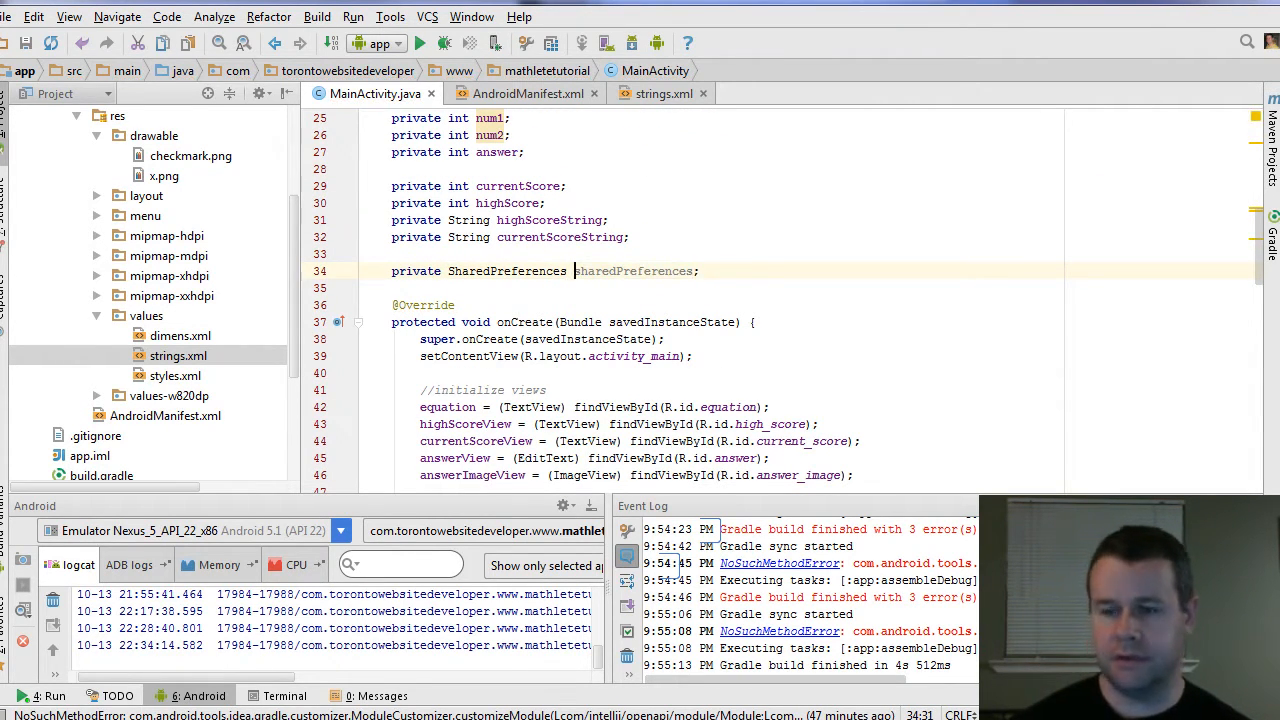
pyautogui.write('mS')
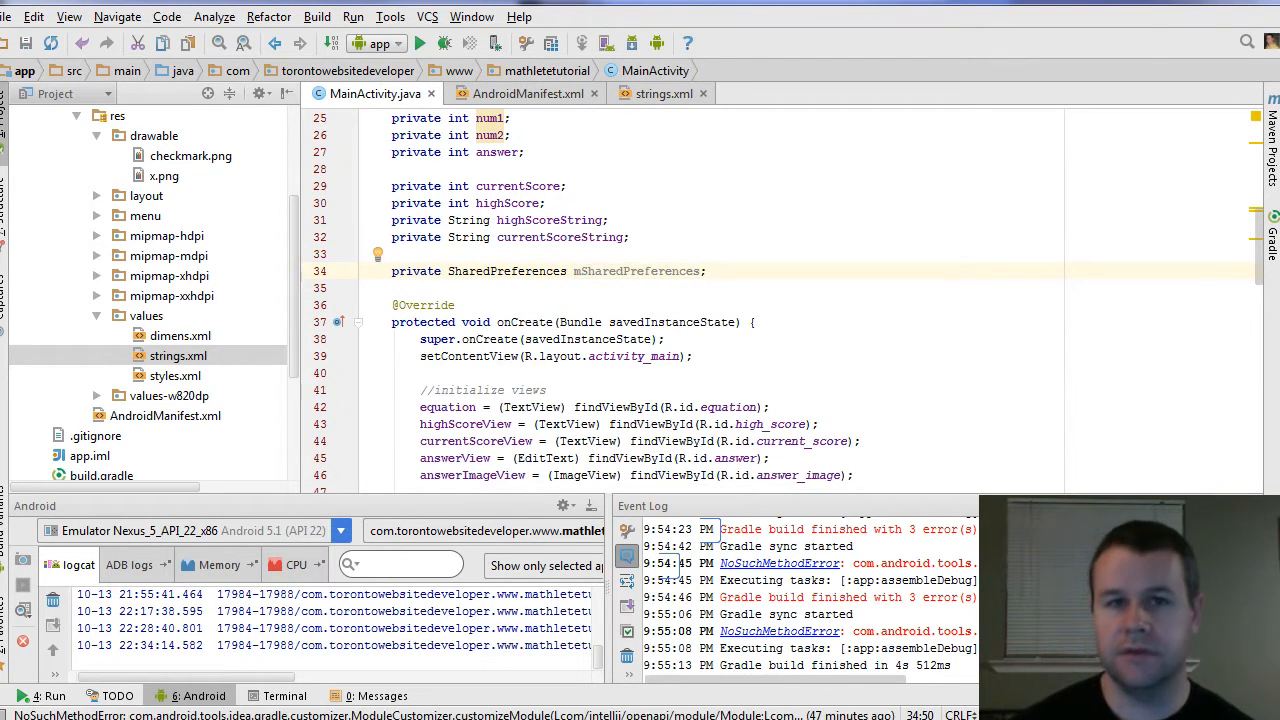
pyautogui.doubleClick(636, 272)
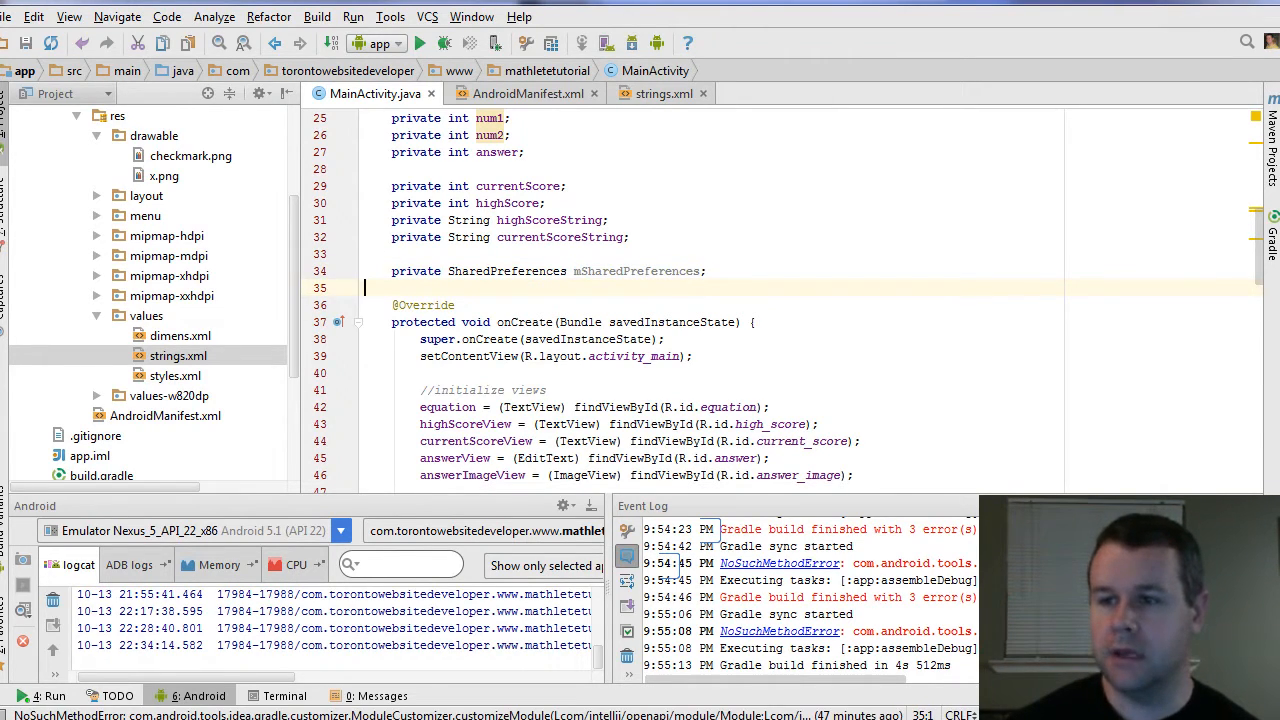
pyautogui.click(648, 320)
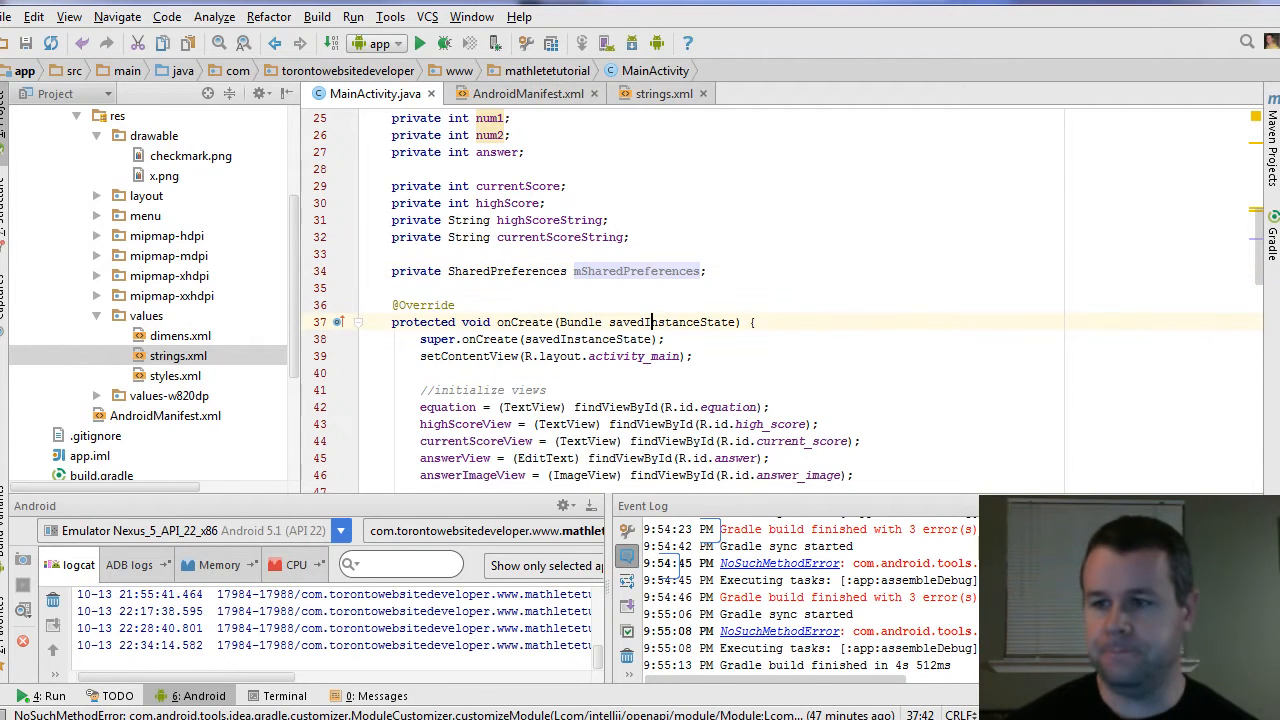
# - Add highScore = mSharedPreferences.getInt(highScoreString, 0); in onCreate after the string assignments
pyautogui.scroll(-3)
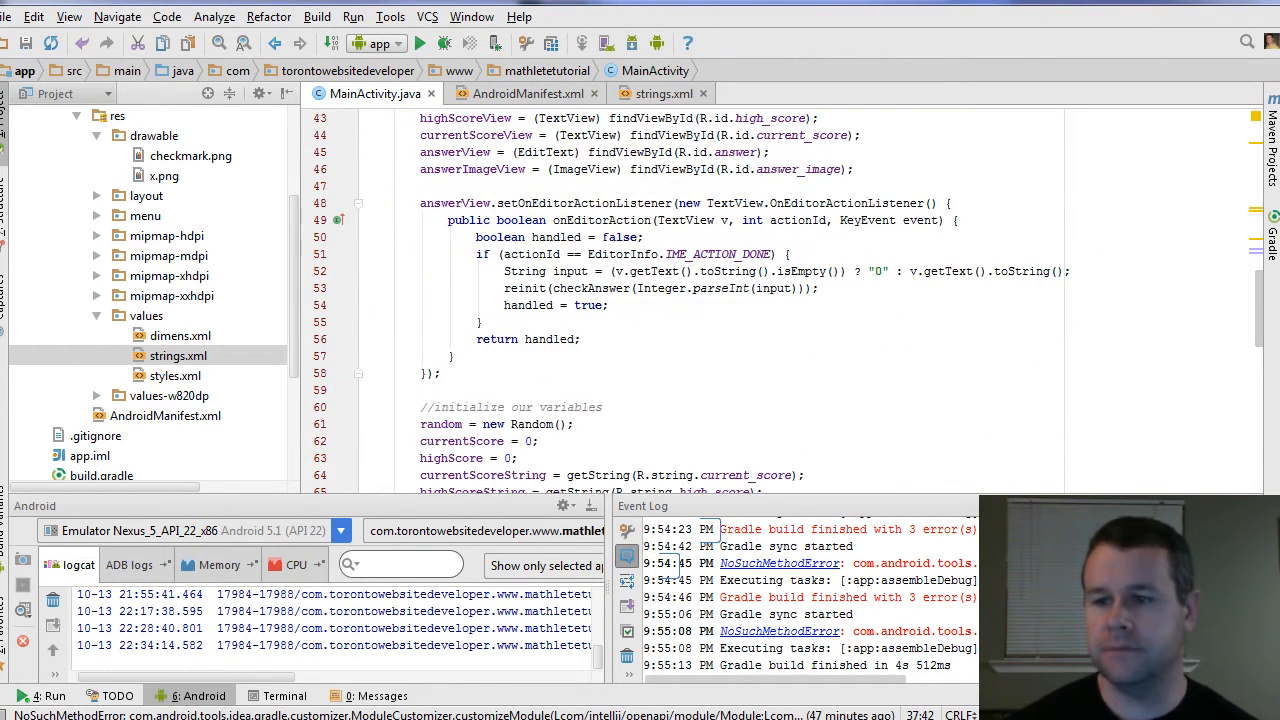
pyautogui.scroll(-3)
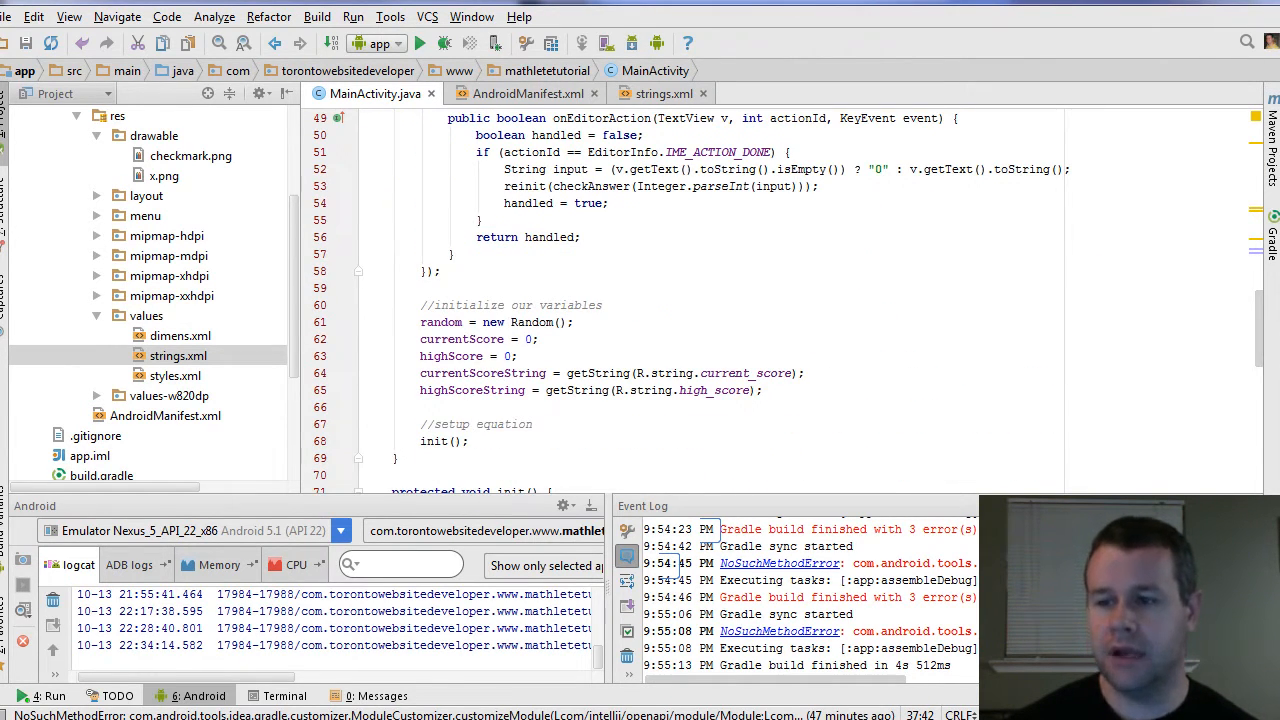
pyautogui.click(500, 356)
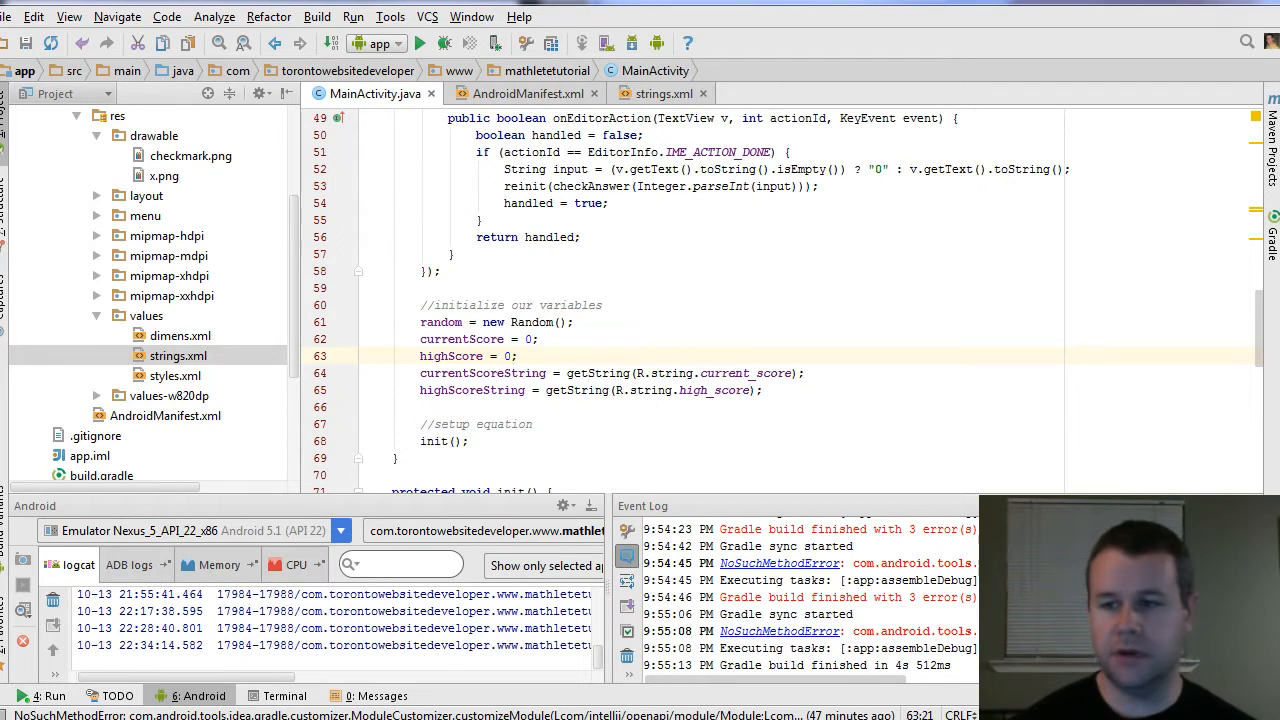
pyautogui.write('sharedPreferences.getInt(')
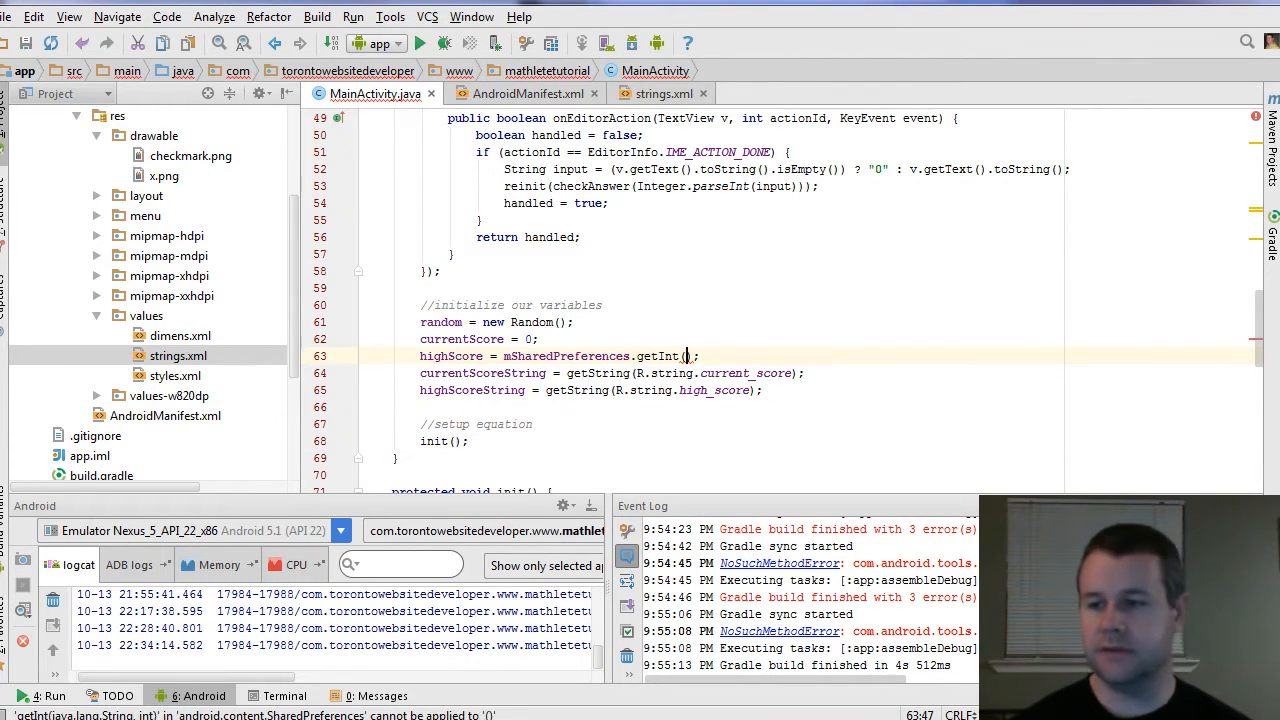
pyautogui.moveTo(684, 356)
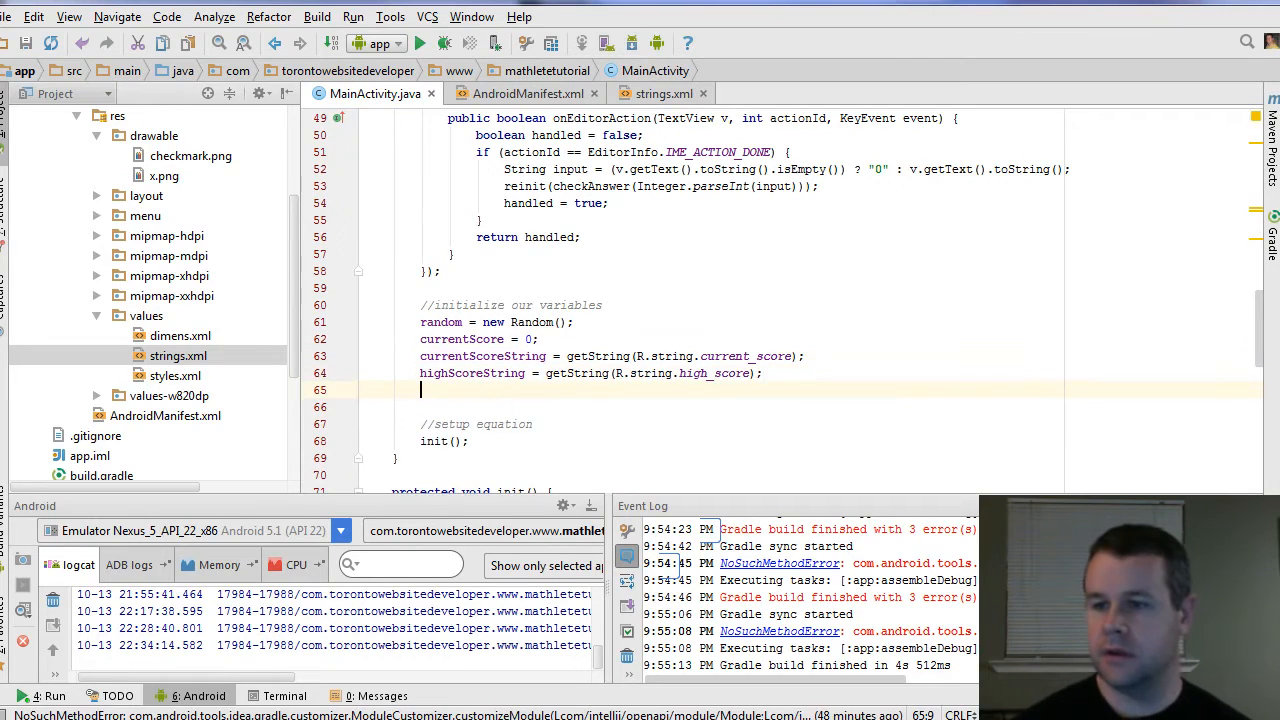
pyautogui.write('highScore = mSharedPreferences.getInt(highScoreString);')
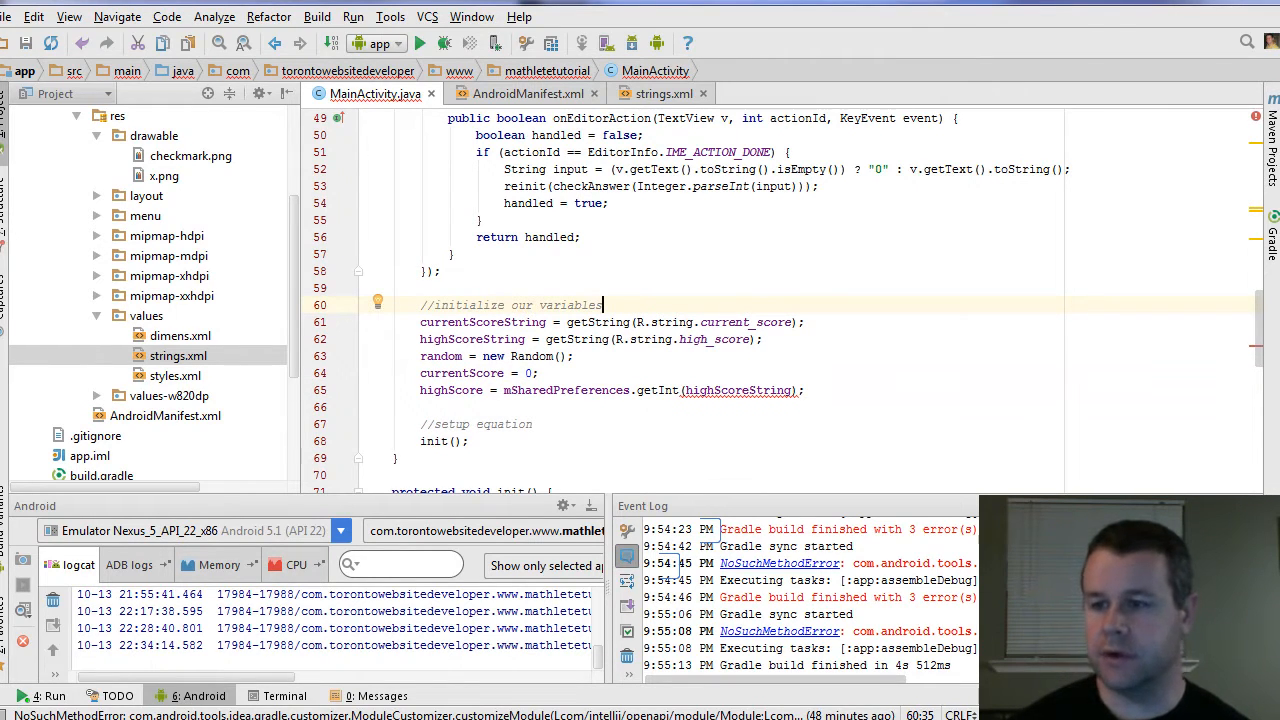
pyautogui.moveTo(732, 390)
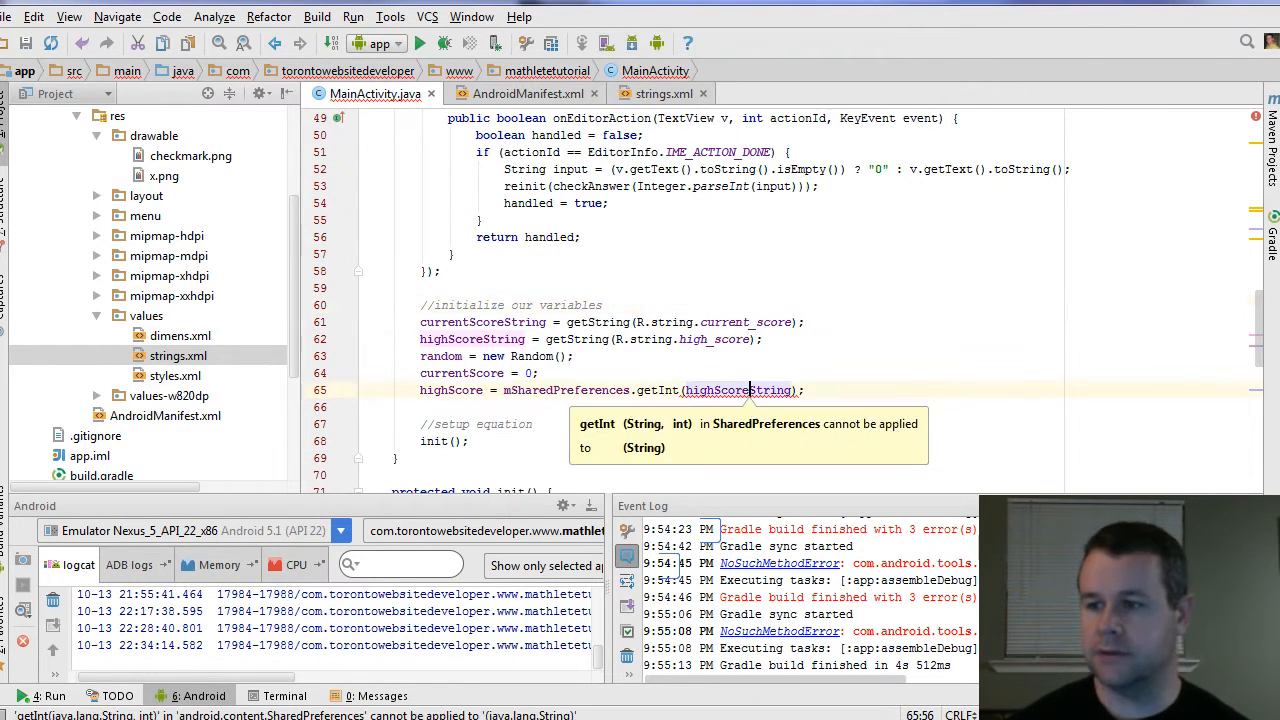
pyautogui.write(', 0')
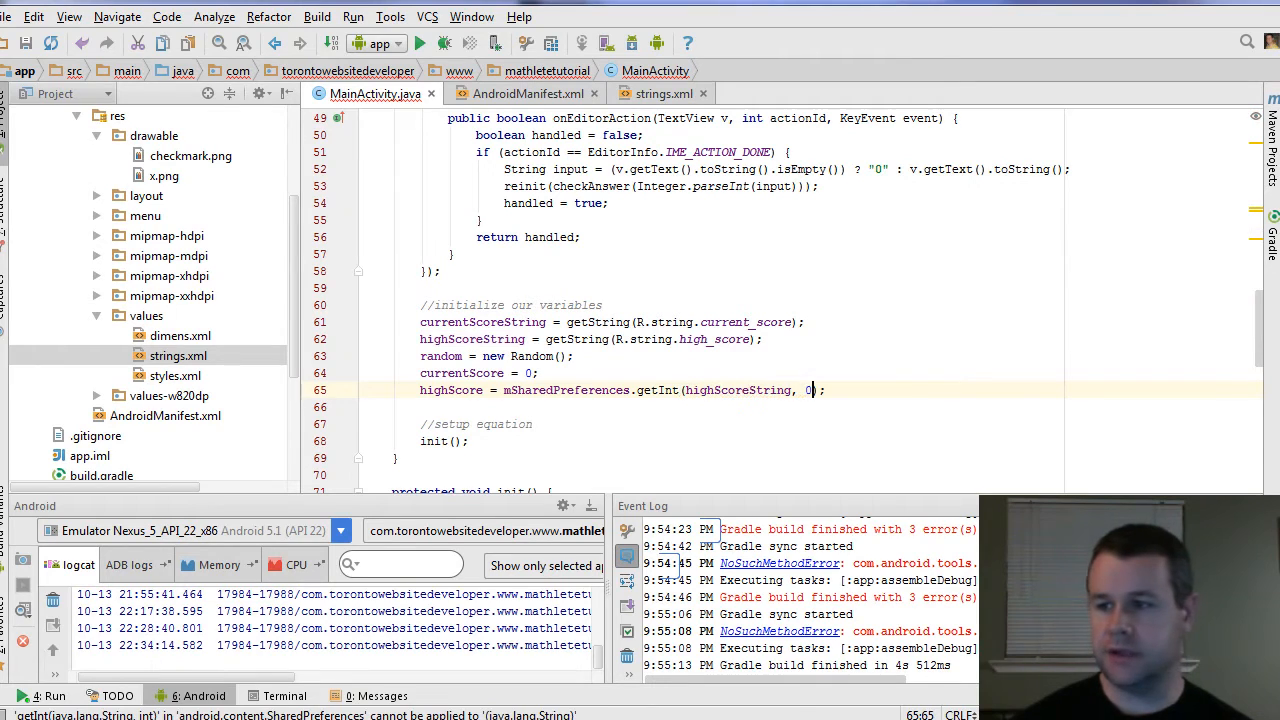
pyautogui.click(450, 408)
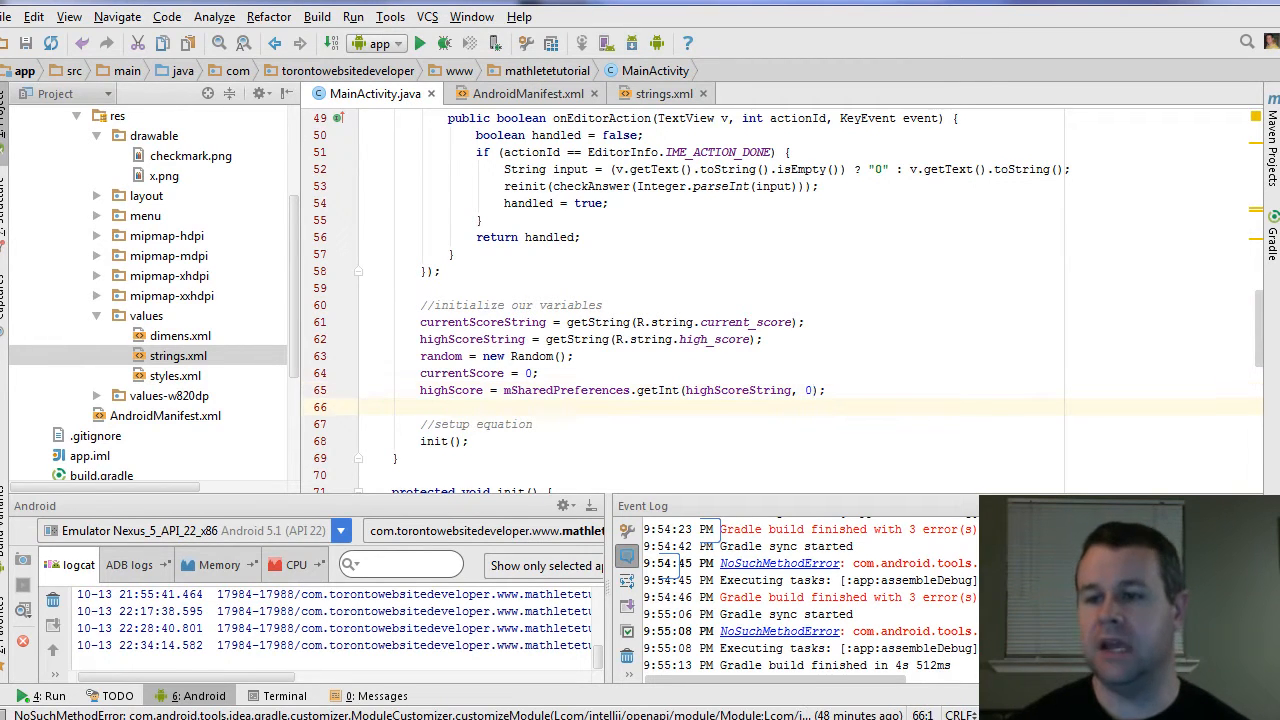
pyautogui.doubleClick(738, 390)
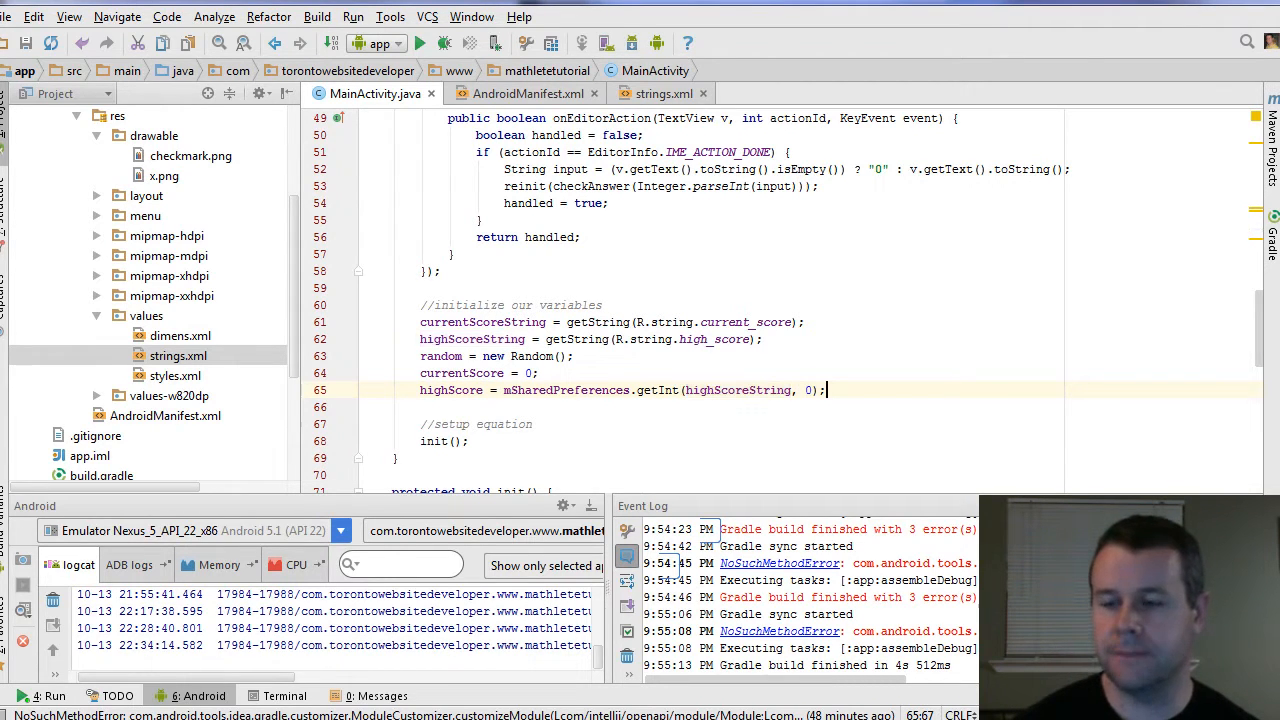
pyautogui.scroll(-3)
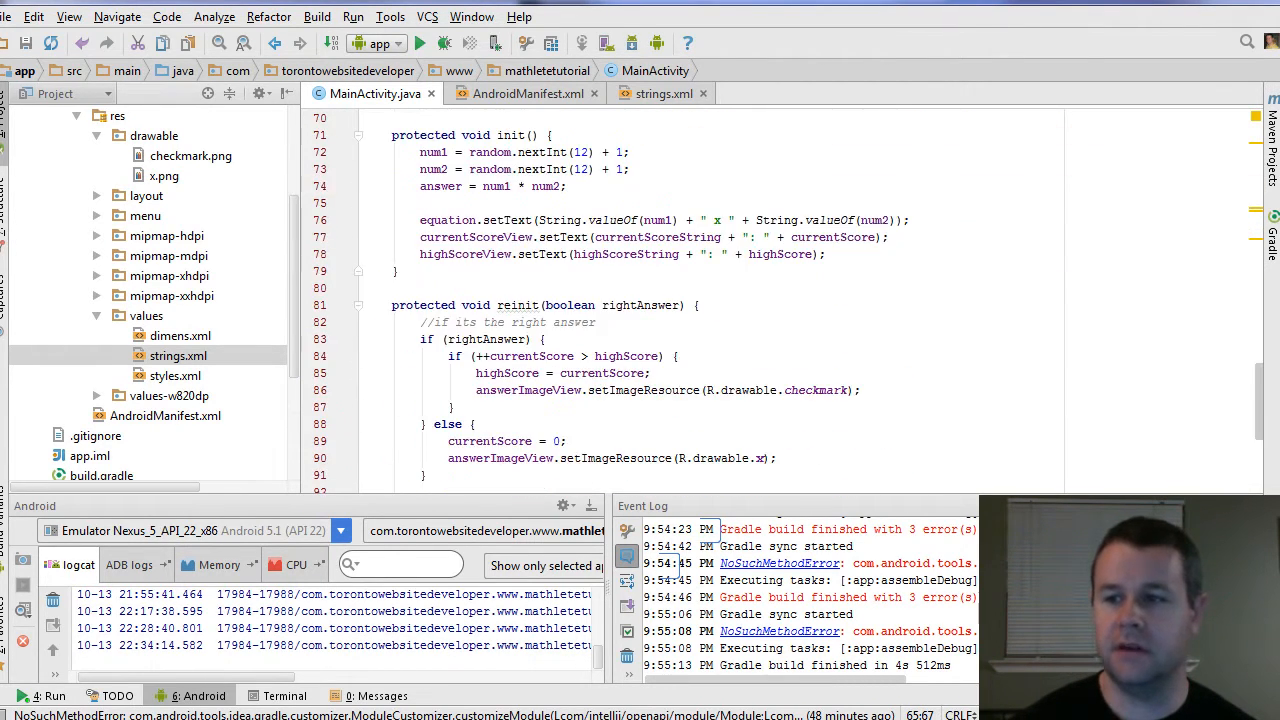
pyautogui.scroll(3)
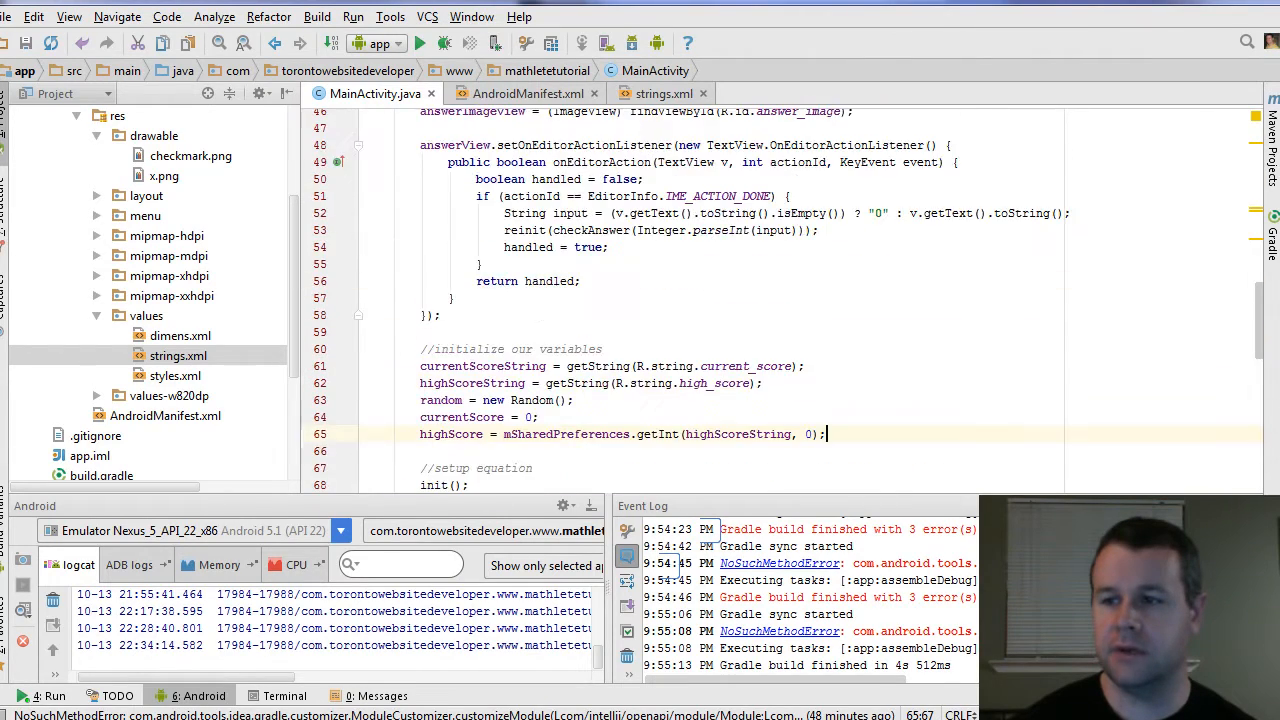
pyautogui.scroll(-3)
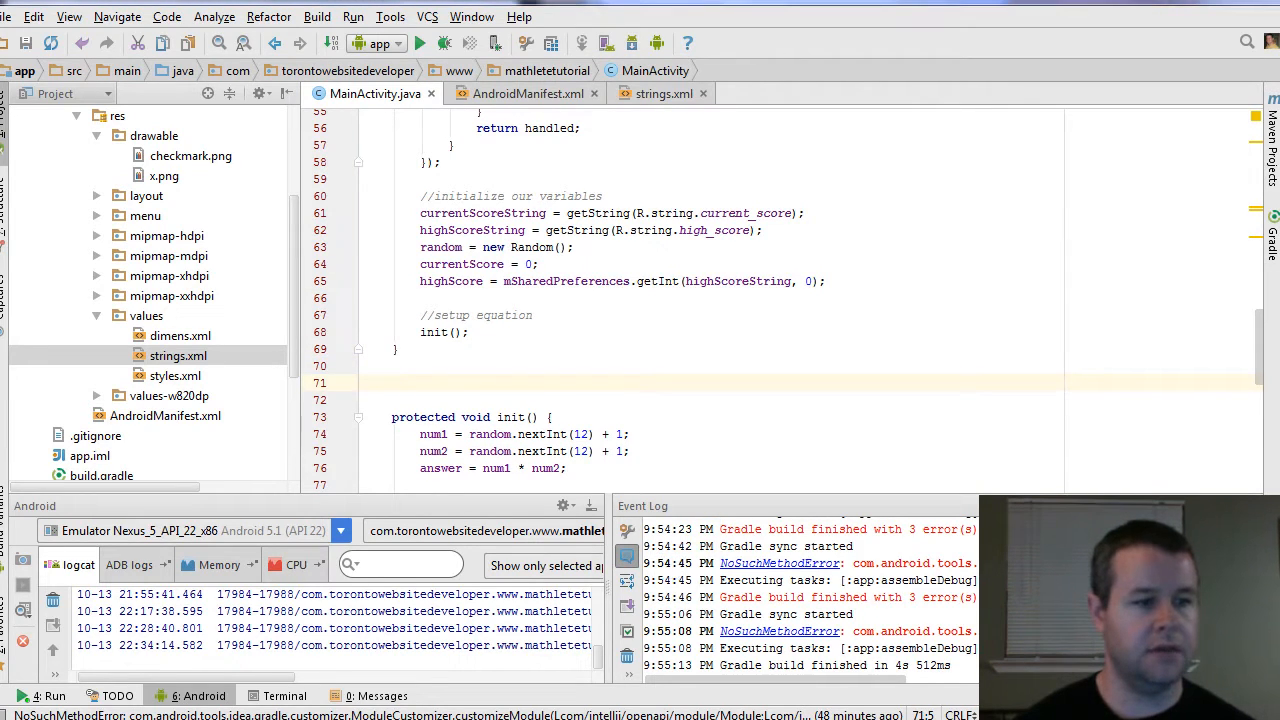
pyautogui.click(394, 382)
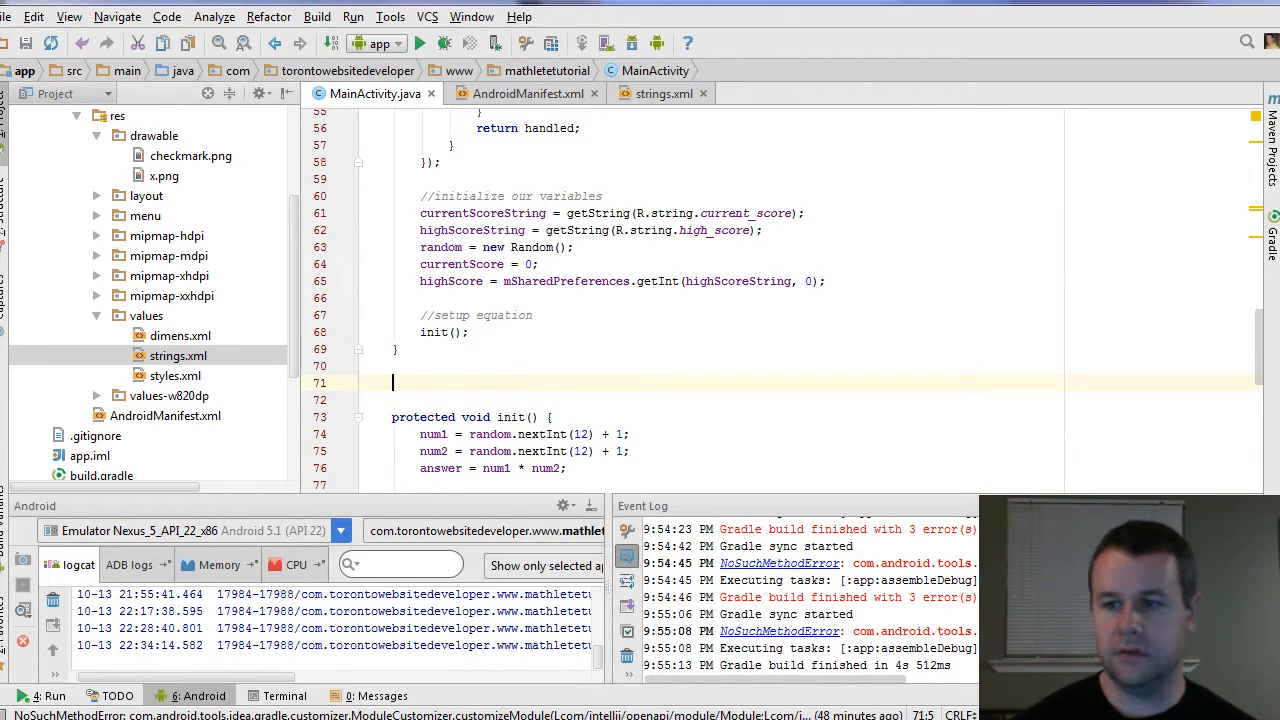
pyautogui.write('@Override')
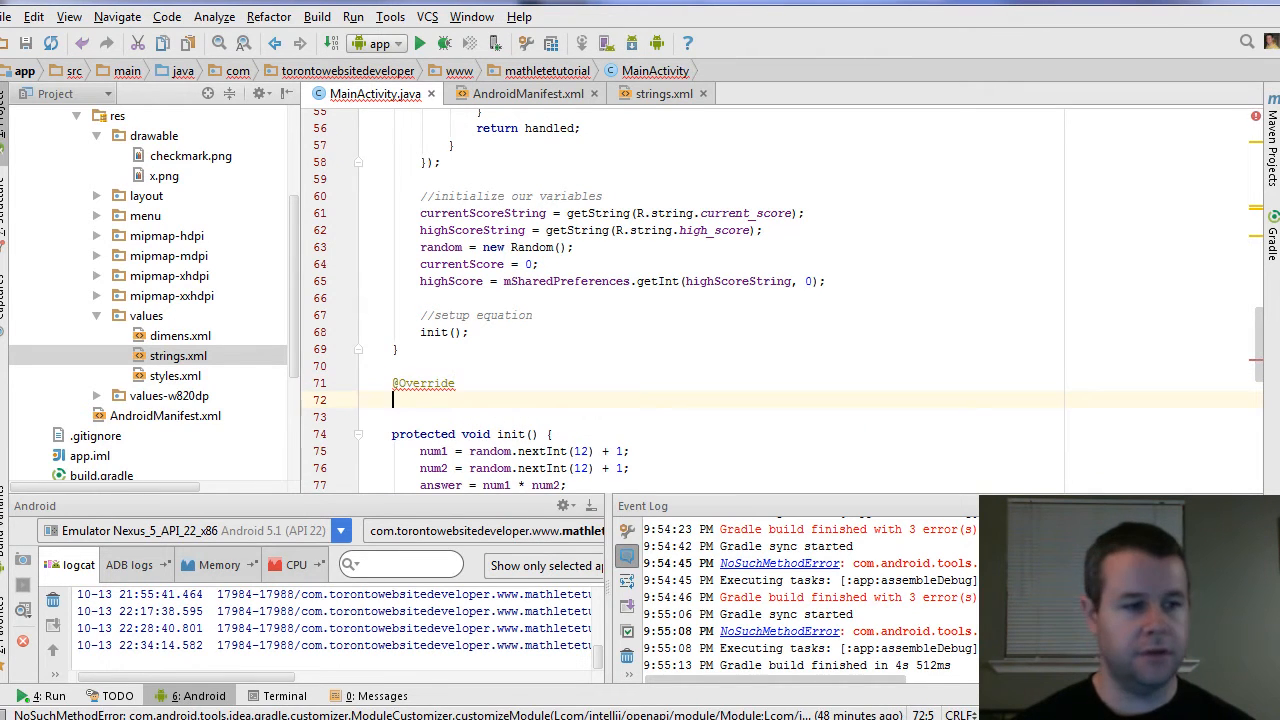
pyautogui.write('protected')
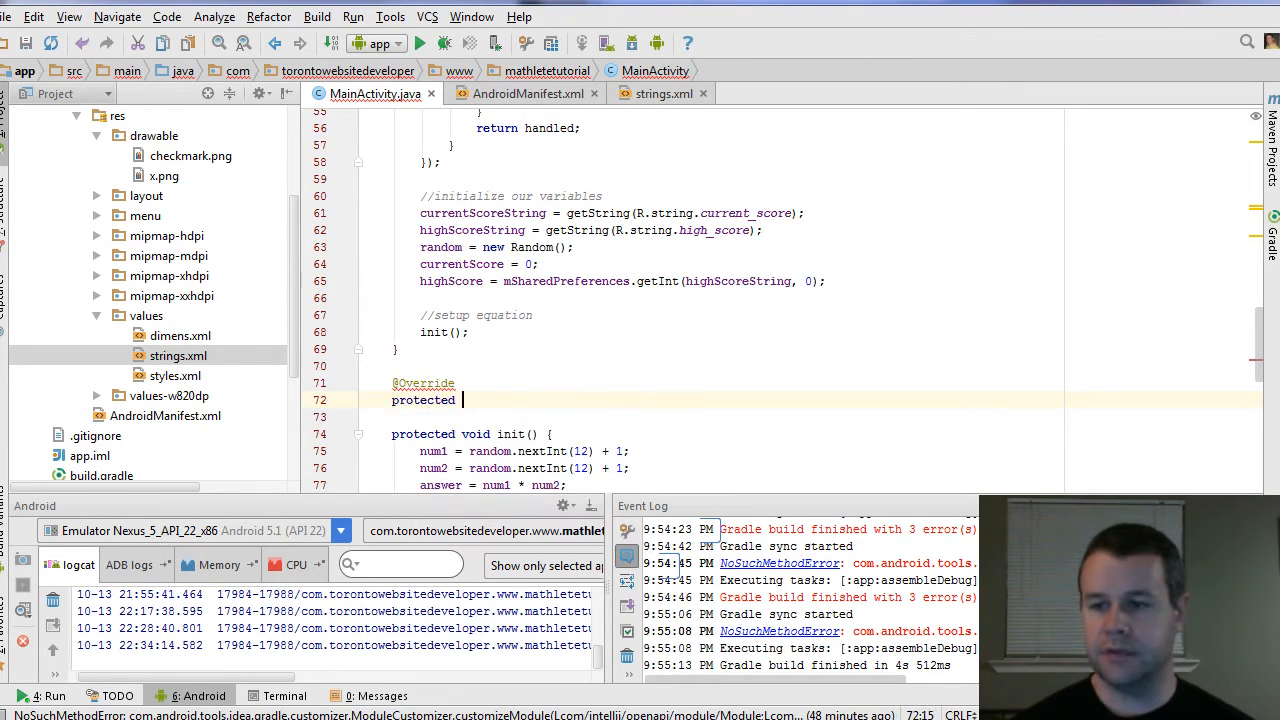
pyautogui.write('void onPause() {')
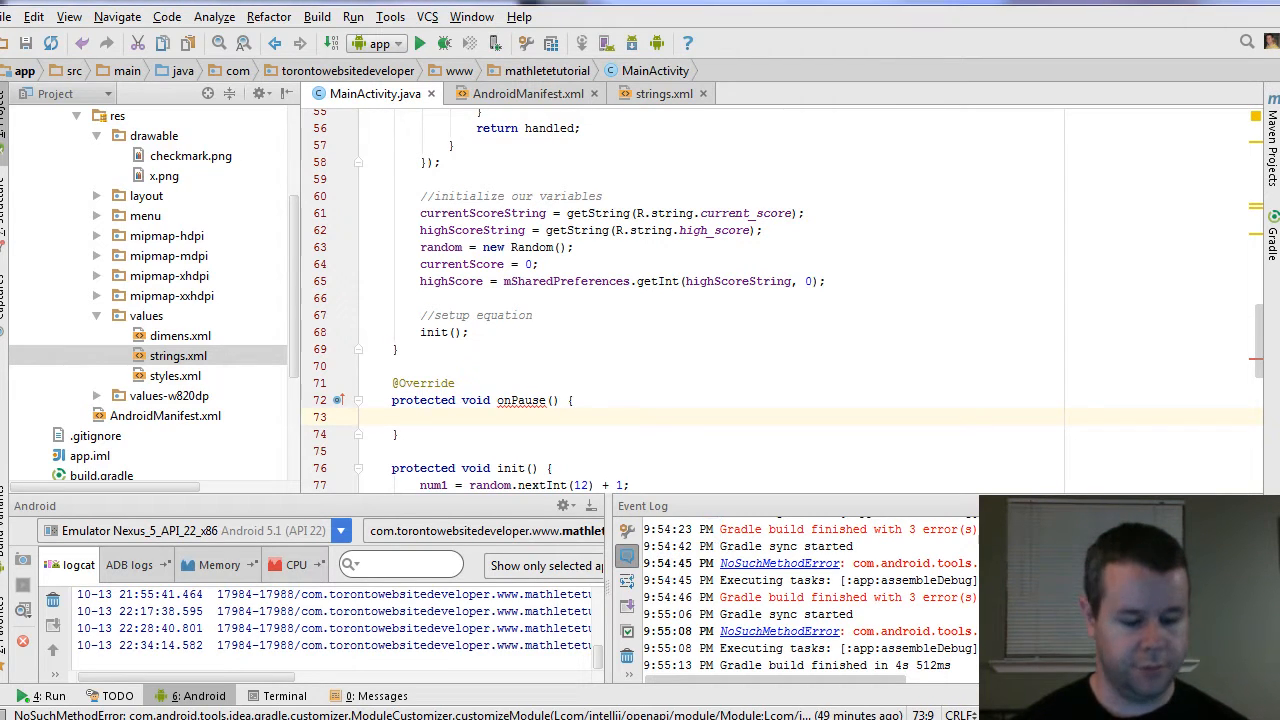
pyautogui.click(420, 418)
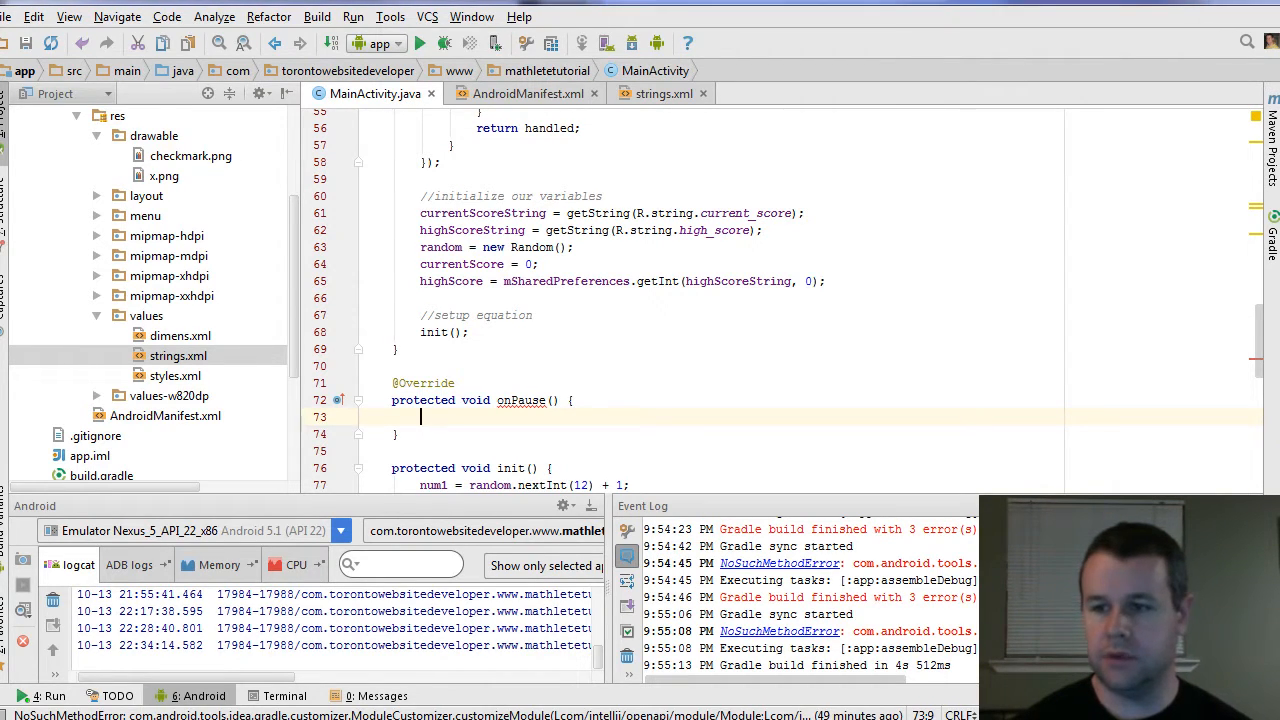
pyautogui.write('super.onPause();')
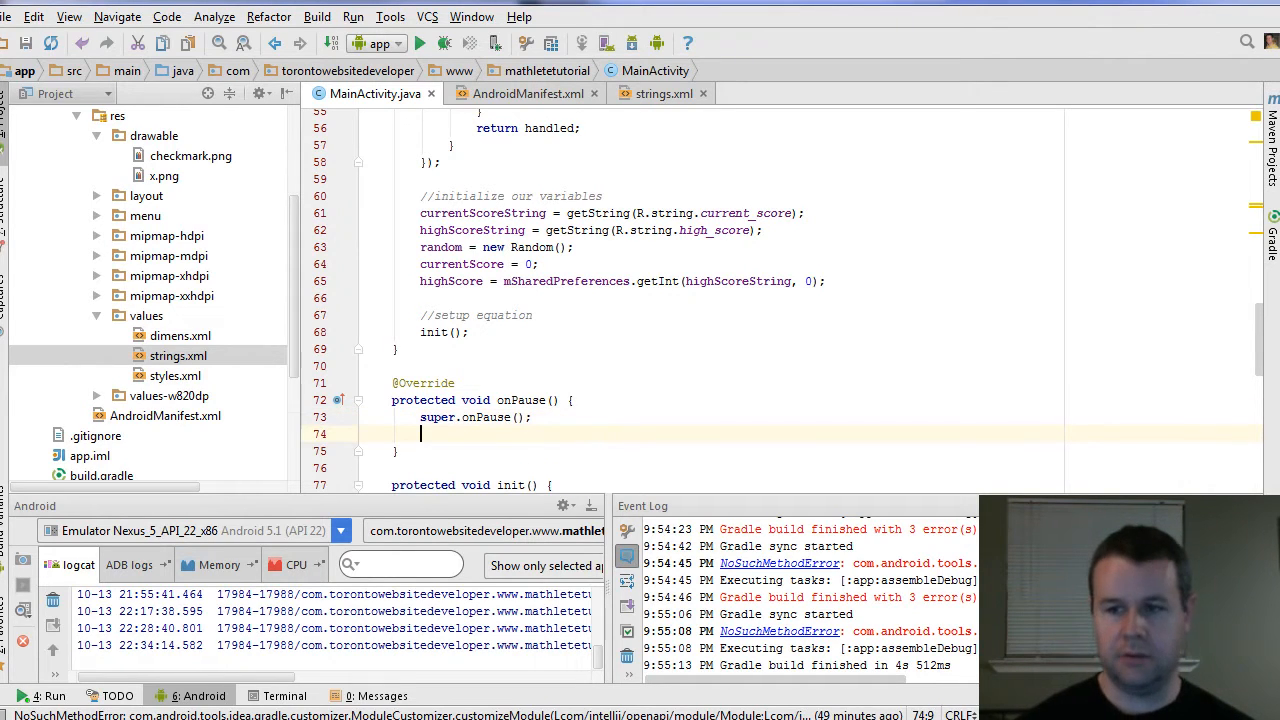
# - Write mSharedPreferences.edit().putInt(highScoreString, highScore).commit(); in onPause and highlight mSharedPreferences uses
pyautogui.write('shar')
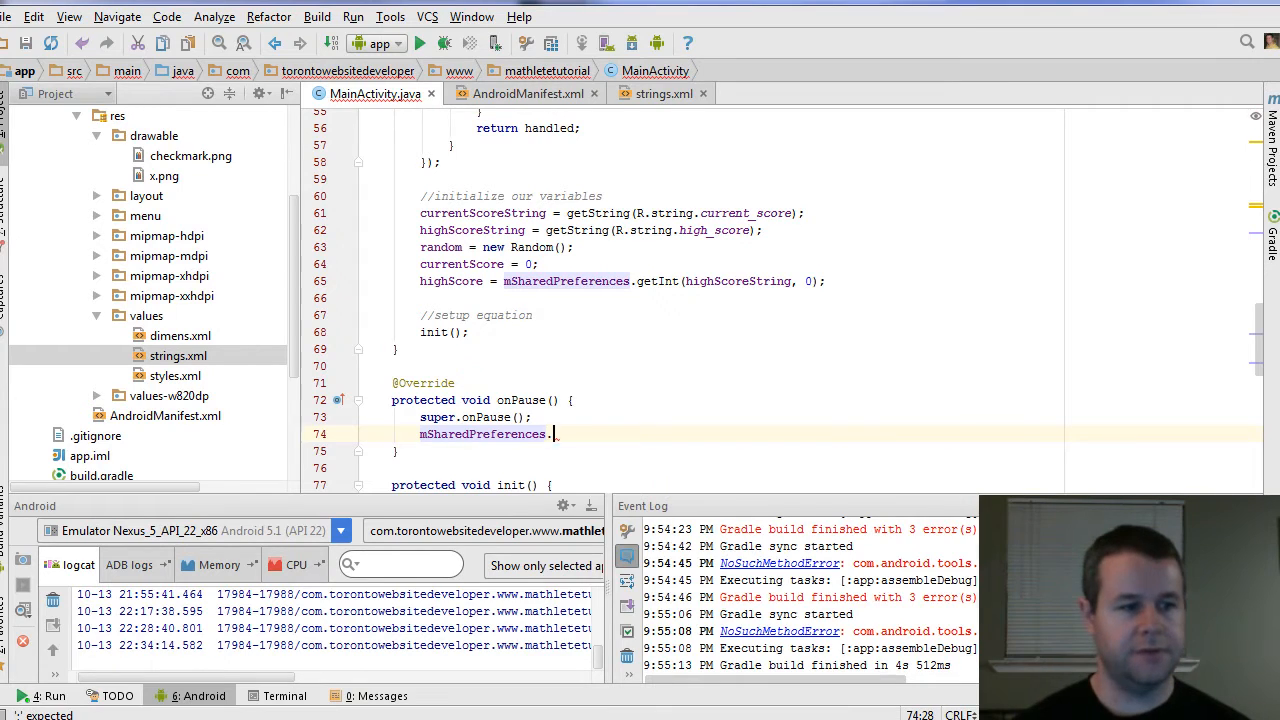
pyautogui.write('edit()')
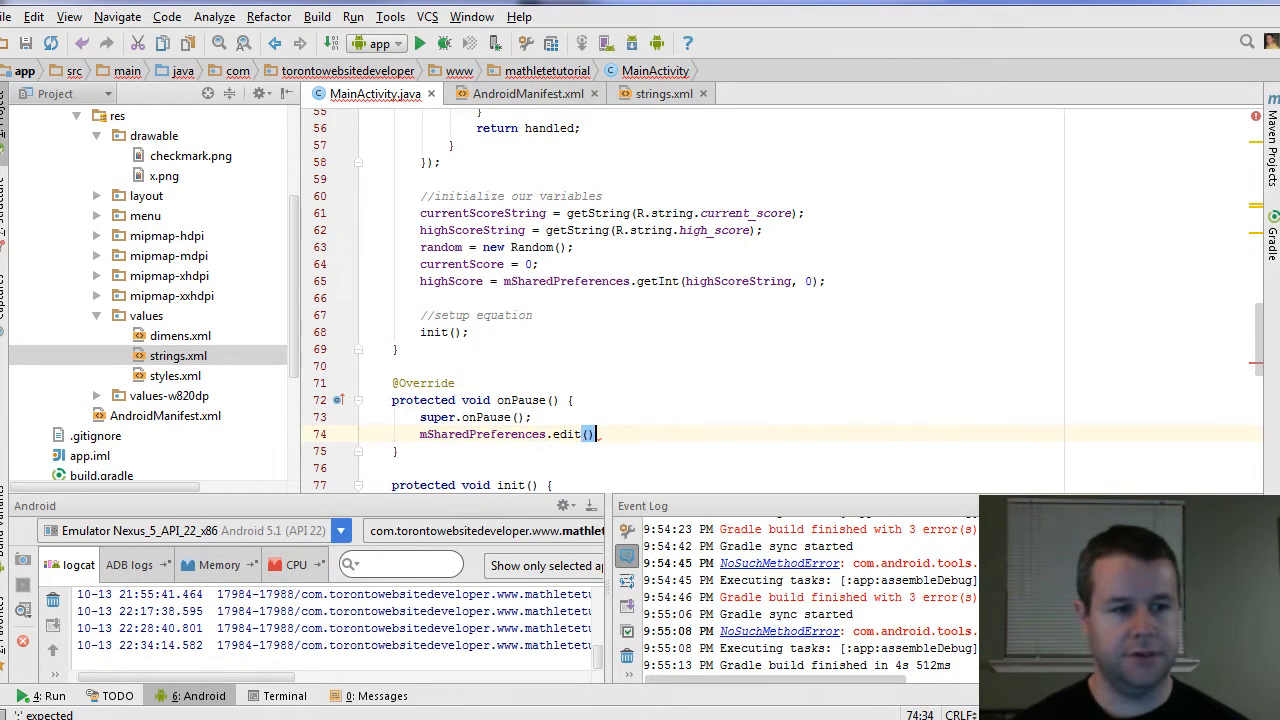
pyautogui.write('.putInt(')
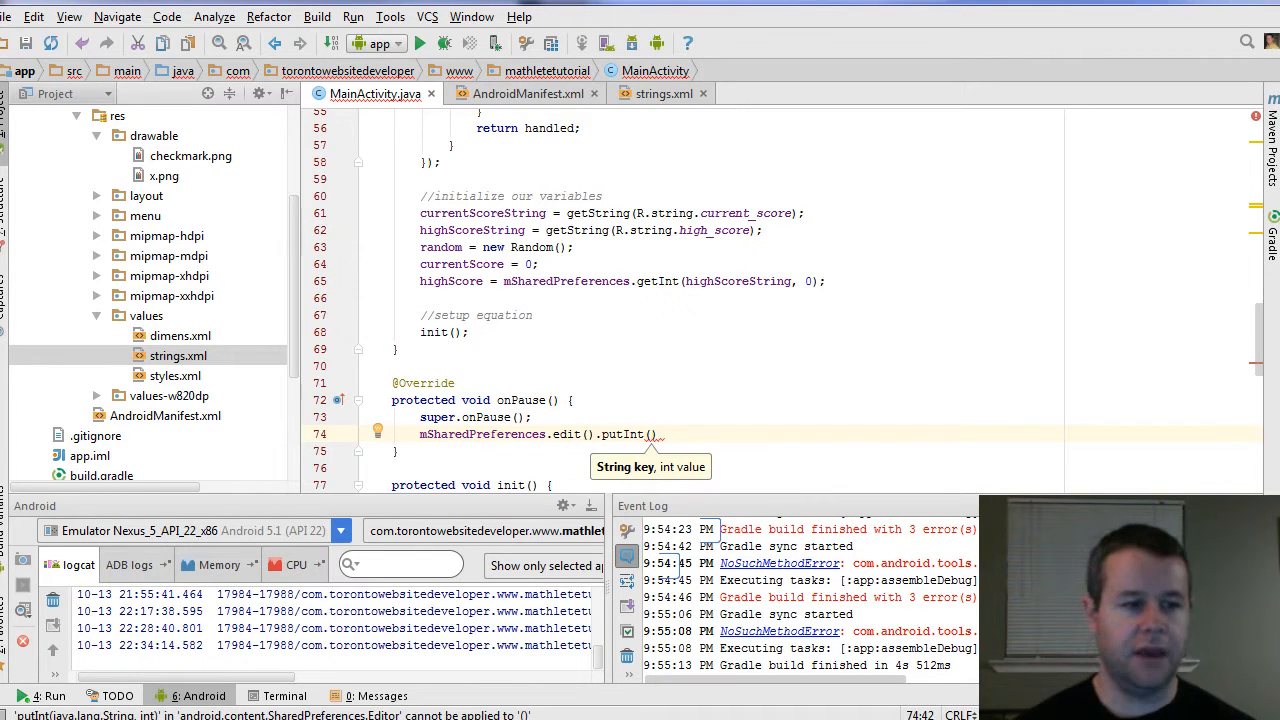
pyautogui.write('Hi')
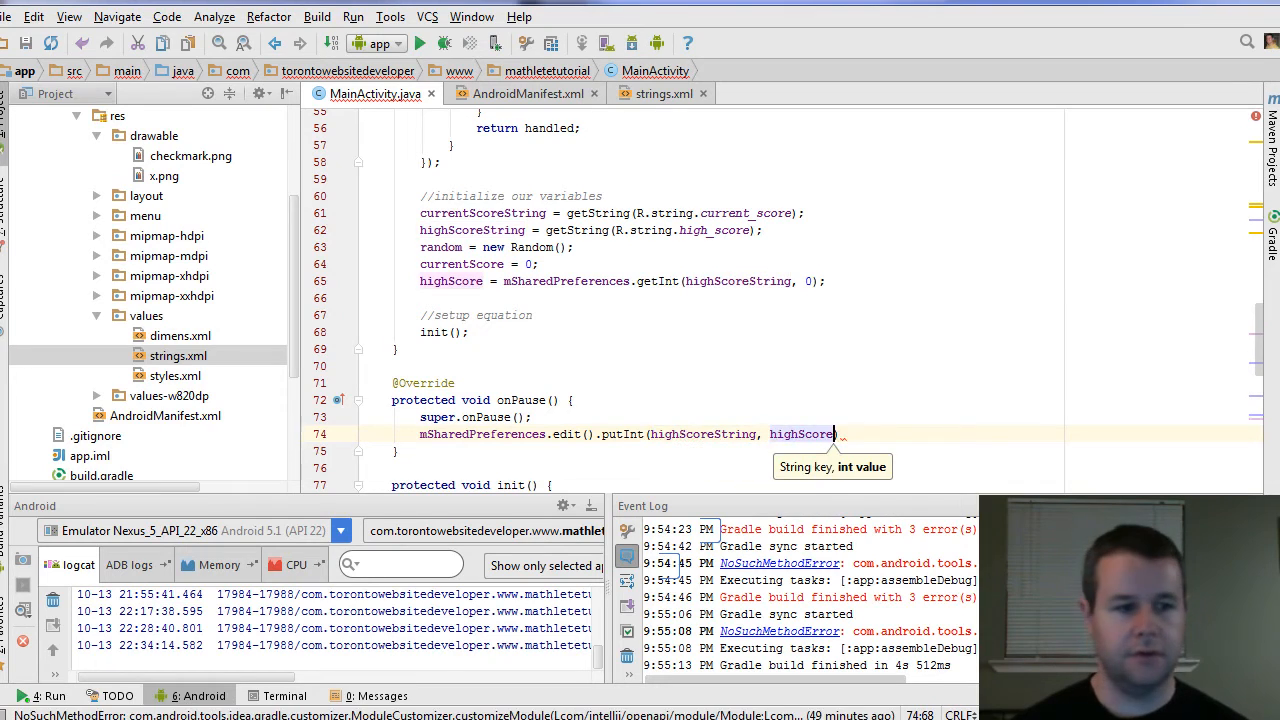
pyautogui.write('.commit()')
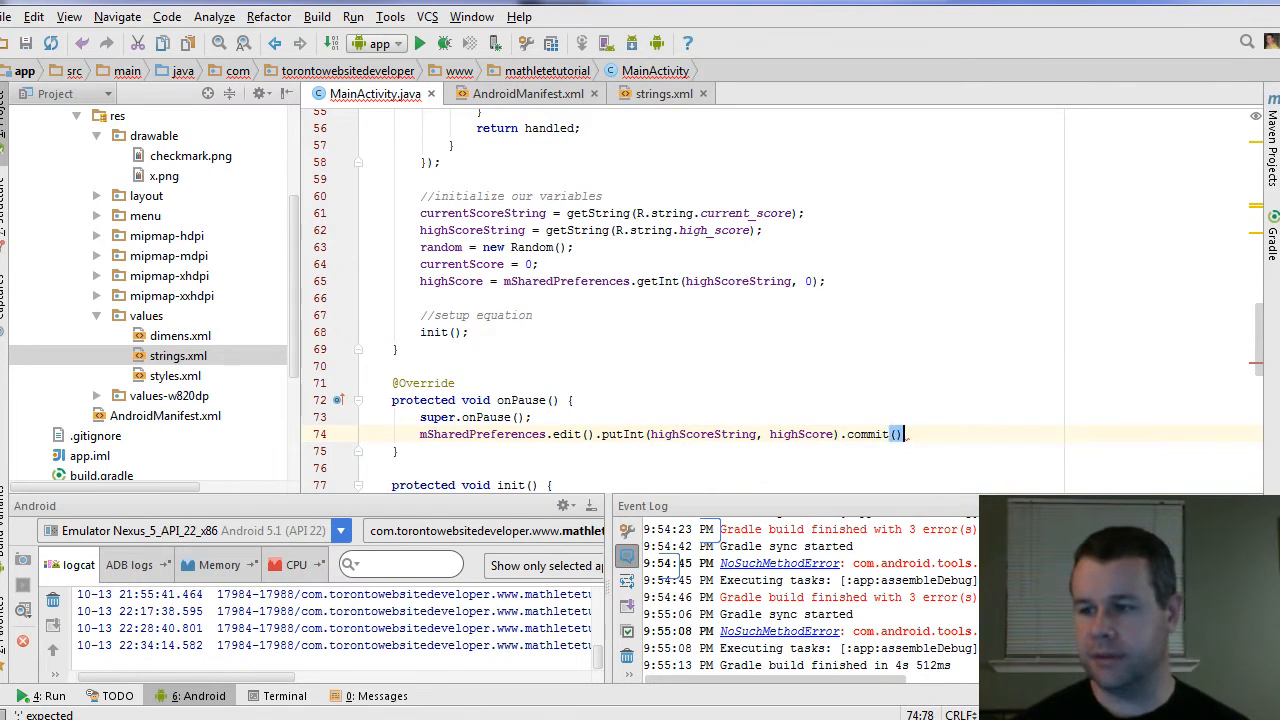
pyautogui.doubleClick(484, 432)
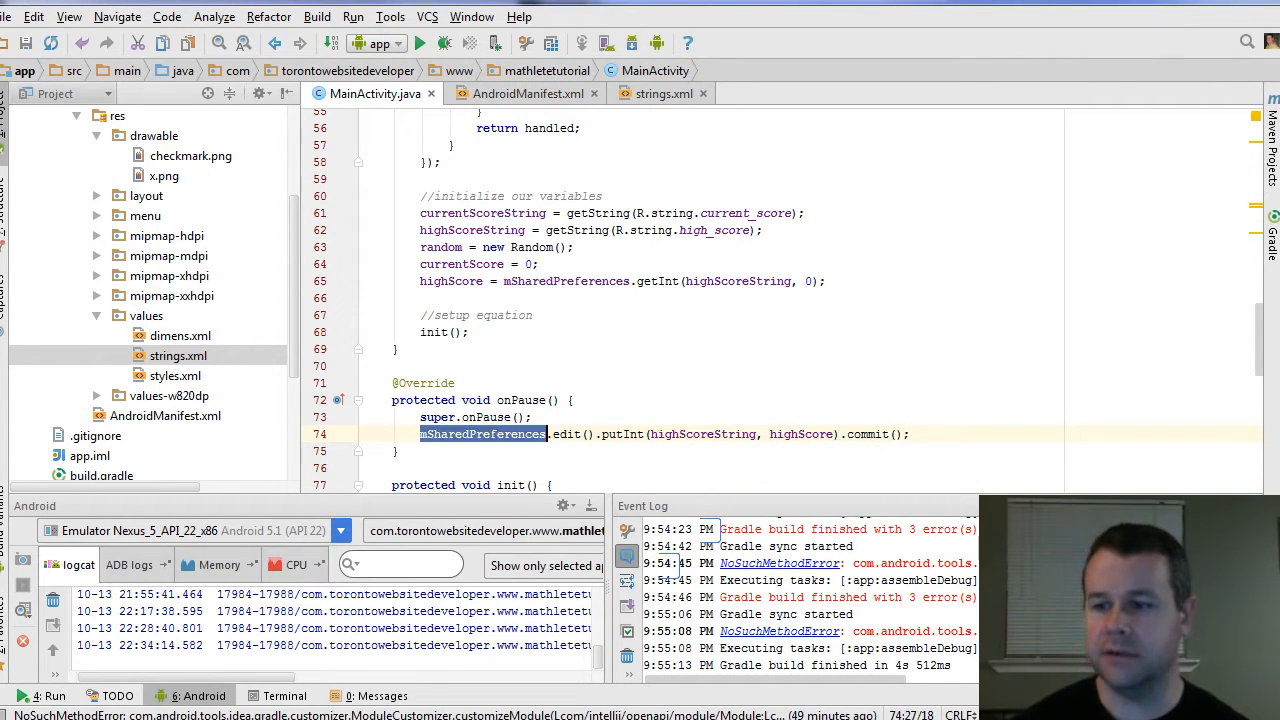
pyautogui.doubleClick(520, 400)
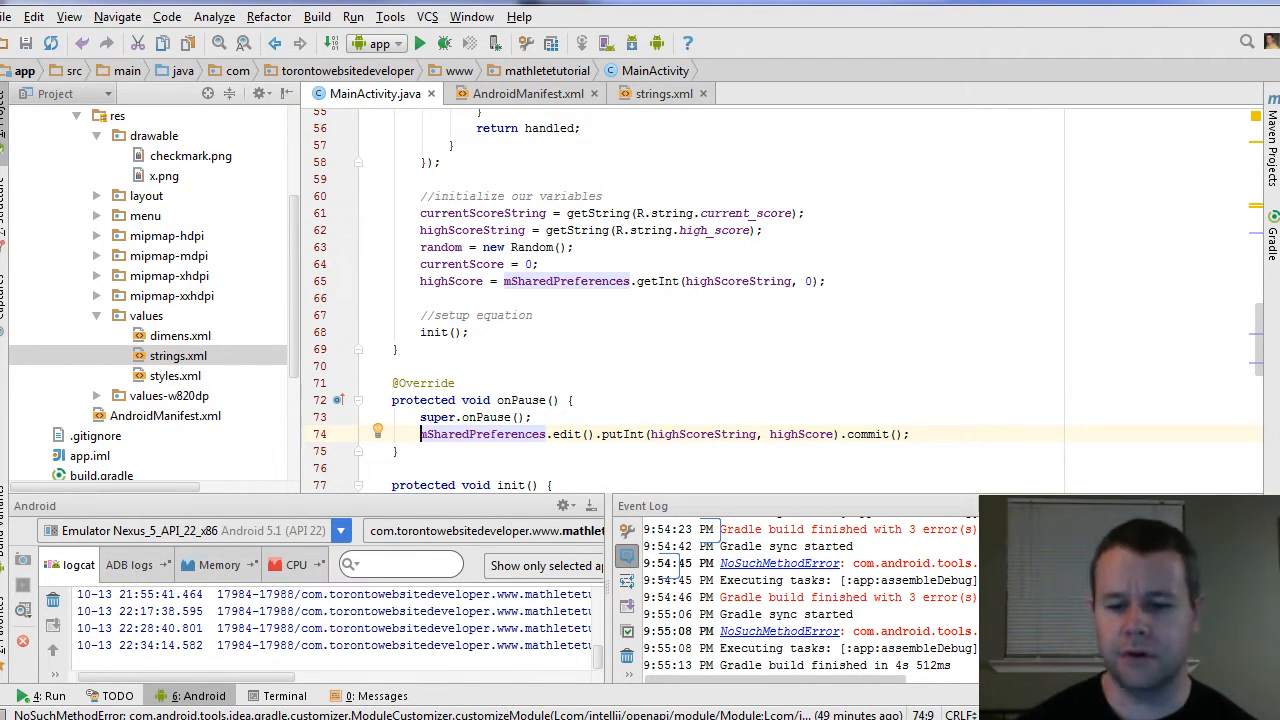
pyautogui.doubleClick(520, 400)
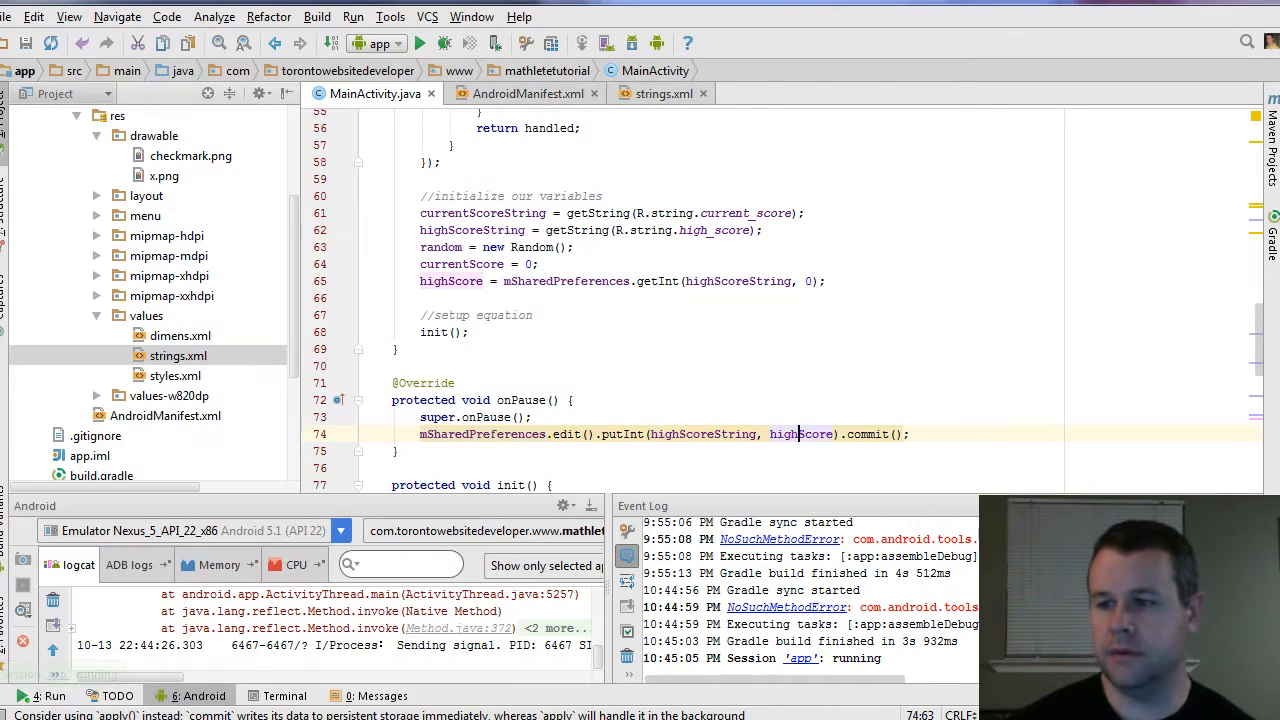
pyautogui.scroll(-3)
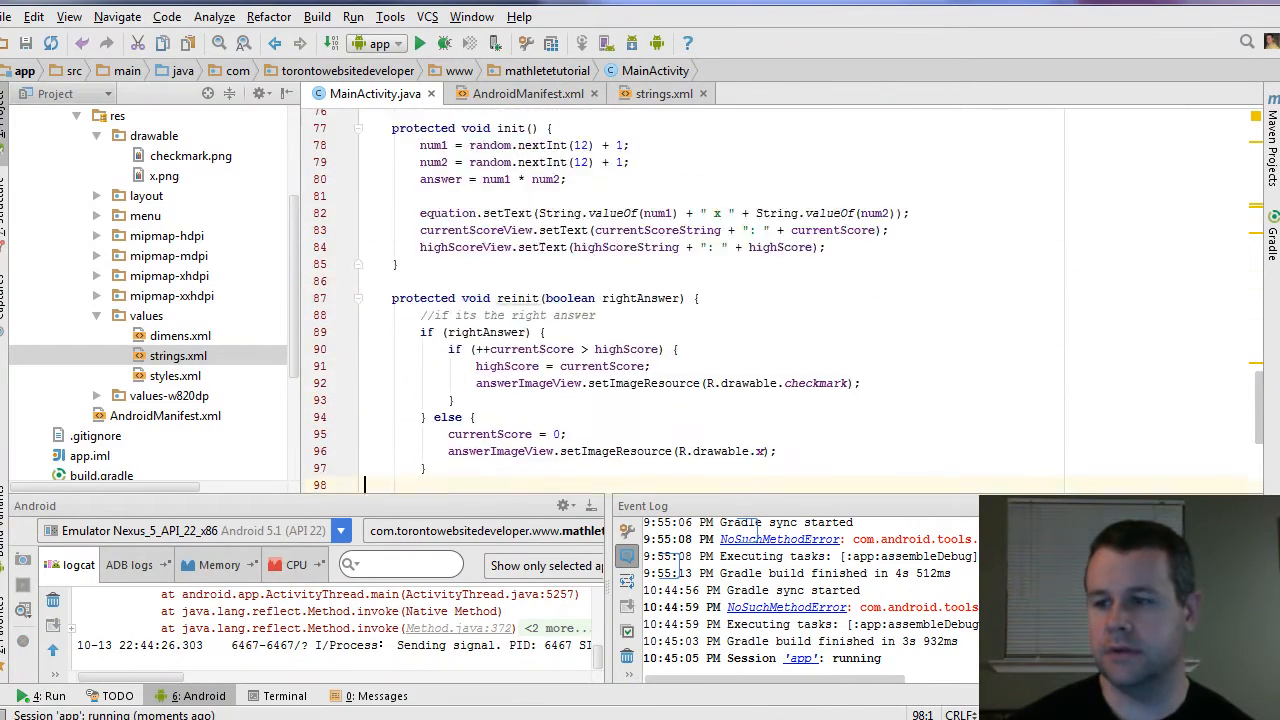
pyautogui.scroll(3)
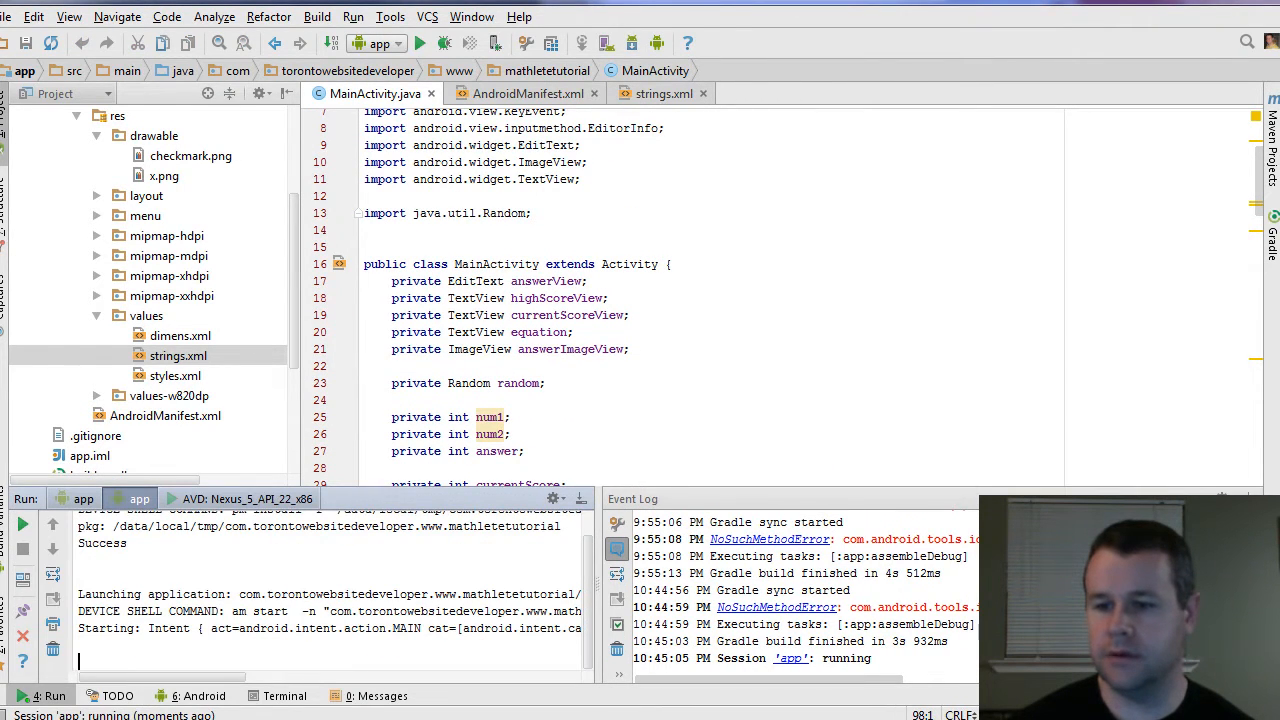
pyautogui.click(196, 696)
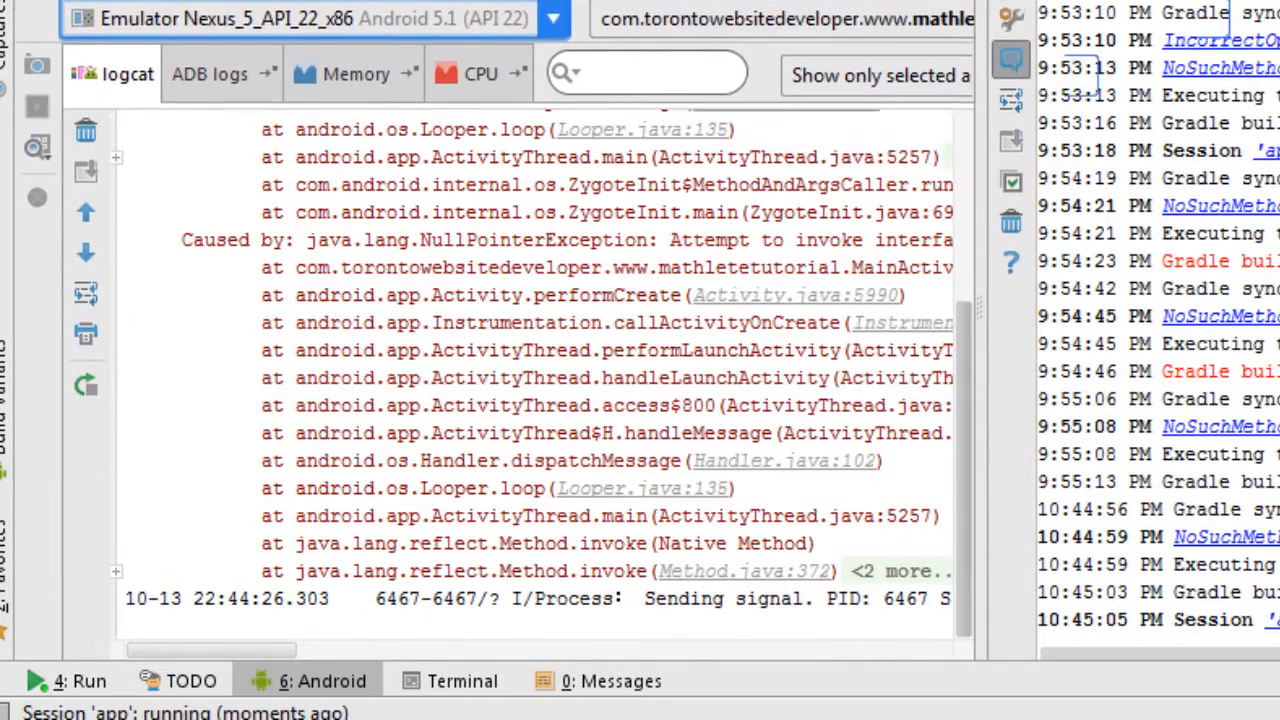
pyautogui.scroll(3)
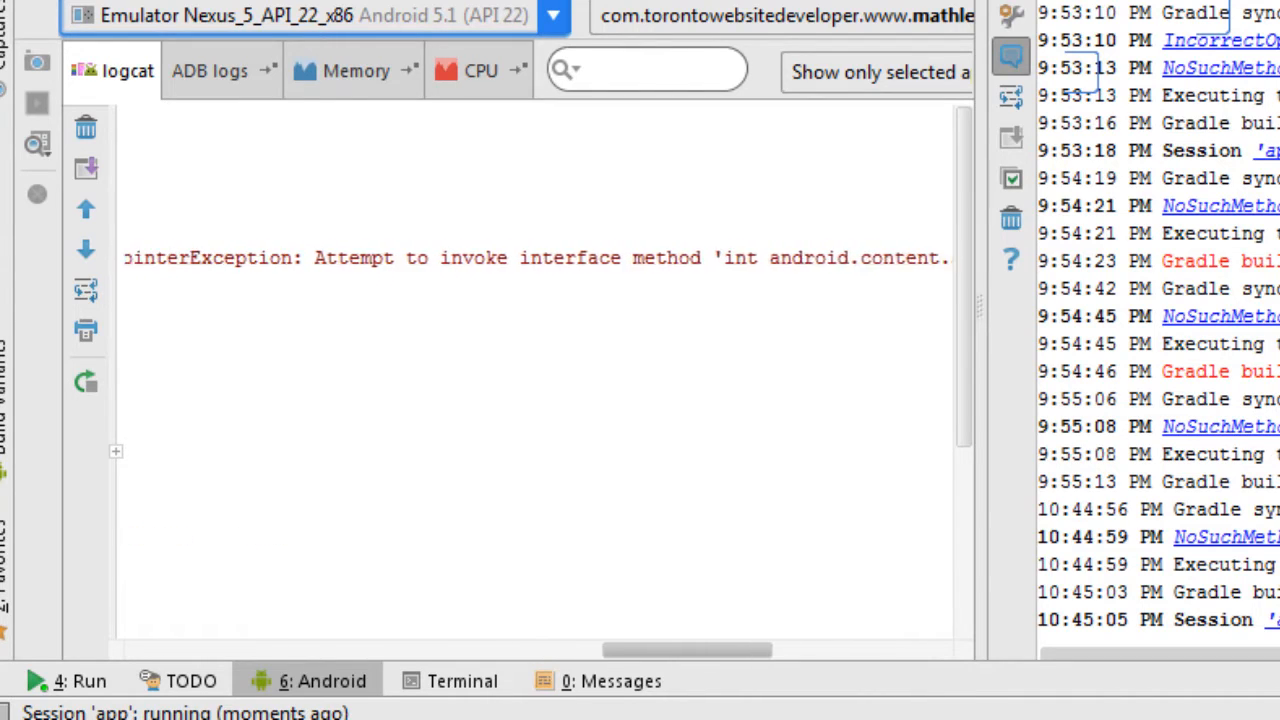
pyautogui.hscroll(3)
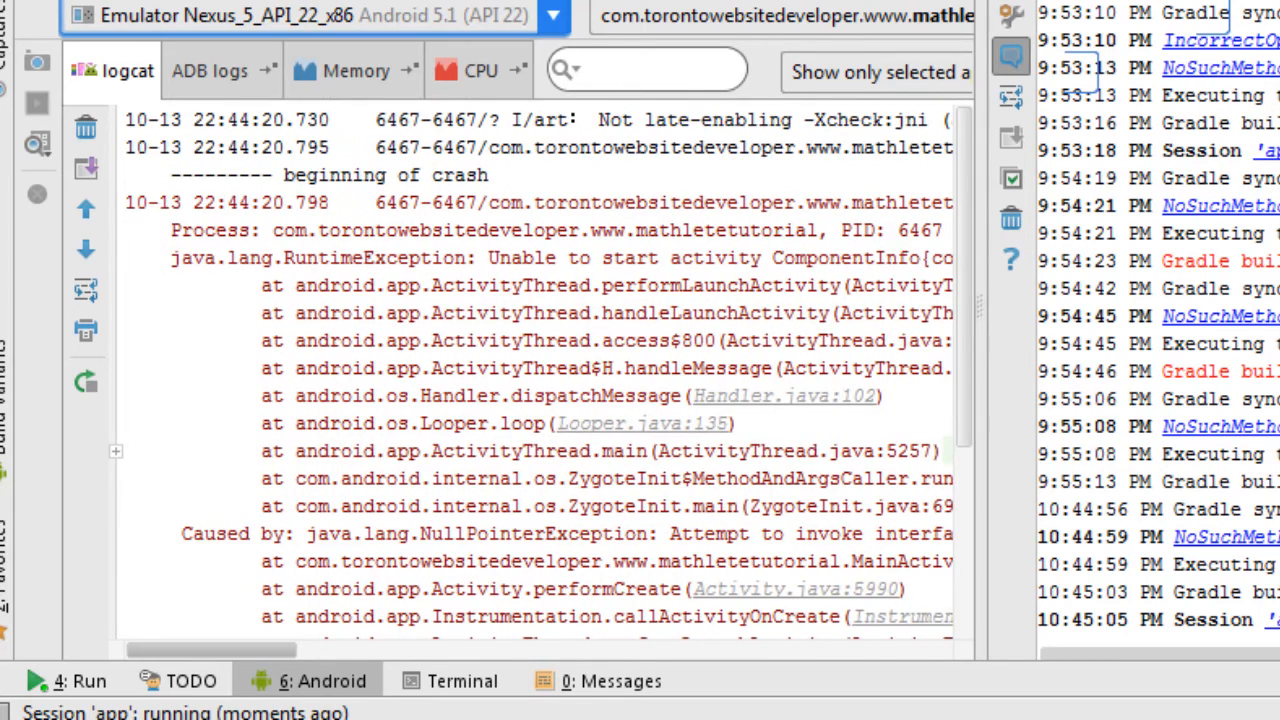
pyautogui.scroll(-3)
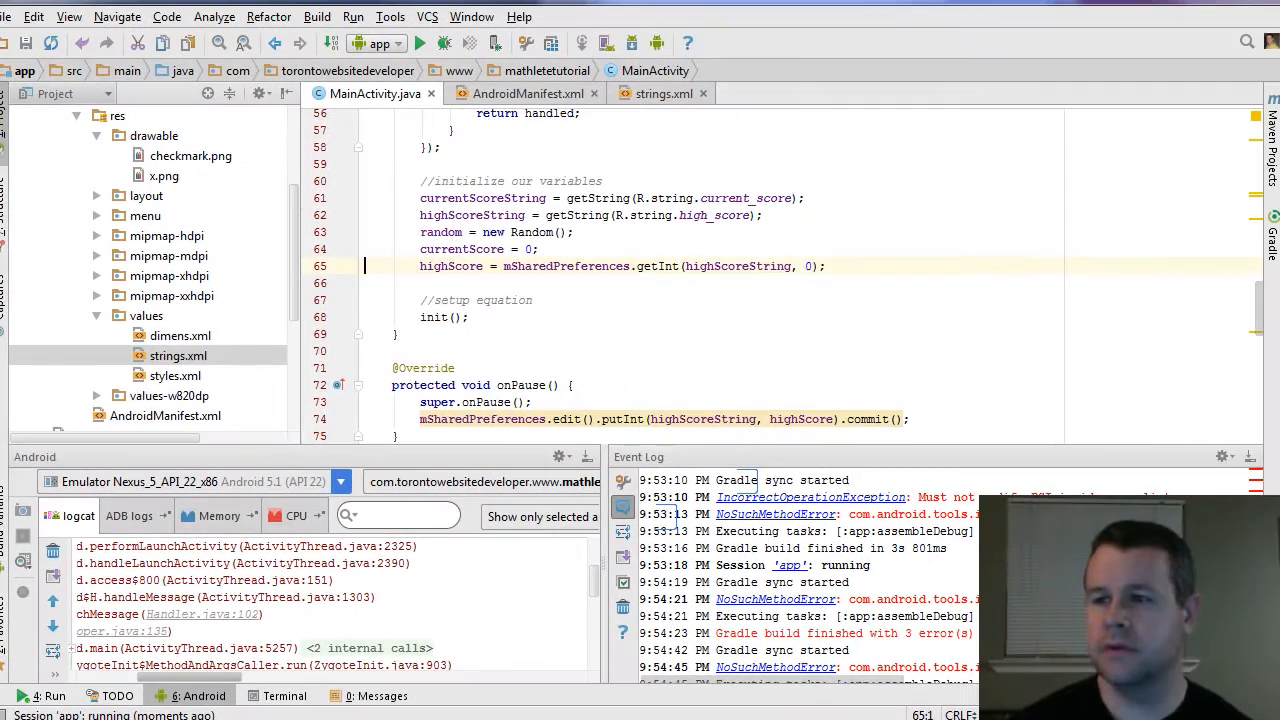
pyautogui.scroll(3)
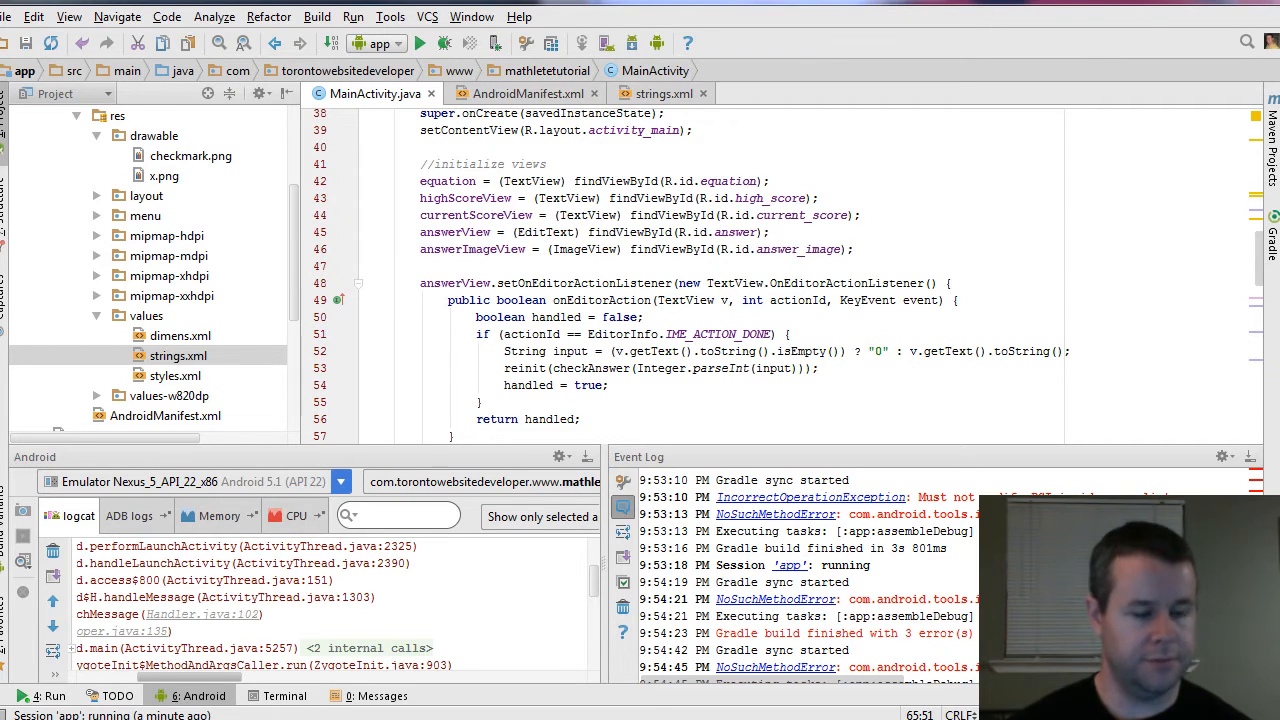
pyautogui.scroll(3)
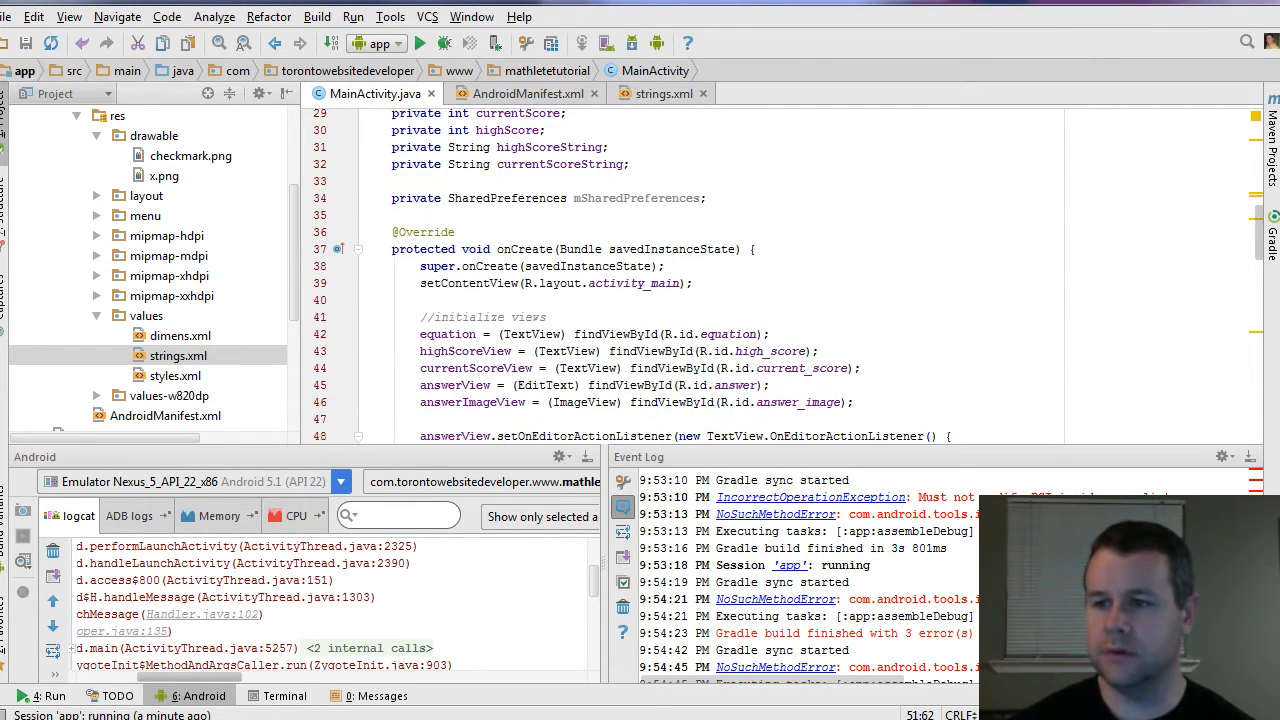
pyautogui.scroll(-3)
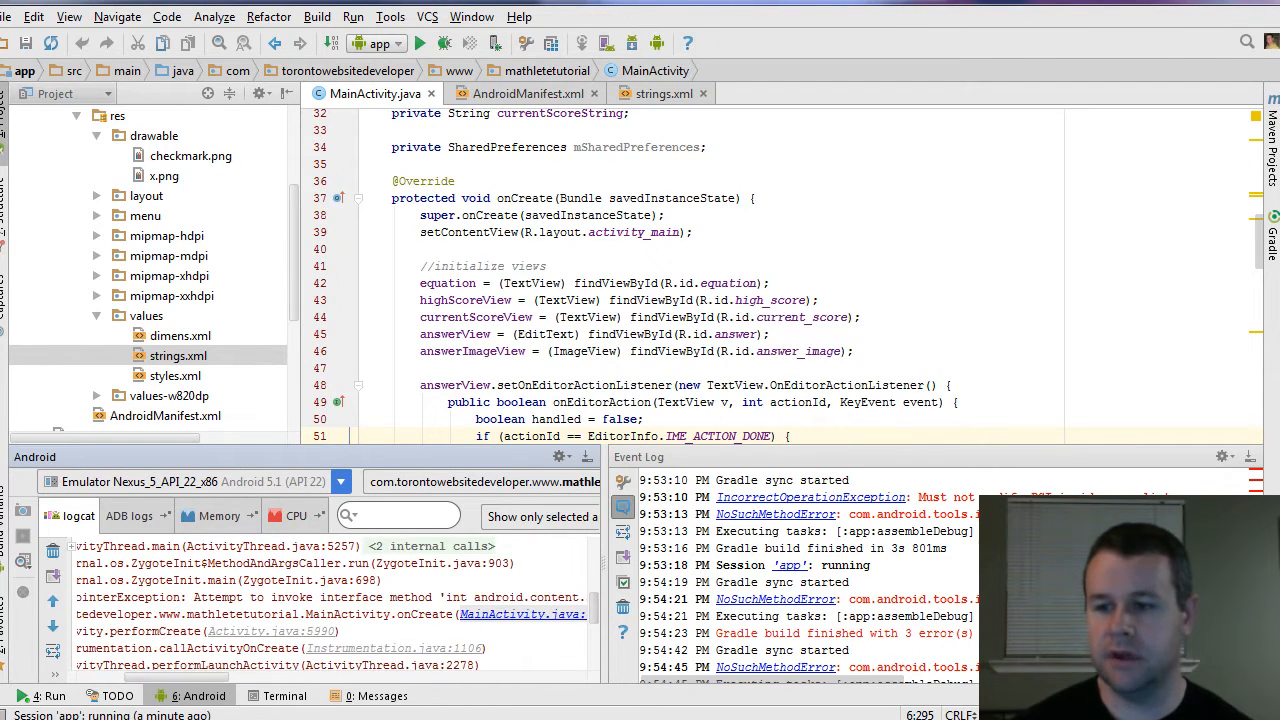
# - Assign mSharedPreferences = getPreferences(MODE_PRIVATE); in onCreate below setContentView
pyautogui.scroll(-3)
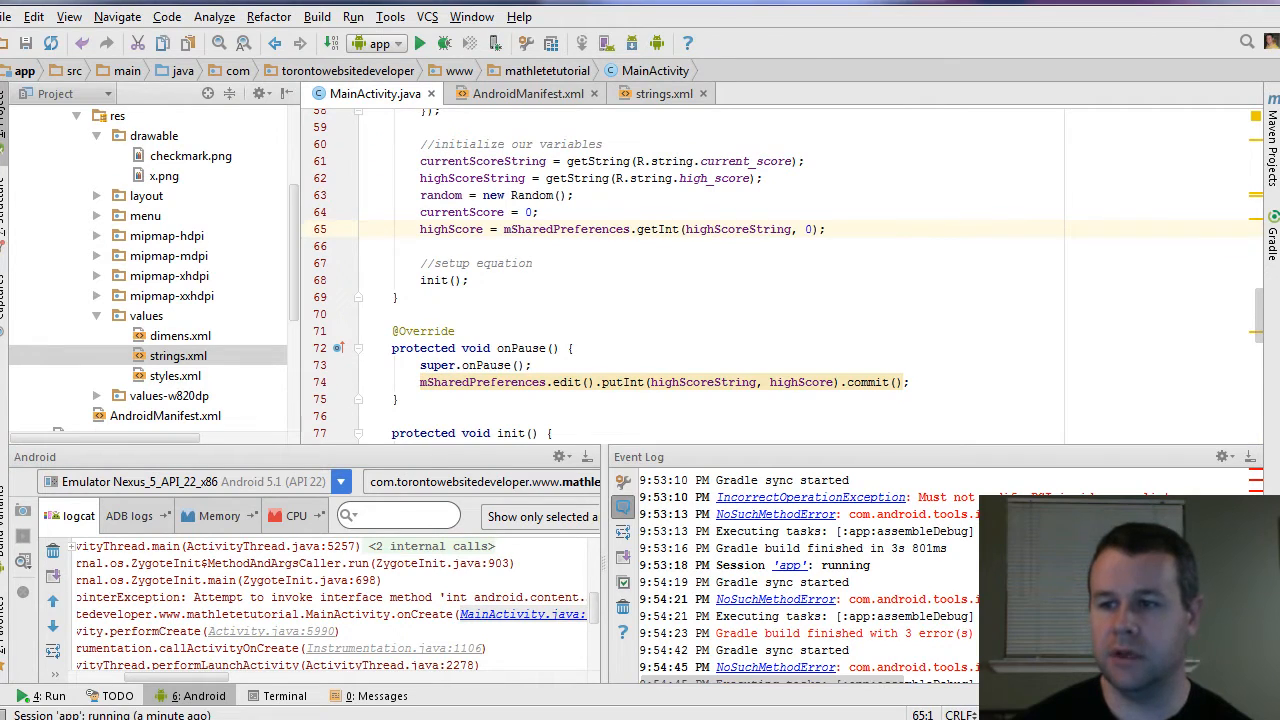
pyautogui.doubleClick(566, 228)
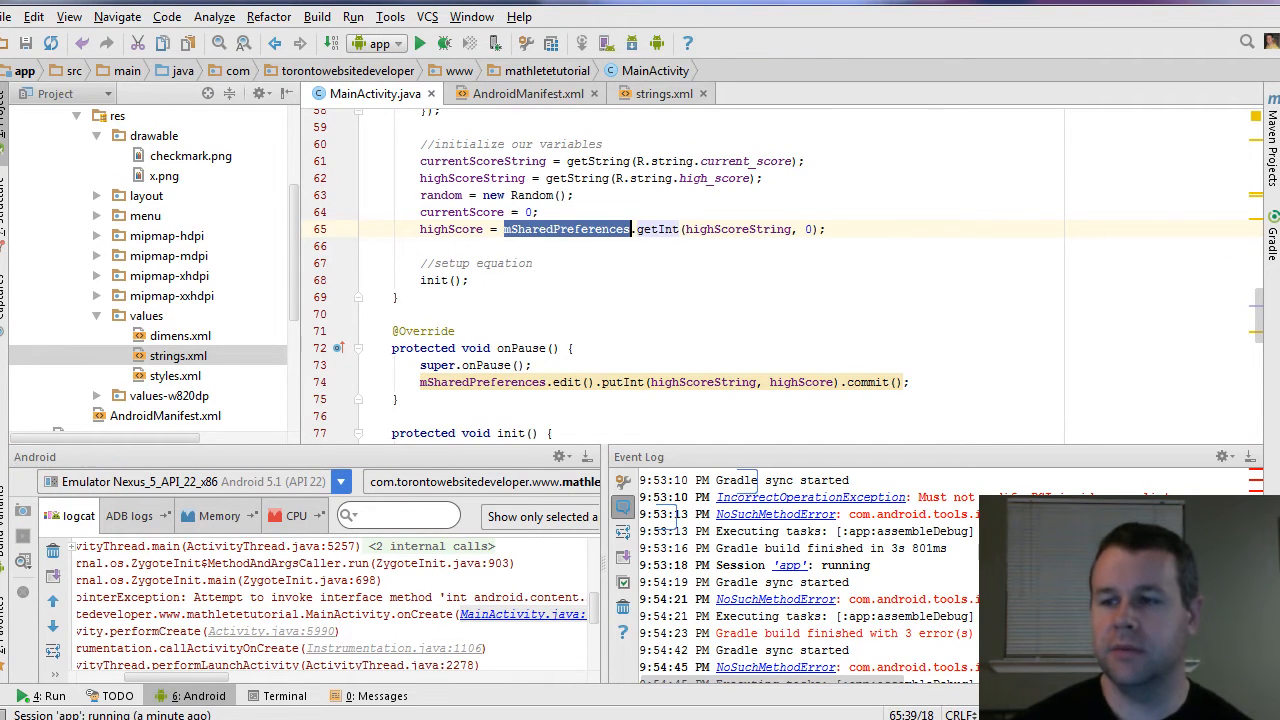
pyautogui.scroll(3)
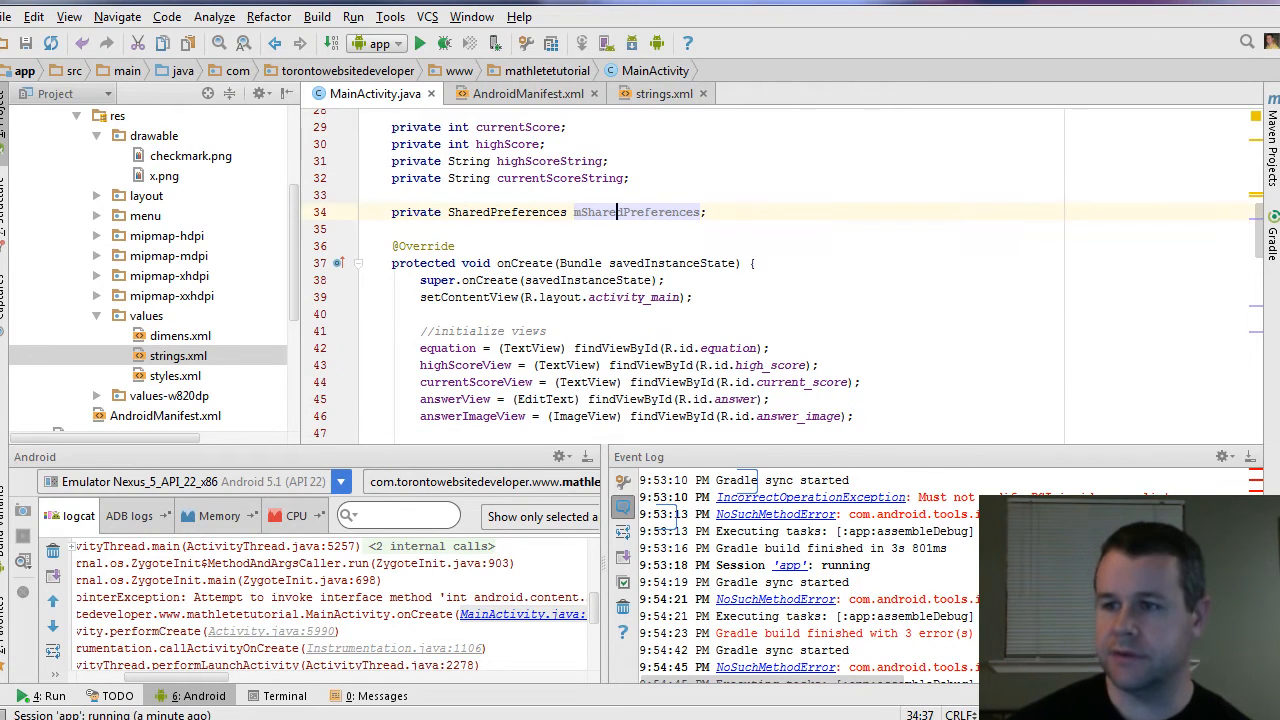
pyautogui.scroll(-3)
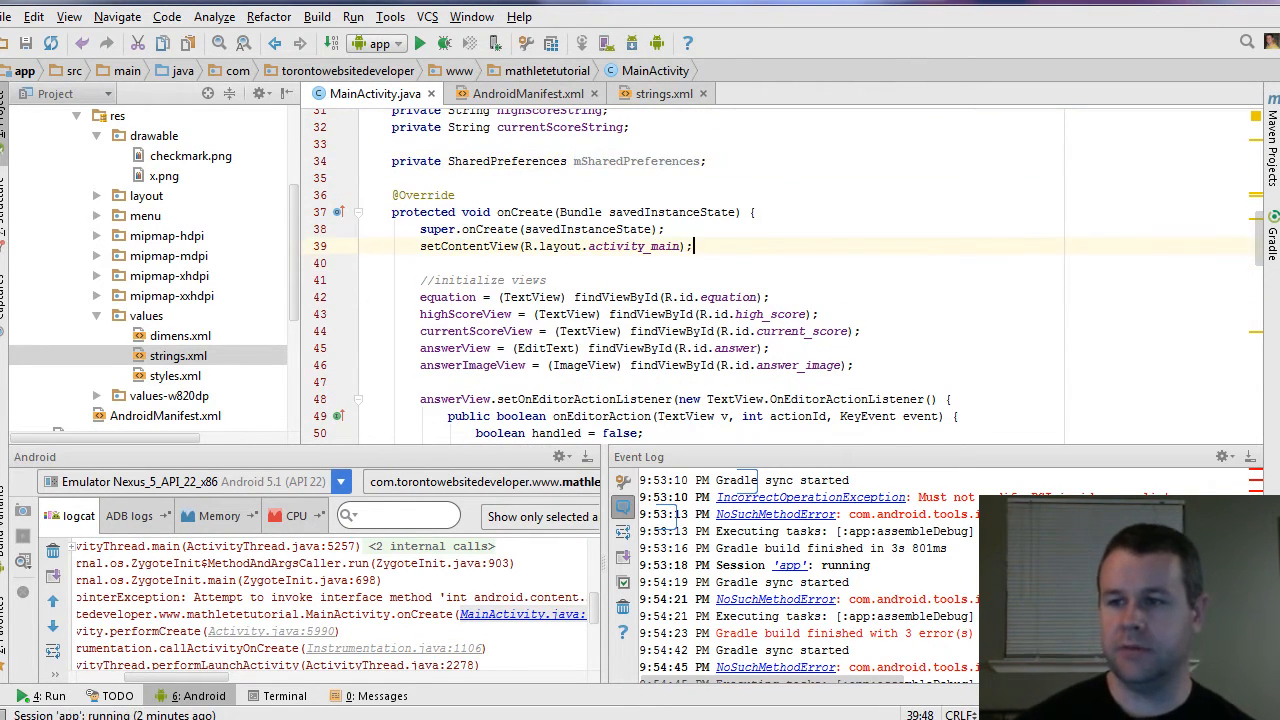
pyautogui.write('sharedPreferences = getPreferences(MODE_PRIVATE);')
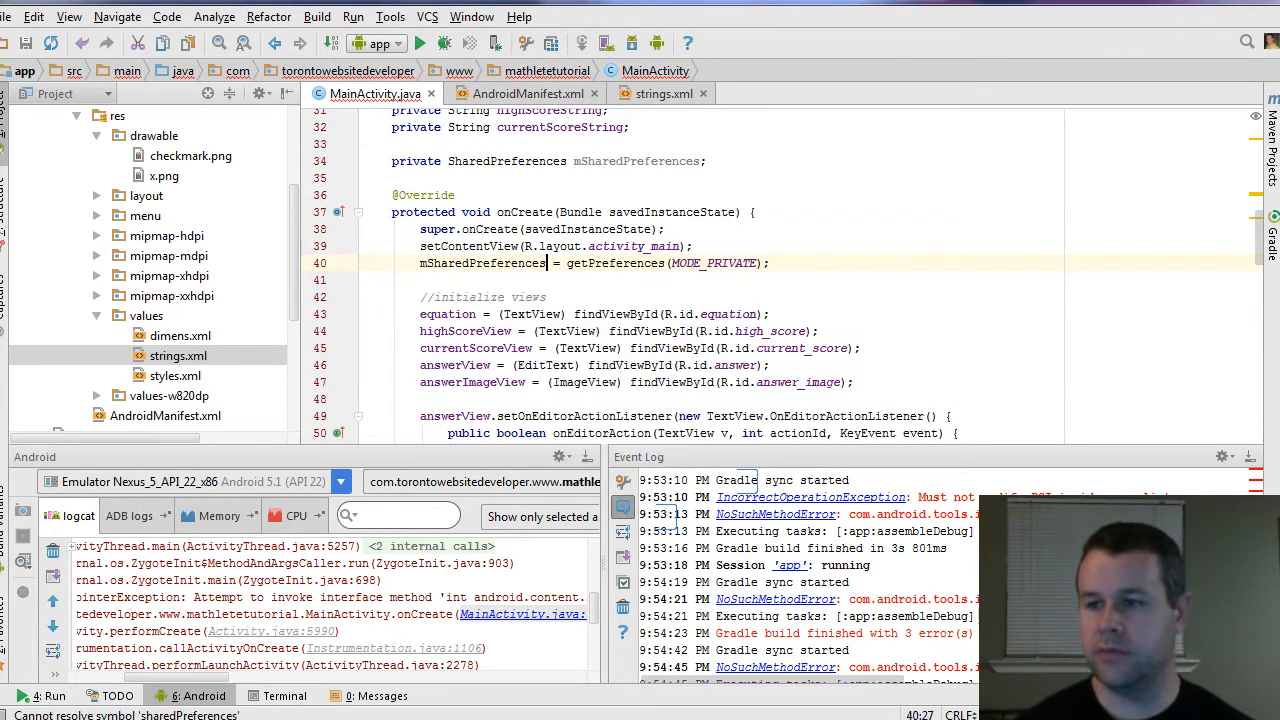
# - Select the getPreferences call to look it up in the documentation
pyautogui.doubleClick(614, 364)
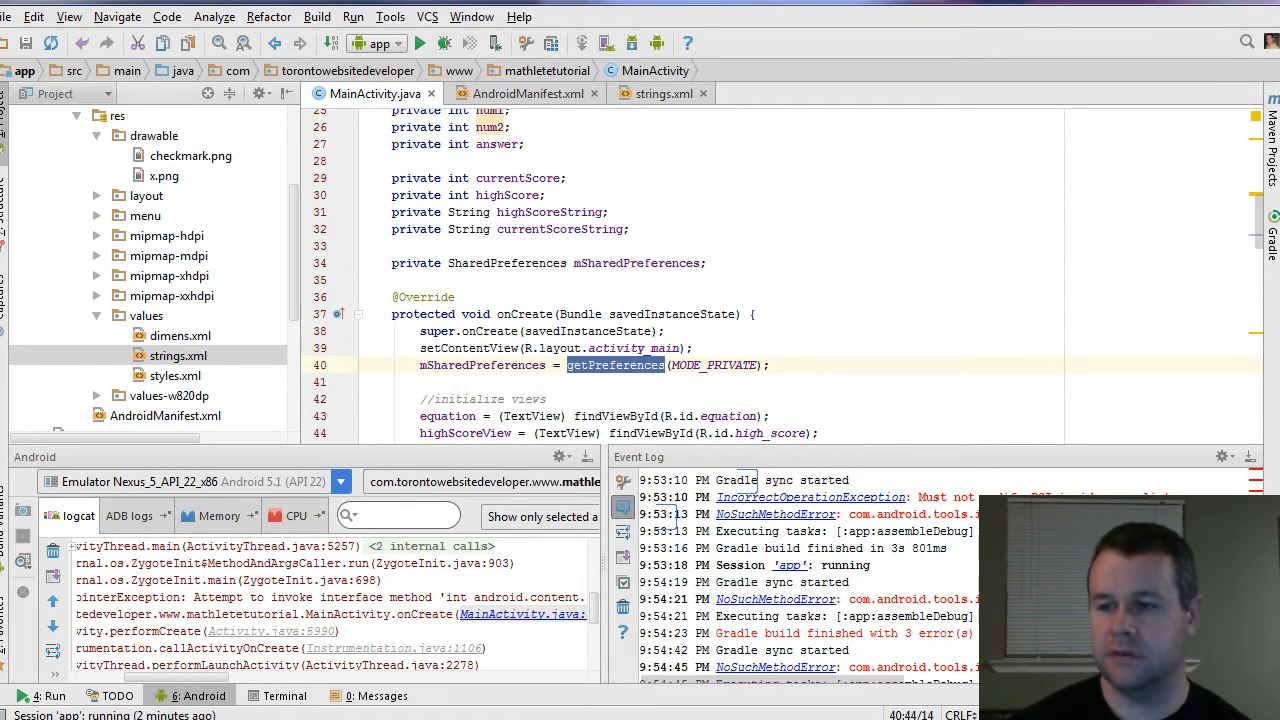
pyautogui.click(604, 364)
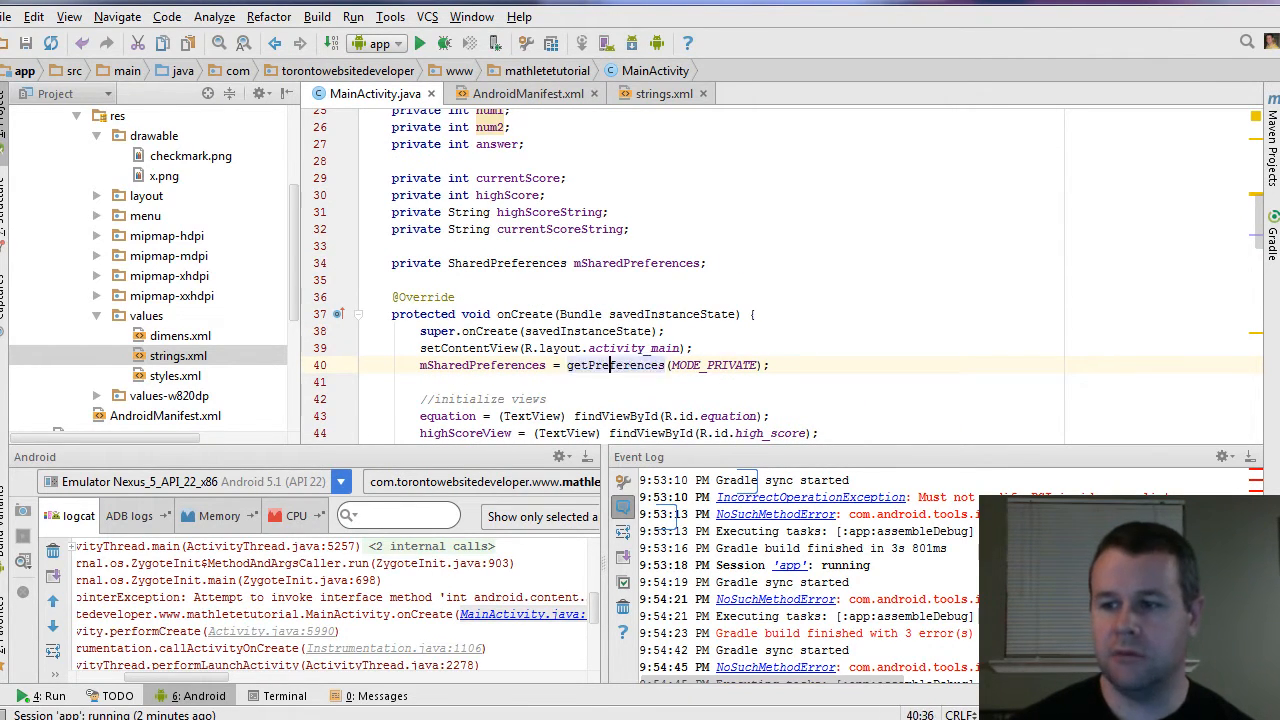
pyautogui.doubleClick(712, 364)
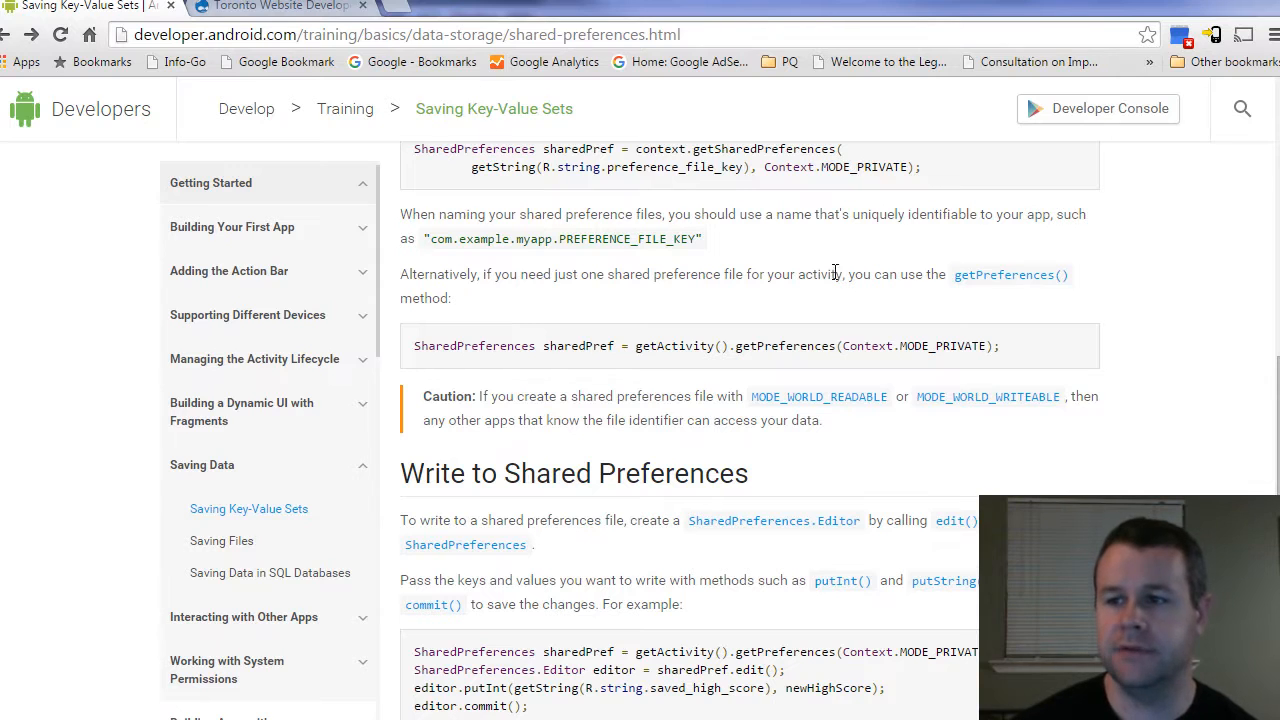
# - Review the guide's getSharedPreferences() and getPreferences() descriptions, then return to Android Studio
pyautogui.scroll(3)
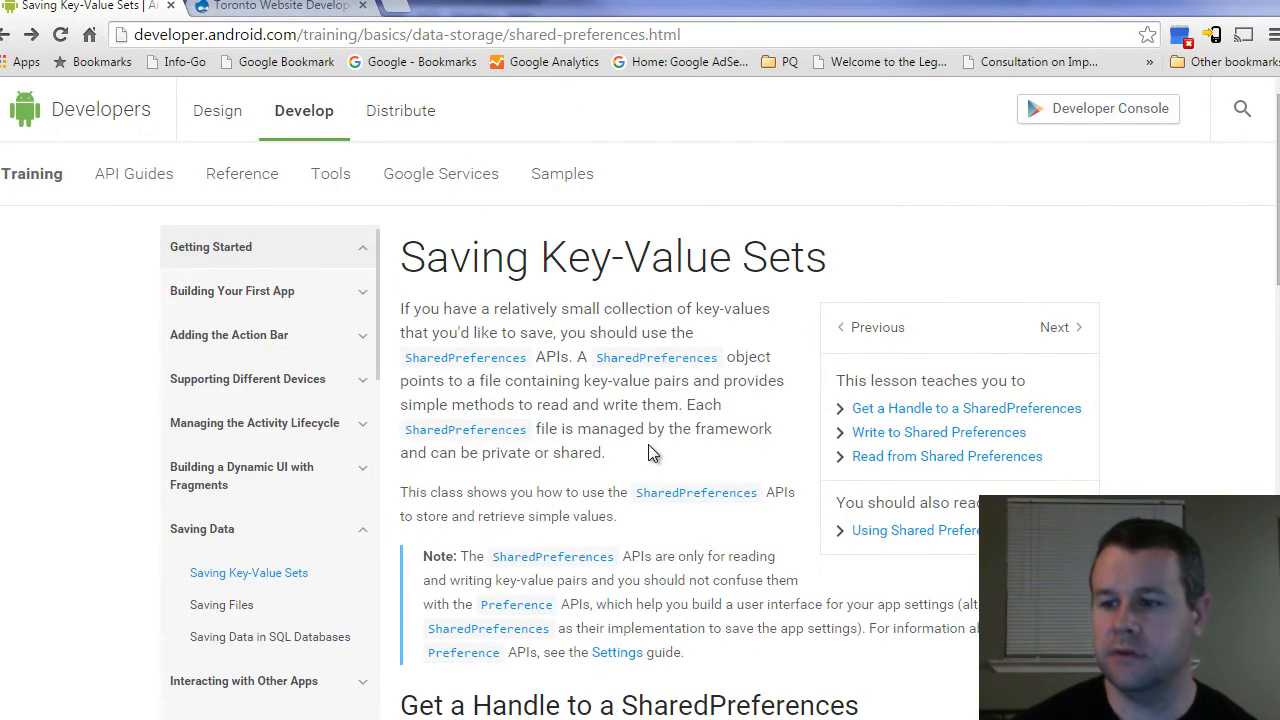
pyautogui.scroll(-3)
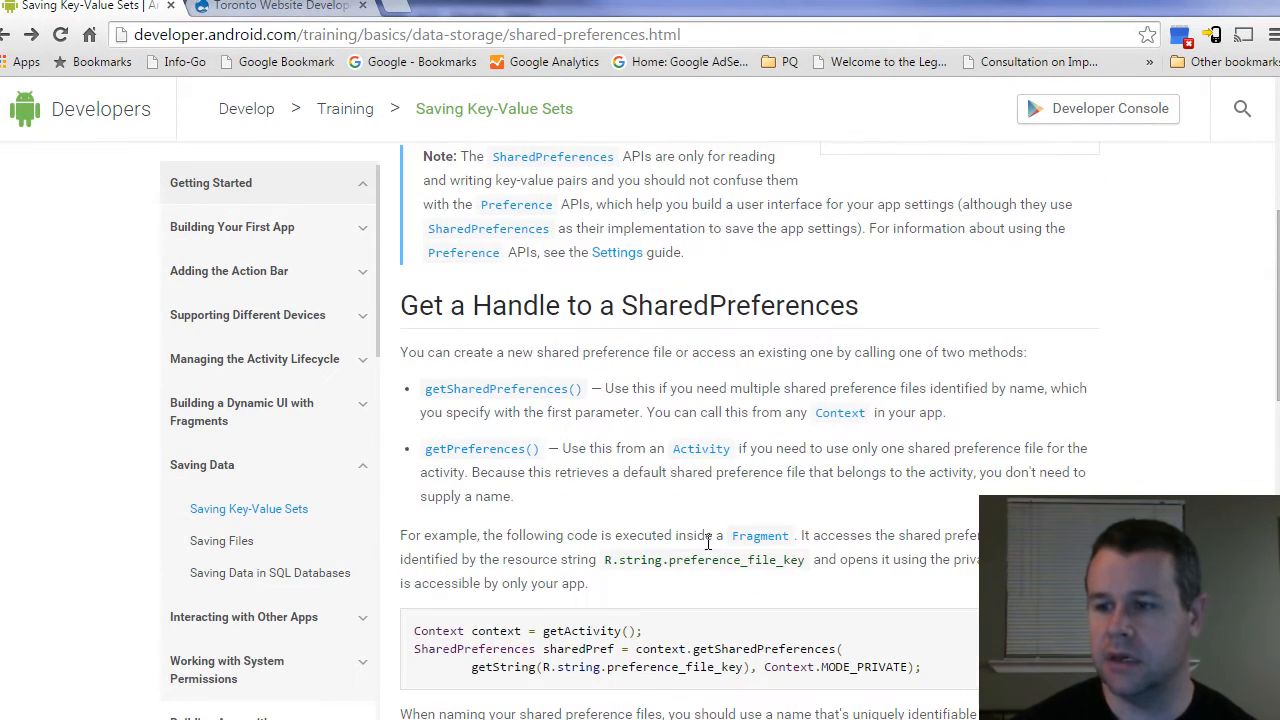
pyautogui.click(504, 388)
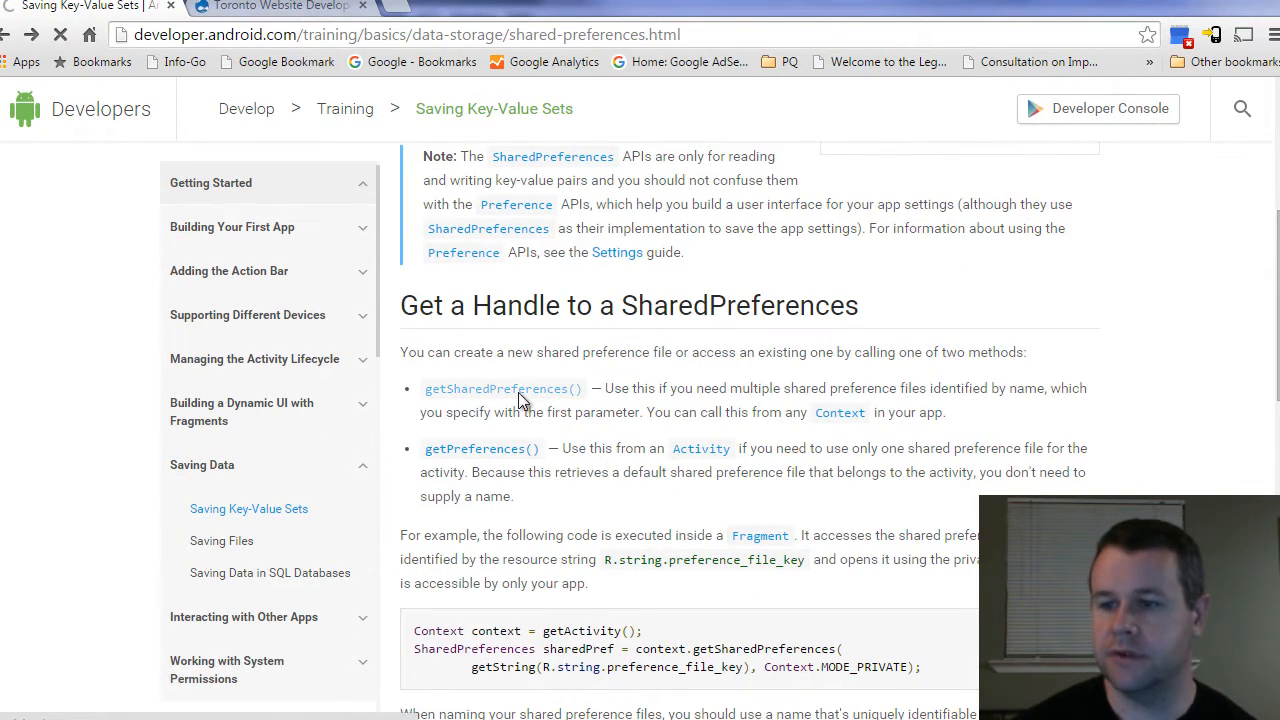
pyautogui.moveTo(524, 396)
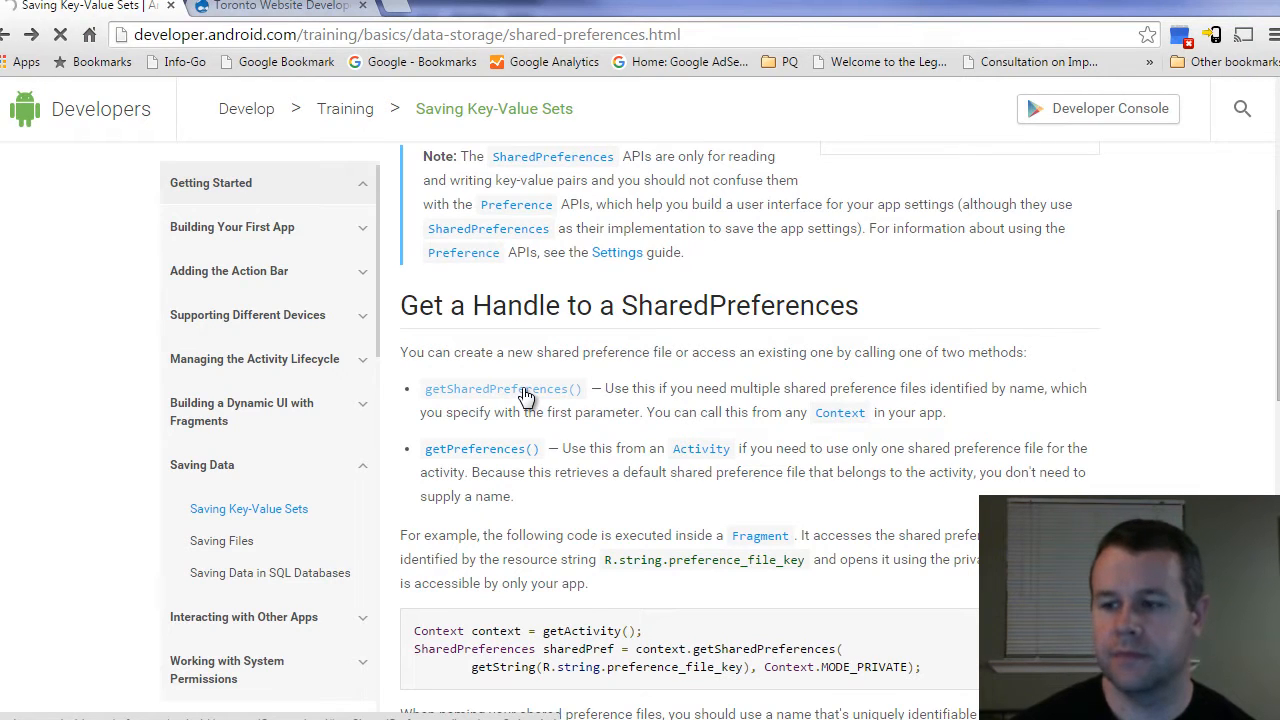
pyautogui.click(504, 388)
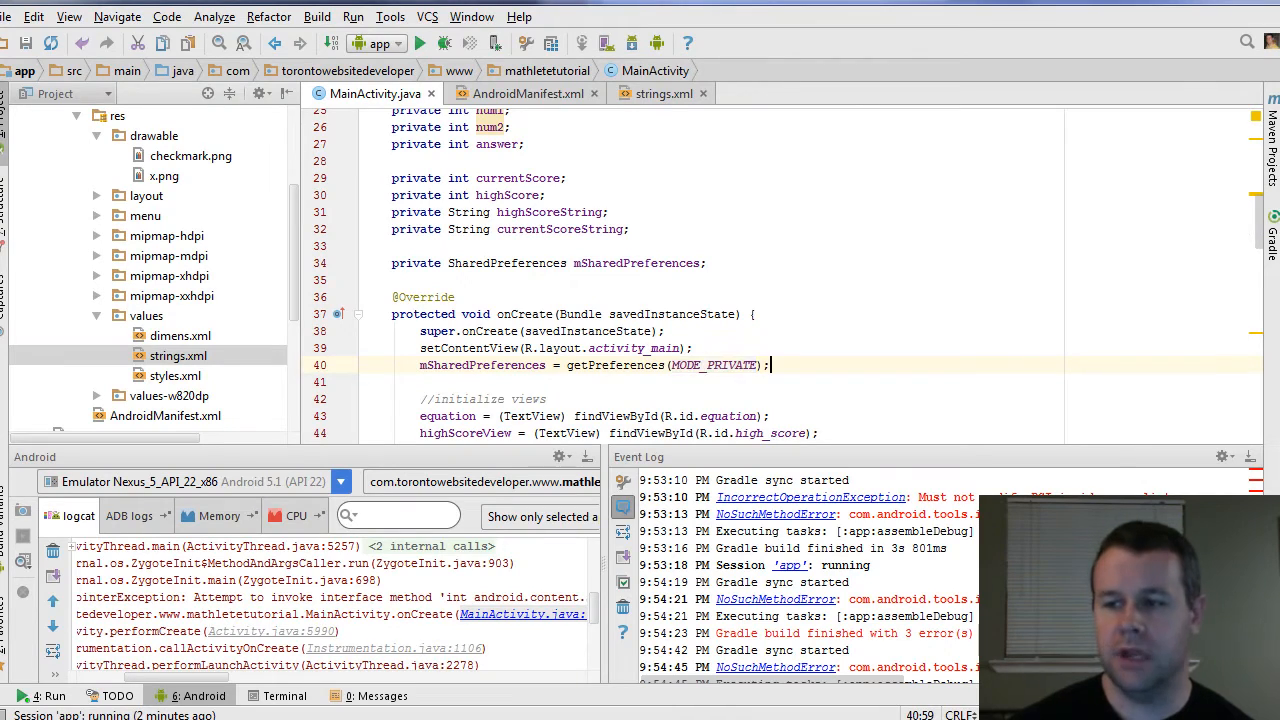
# - Re-pick MODE_PRIVATE from code completion as the getPreferences argument
pyautogui.doubleClick(714, 364)
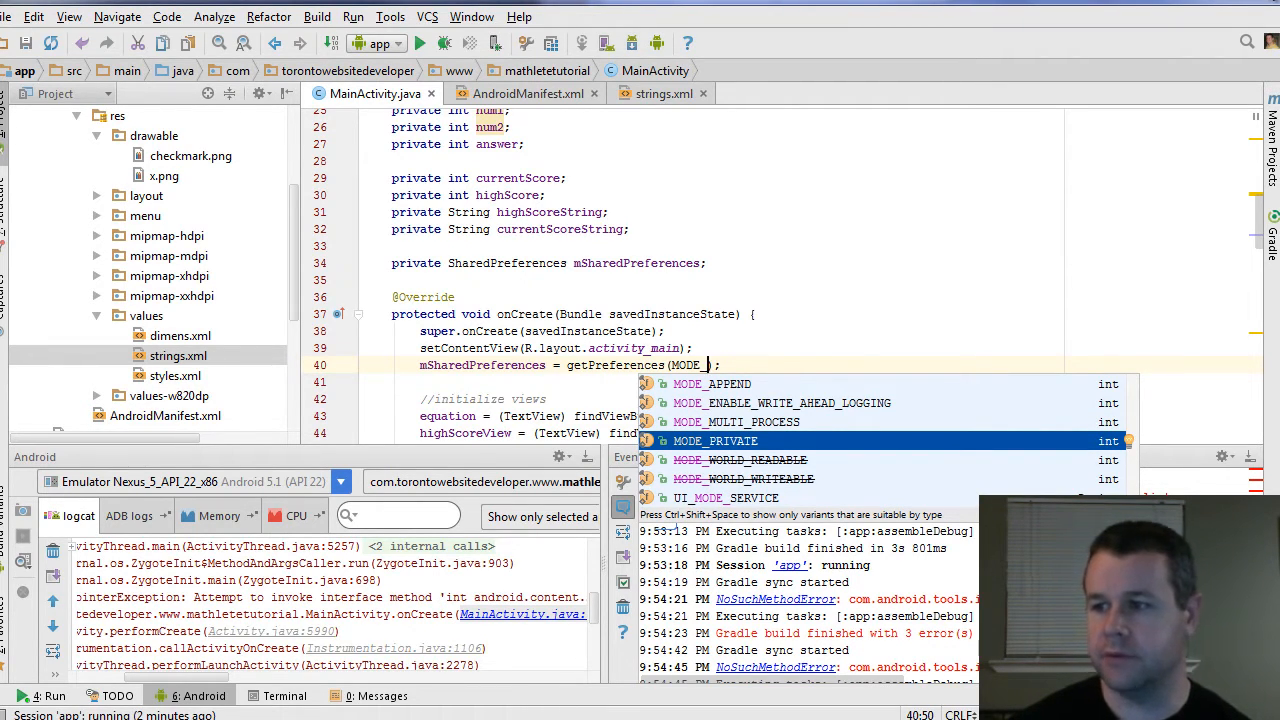
pyautogui.click(716, 442)
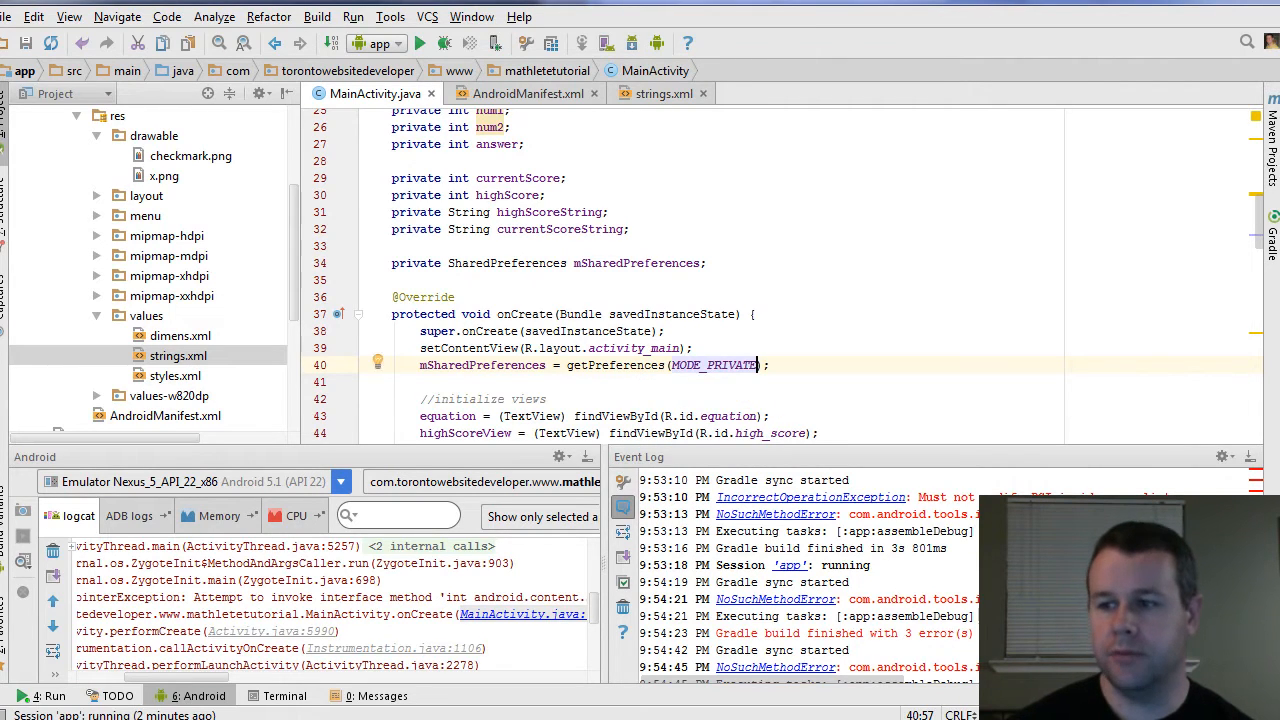
pyautogui.doubleClick(712, 364)
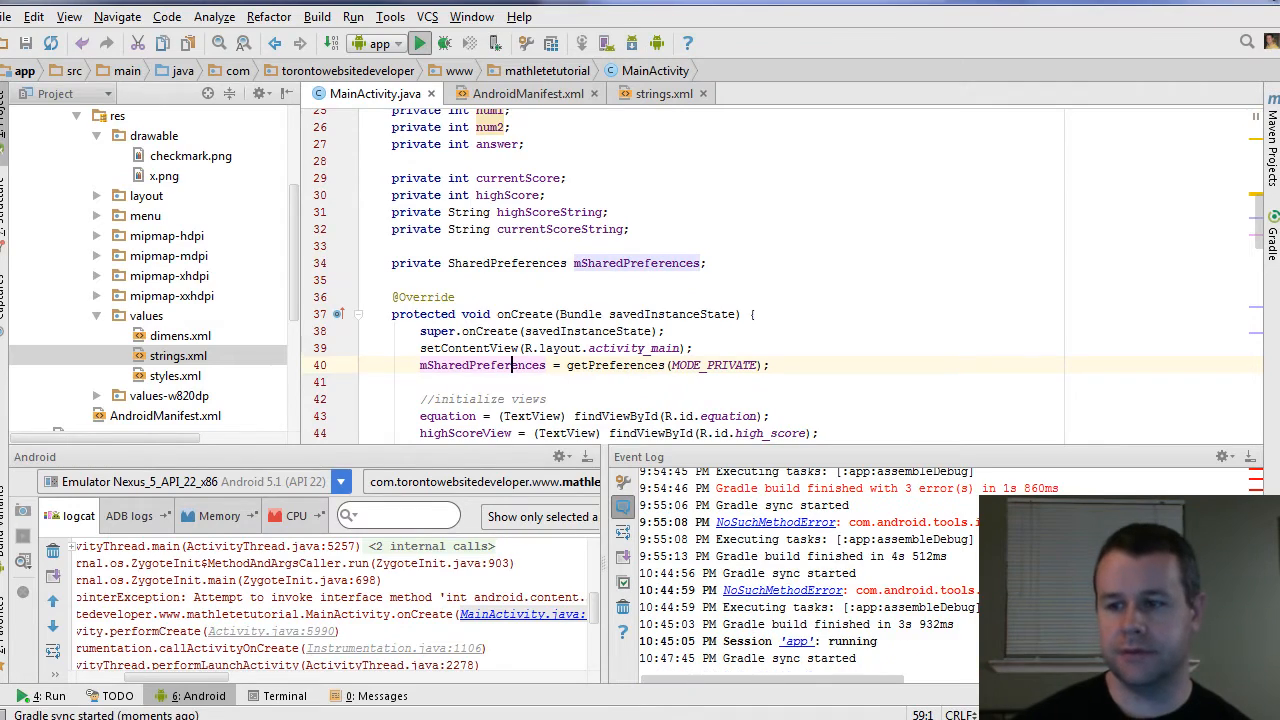
# - Run the app on the emulator and focus the Answer field of the 12 x 4 quiz
pyautogui.click(420, 42)
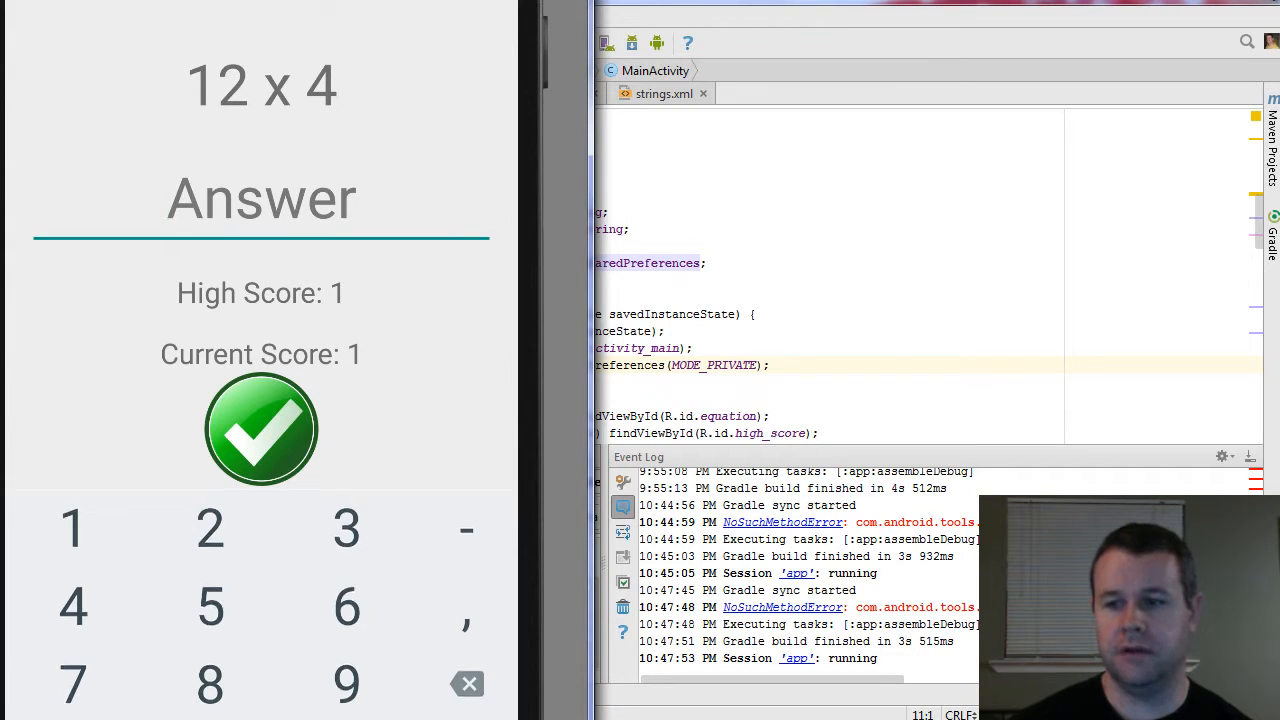
pyautogui.click(260, 198)
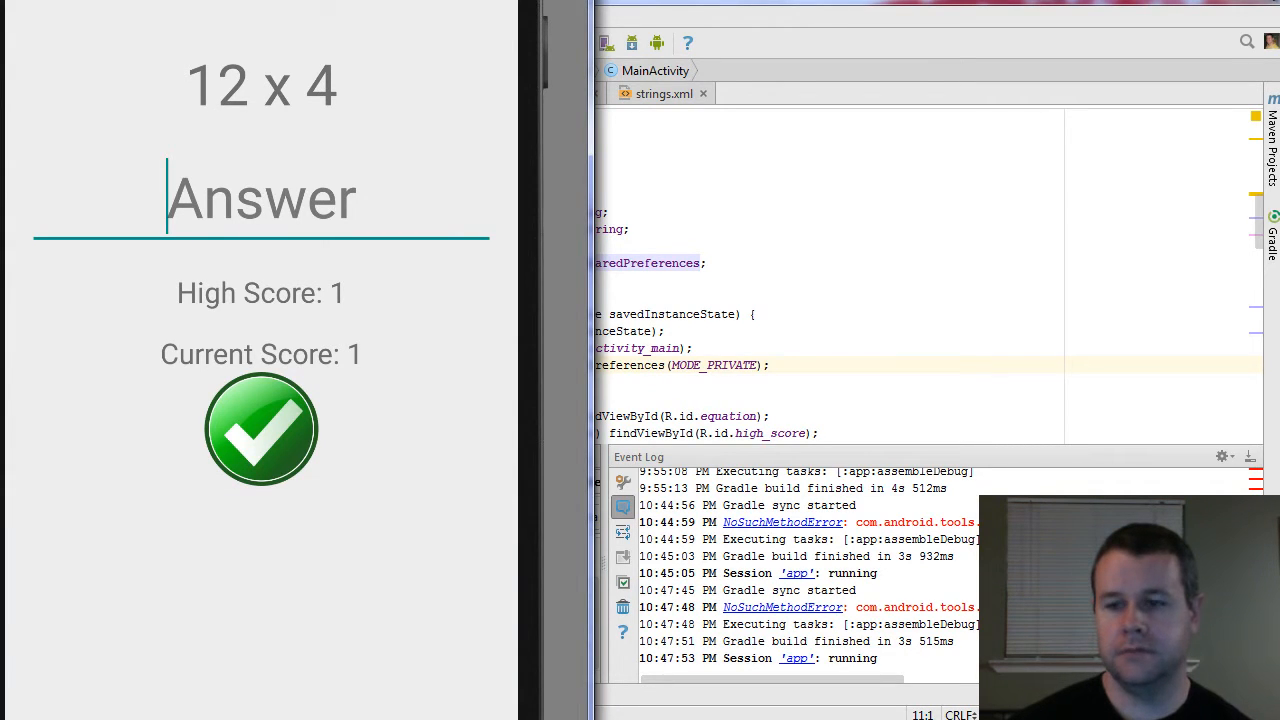